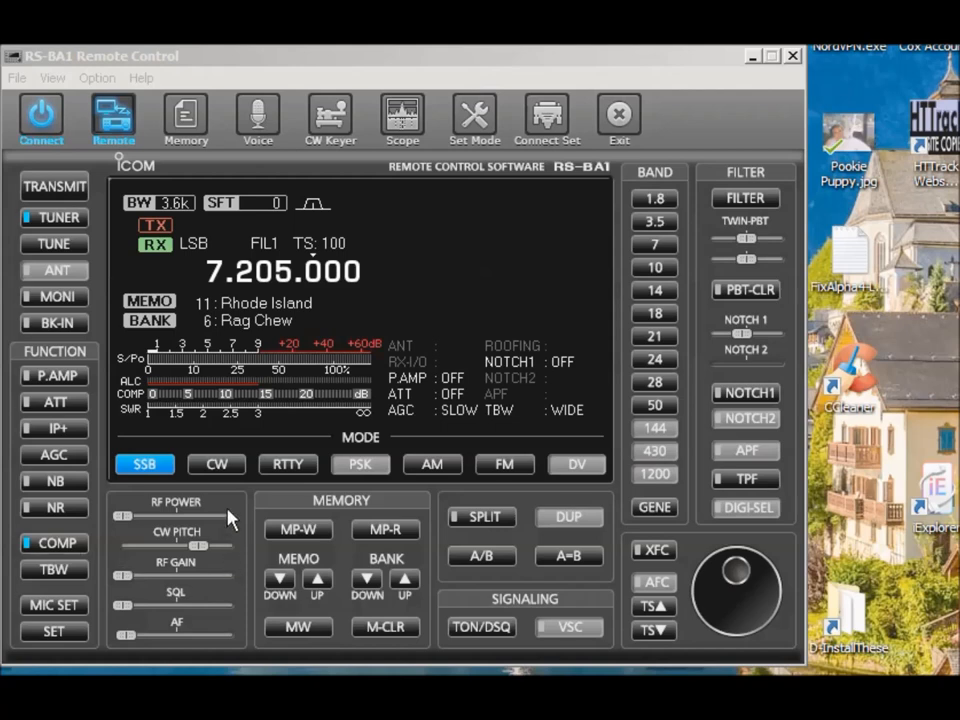
mouse_move(228, 480)
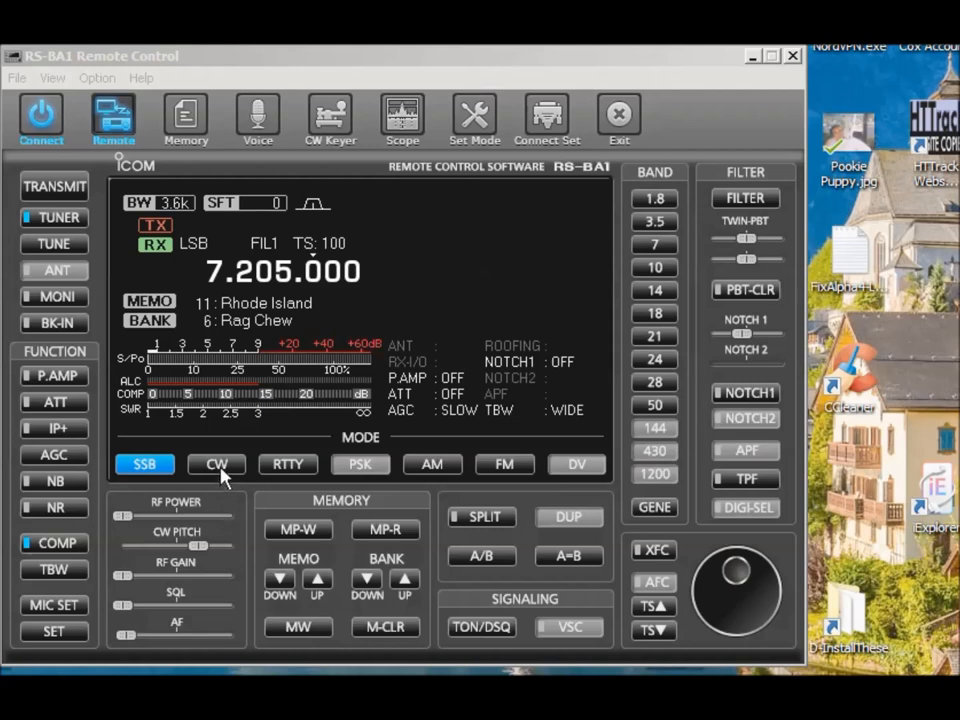
- Switch the radio to CW mode at 7.205 MHz and bring up the CW Keyer window
click(216, 464)
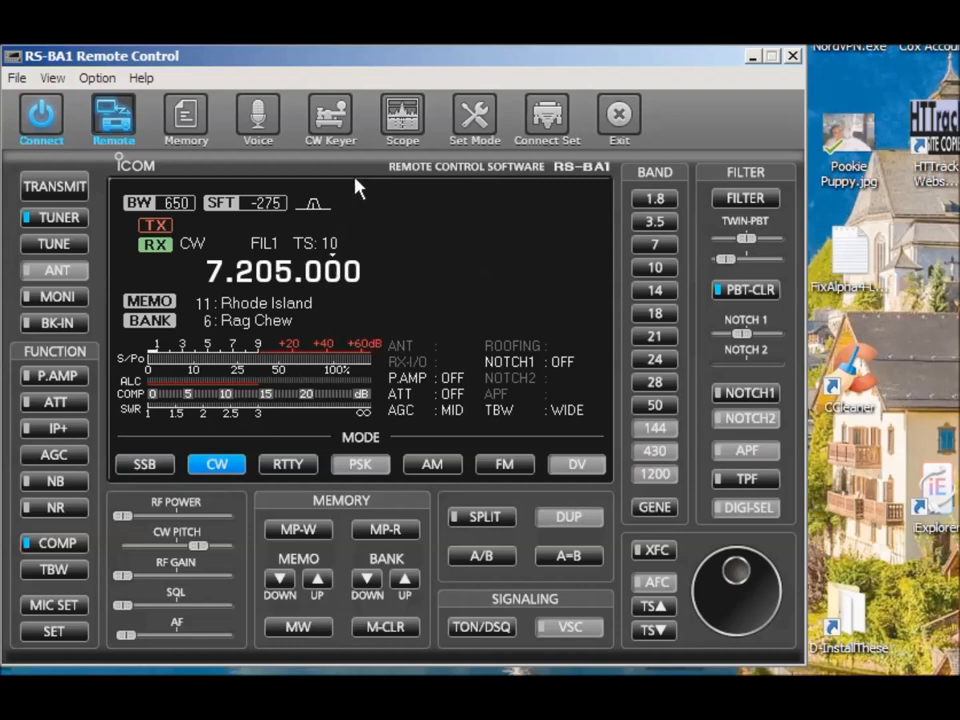
mouse_move(332, 148)
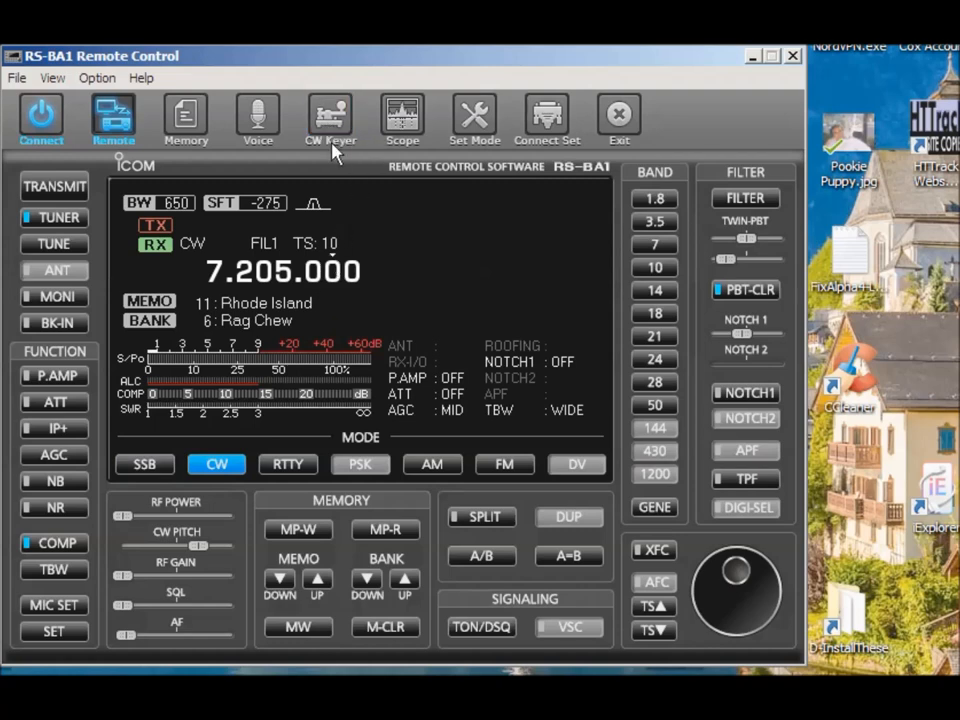
click(330, 118)
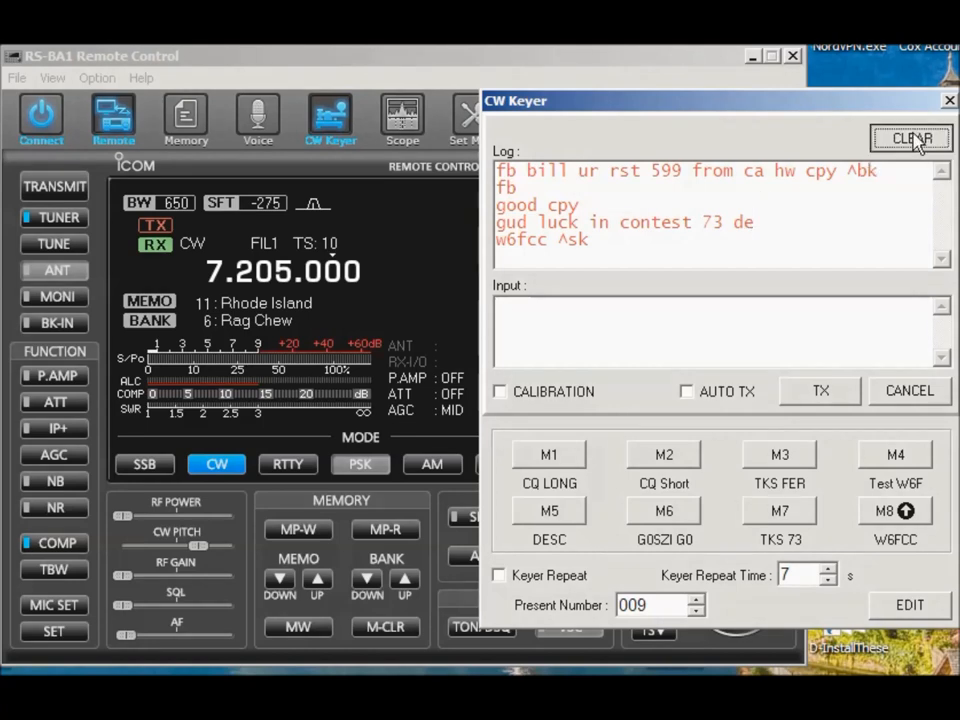
- Clear the old messages from the keyer log with the CW settings panel shown
click(910, 138)
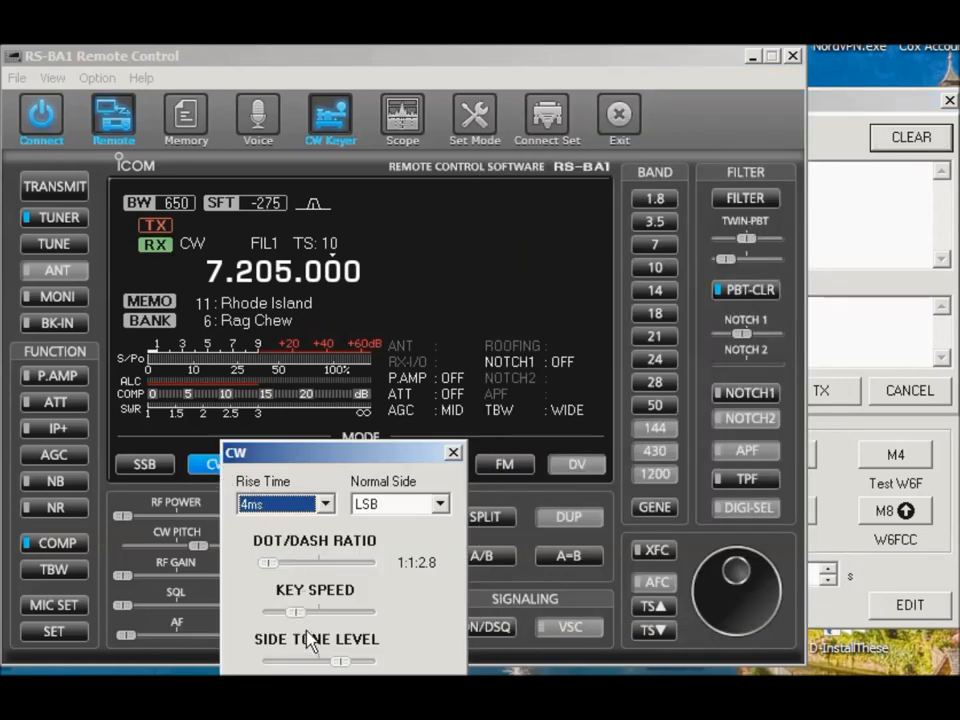
mouse_move(280, 460)
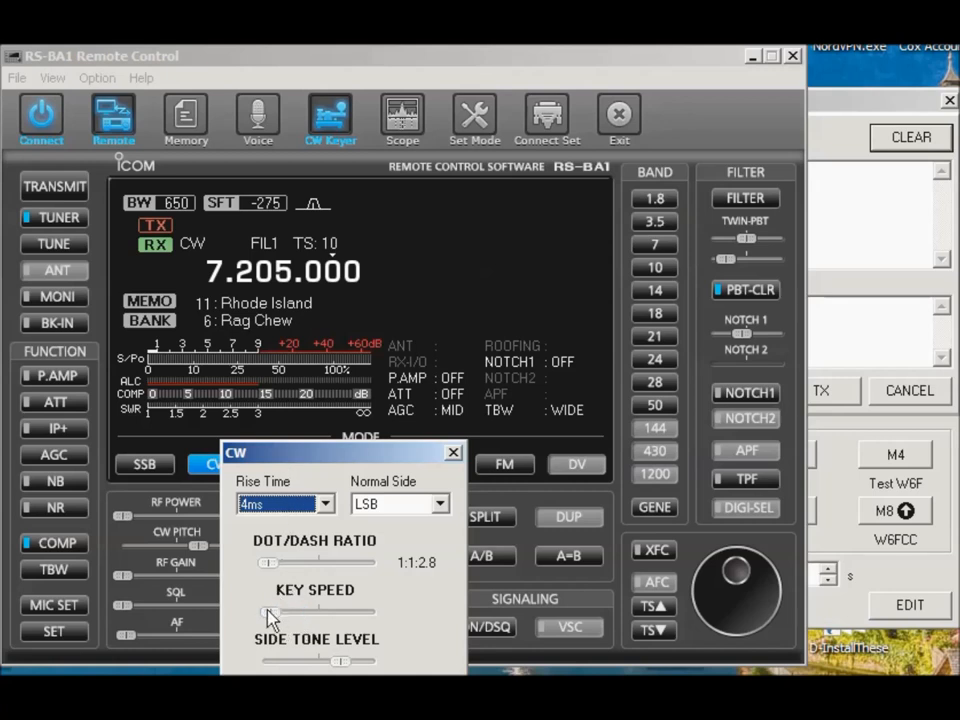
click(330, 118)
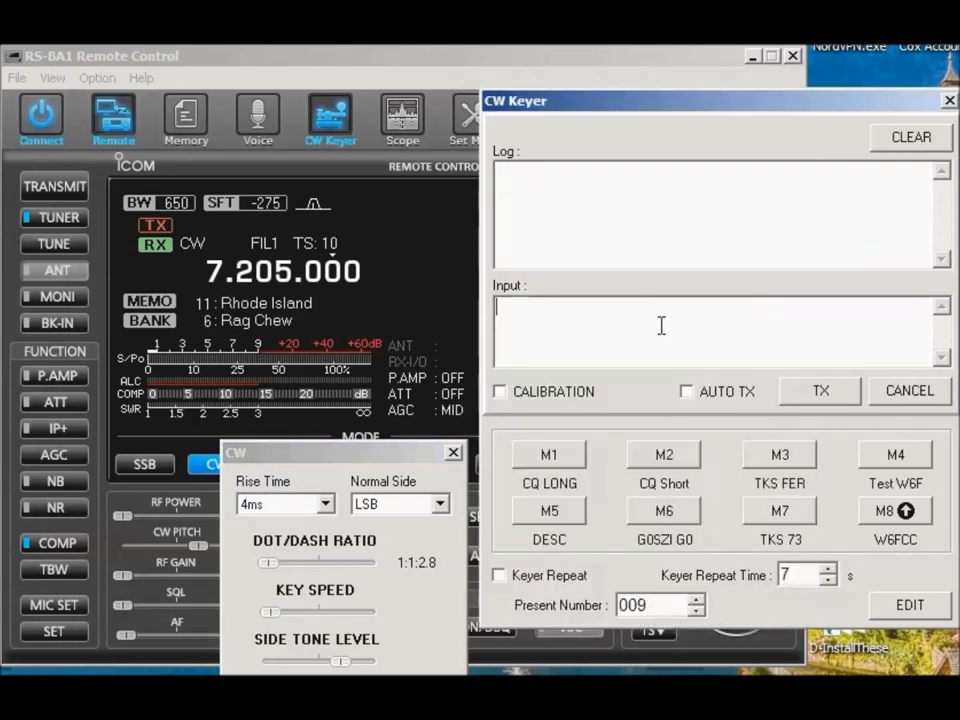
- Send the CW message 'testing' from the keyer Input box
text(test)
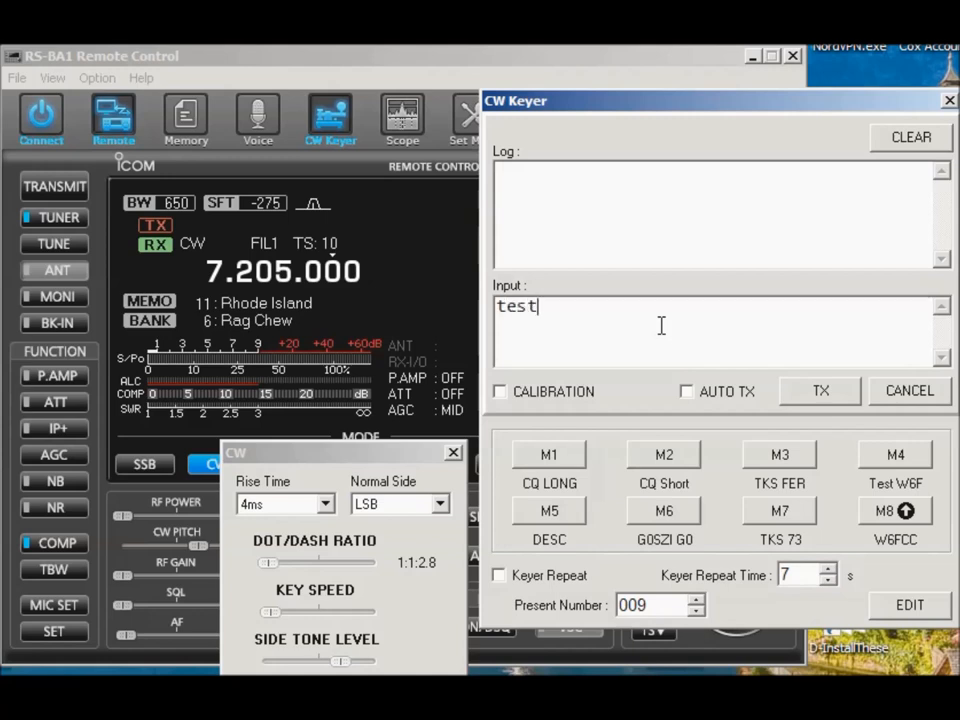
text(ing)
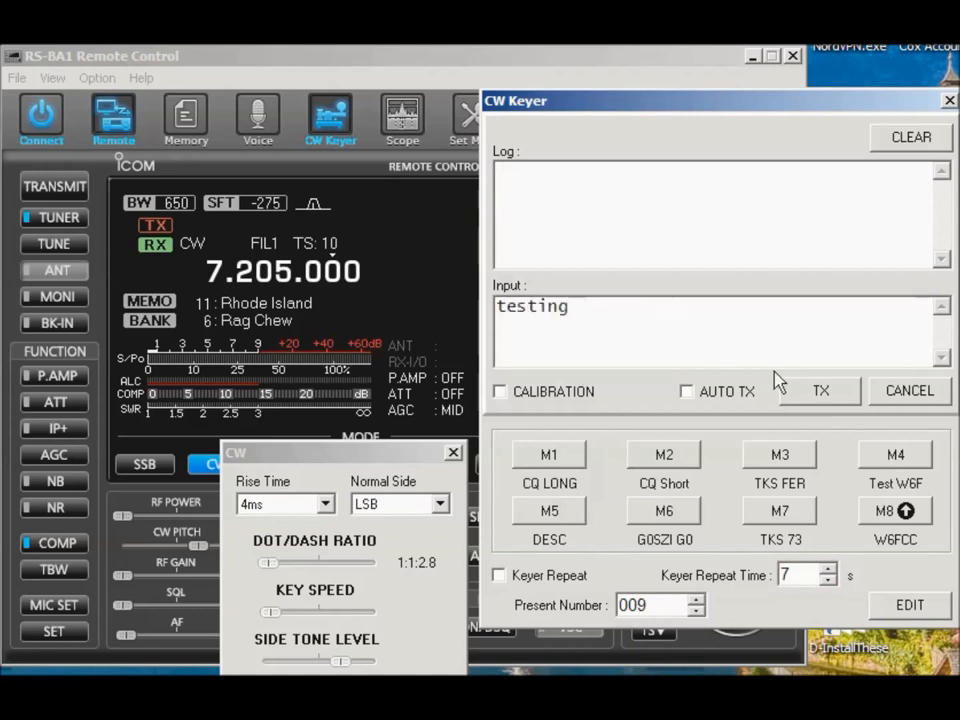
click(820, 390)
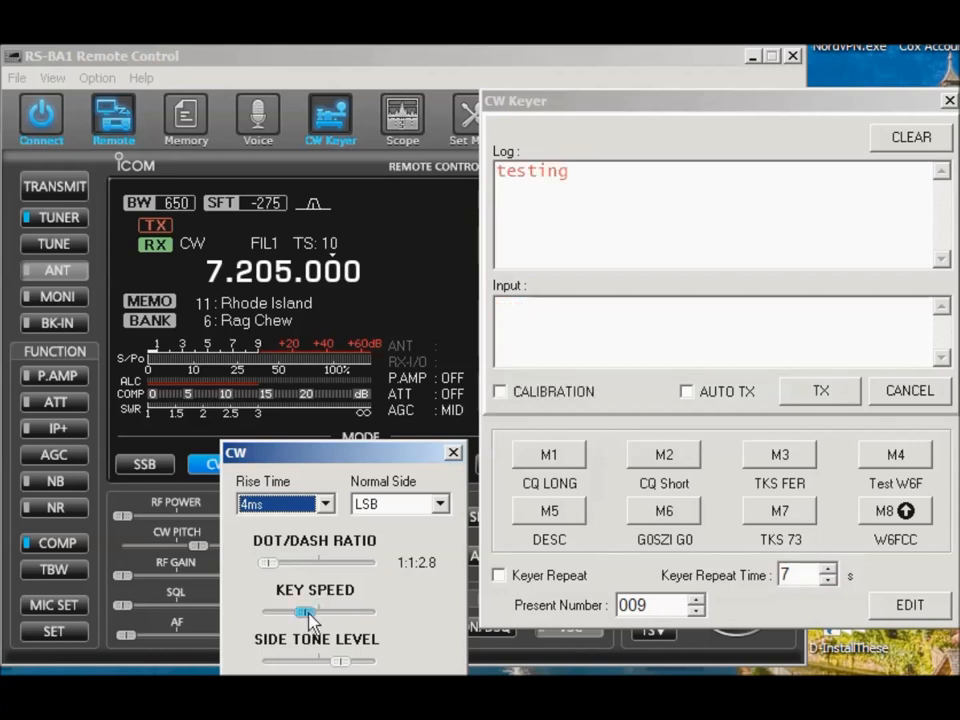
- Send 'test test test' in CW and close the CW settings panel
text(test test test)
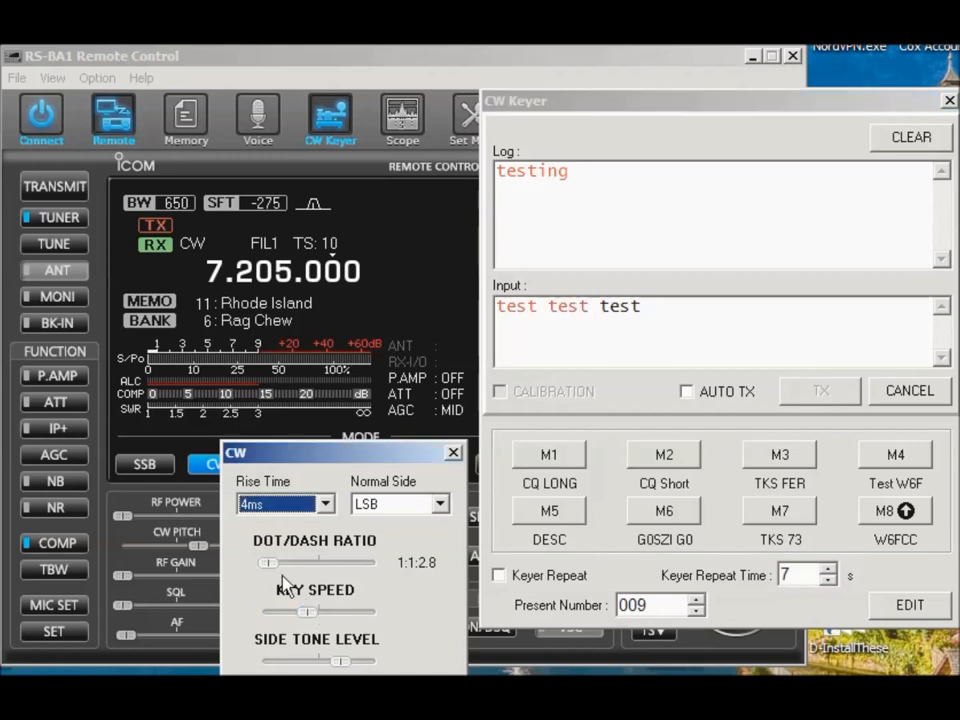
click(820, 390)
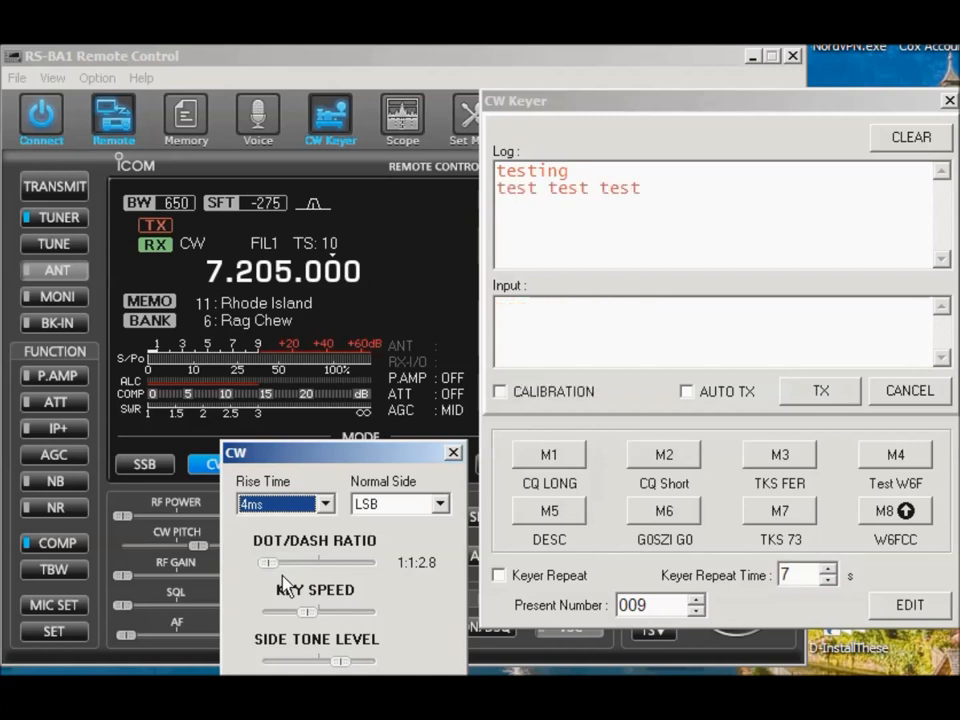
mouse_move(458, 452)
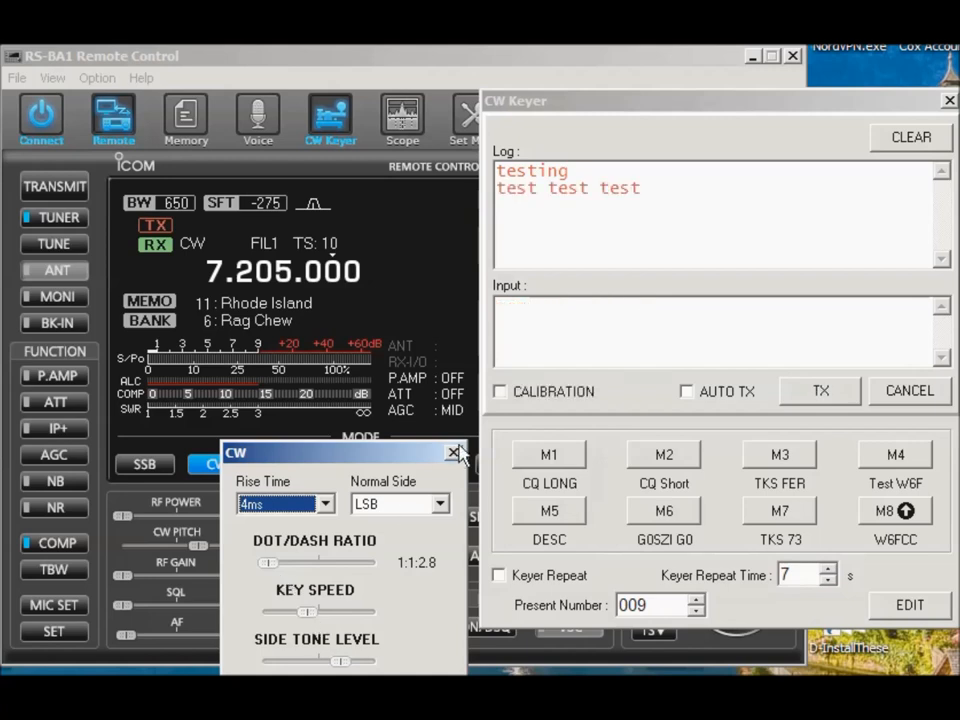
click(456, 452)
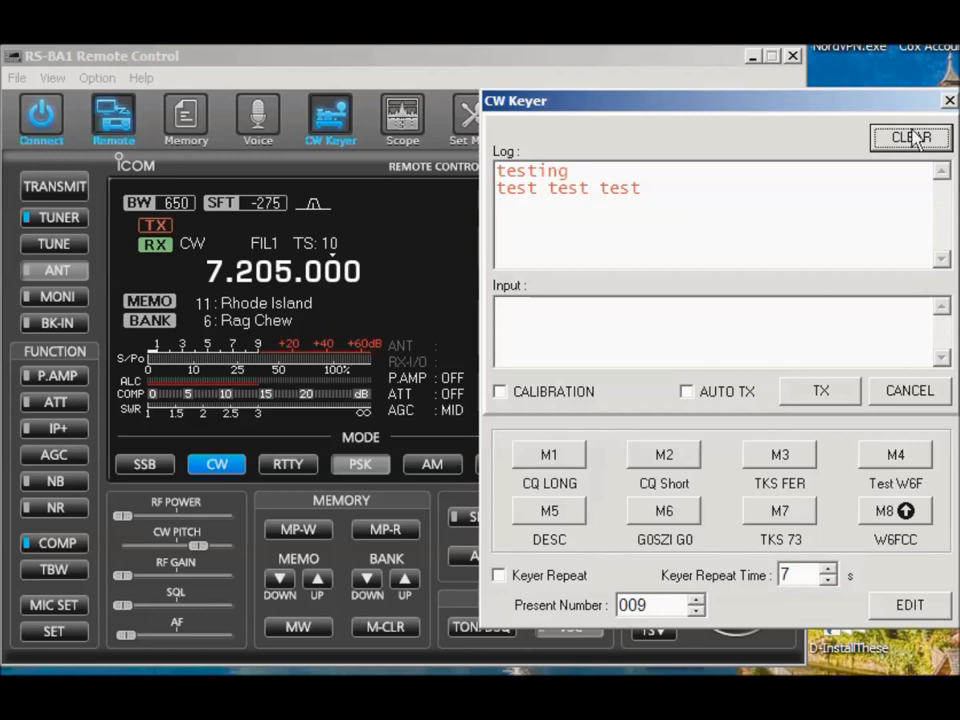
- Clear the keyer log and nudge the CW PITCH slider on the main radio panel
click(908, 136)
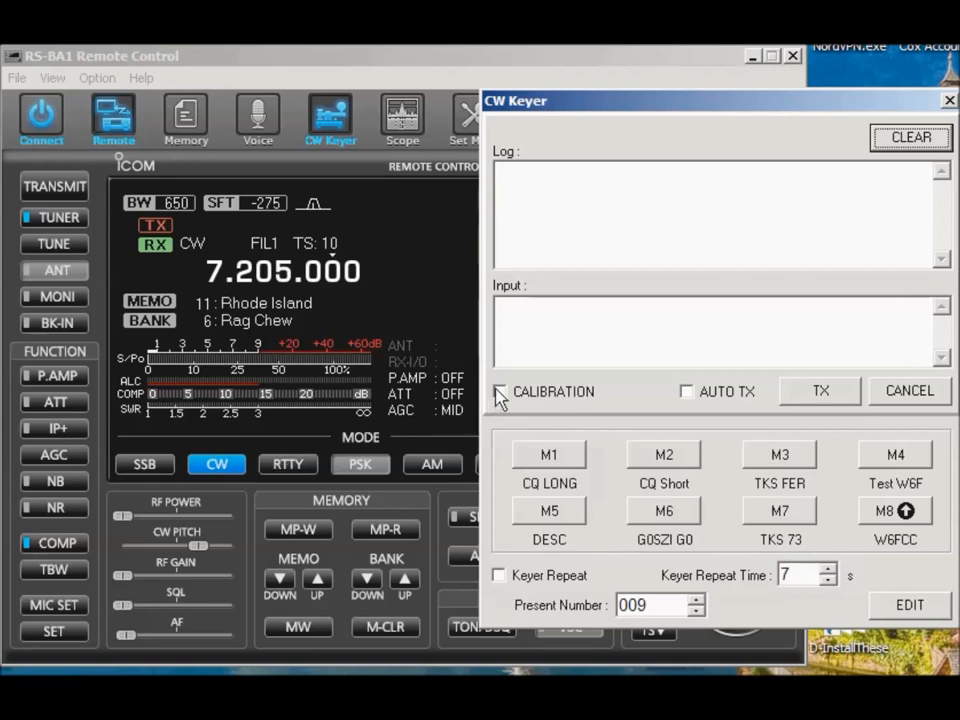
click(500, 390)
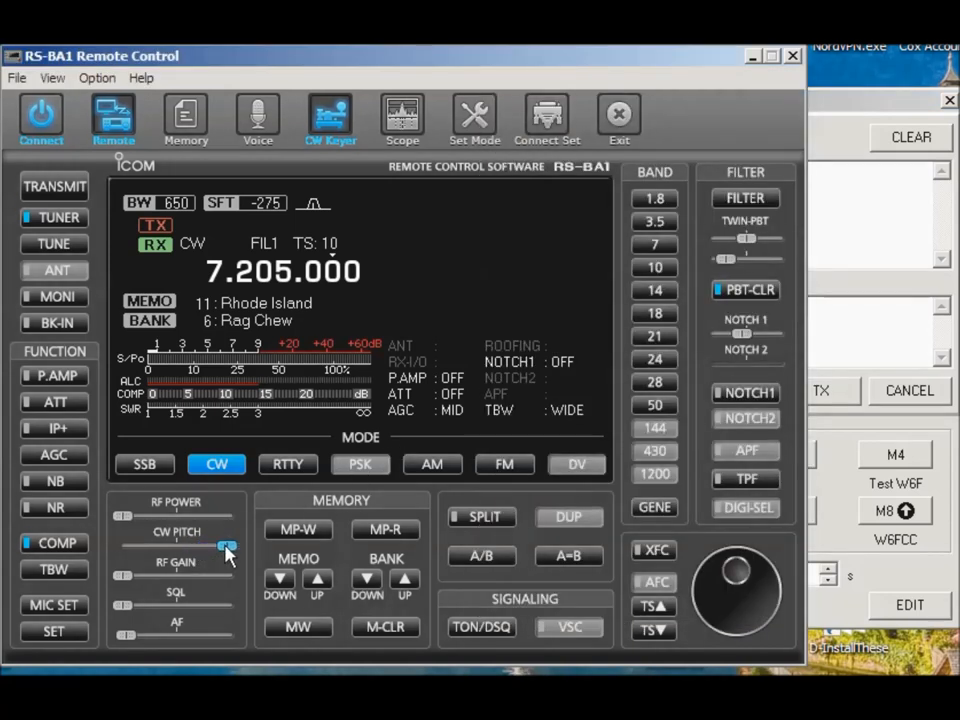
drag(224, 548, 210, 548)
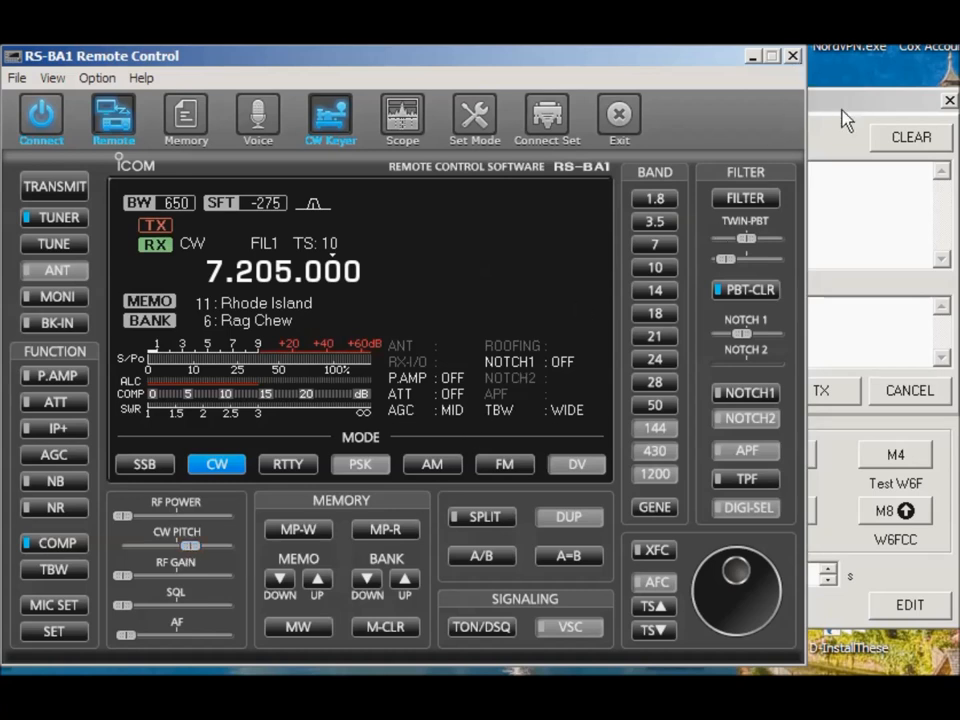
- Send 'cq' in CW from the keyer, then toggle CALIBRATION on and back off
click(330, 114)
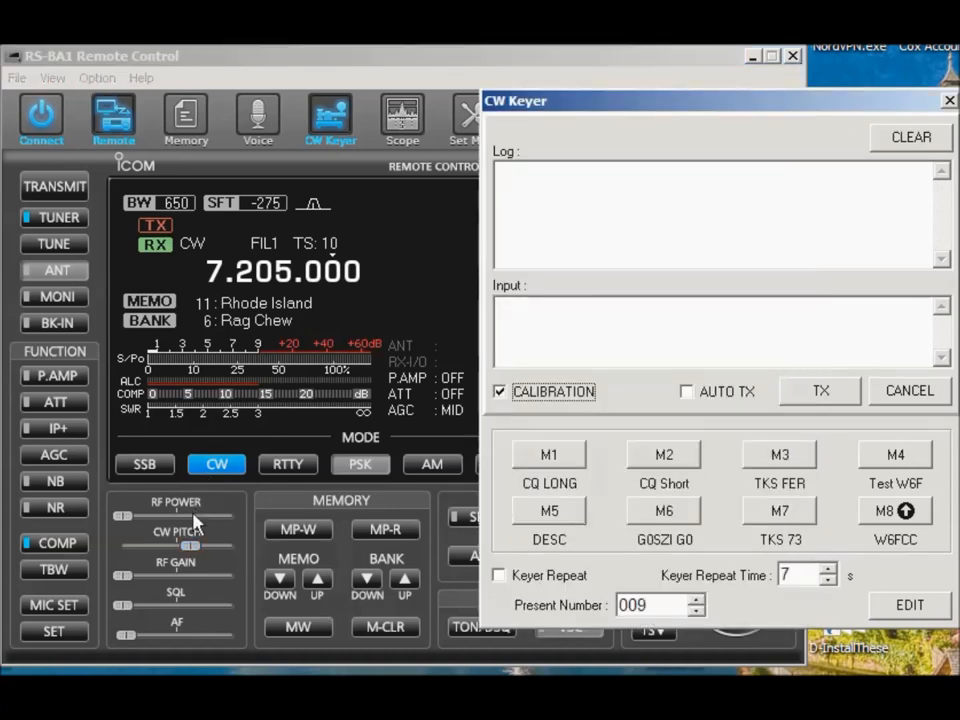
click(500, 390)
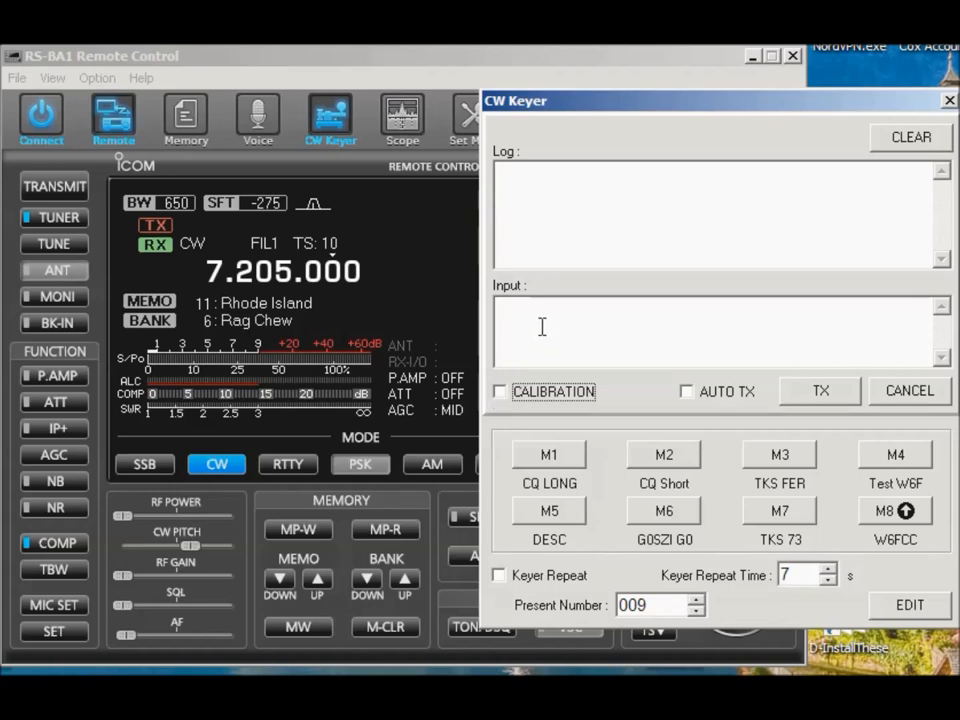
text(cq)
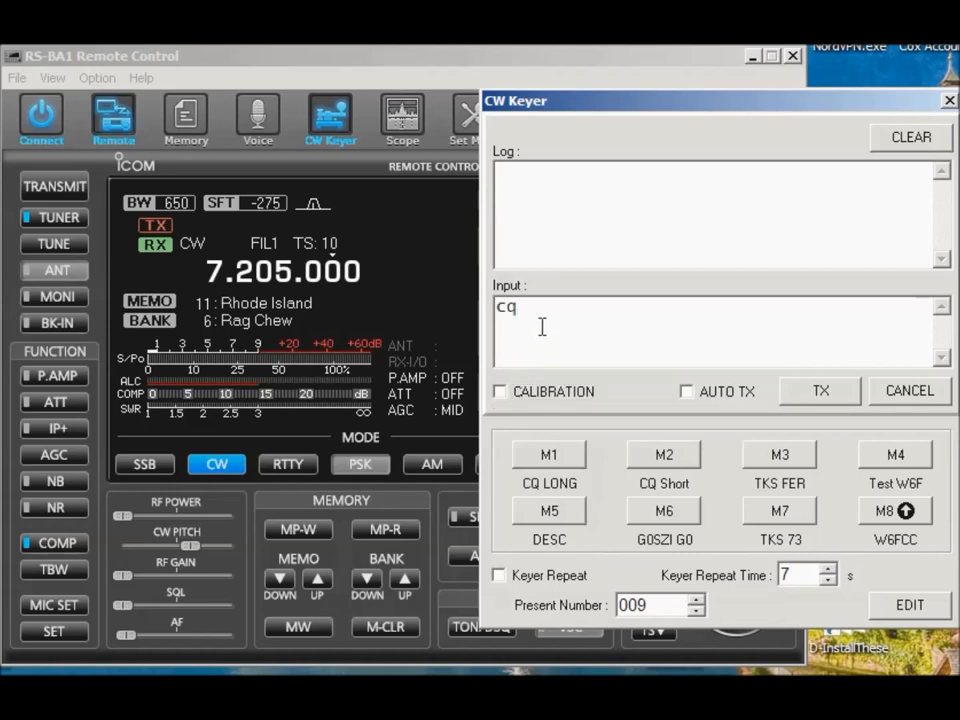
click(820, 390)
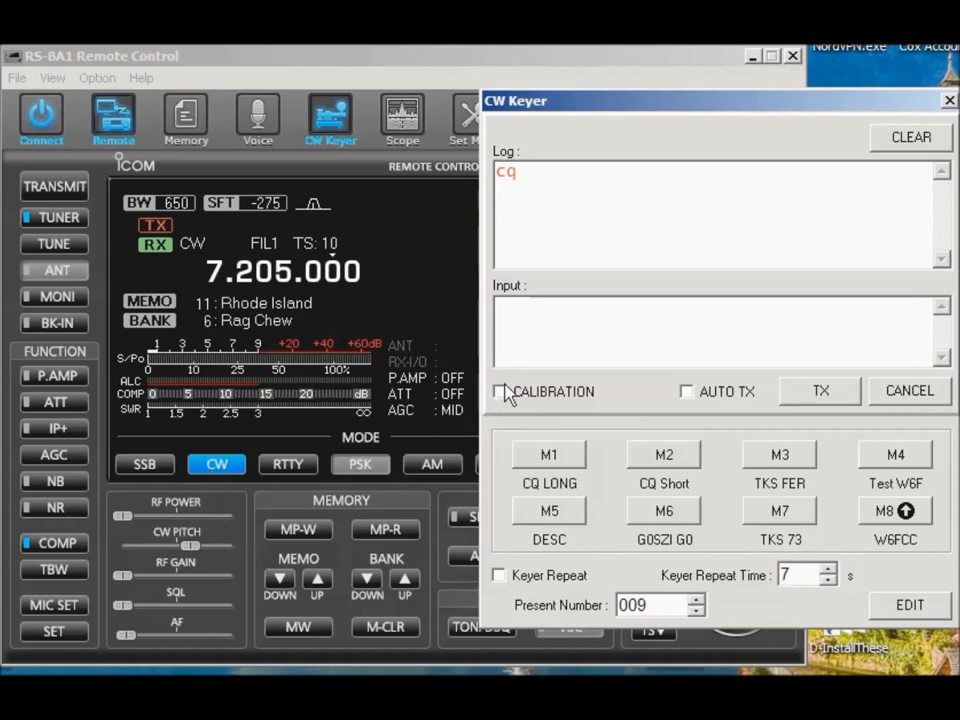
click(500, 390)
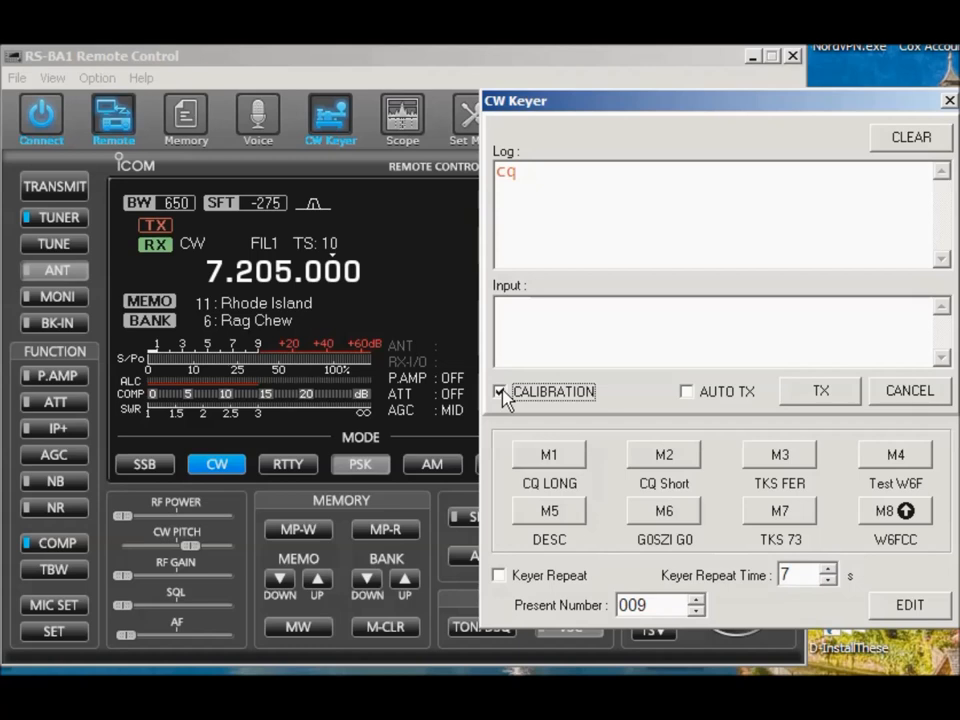
click(500, 390)
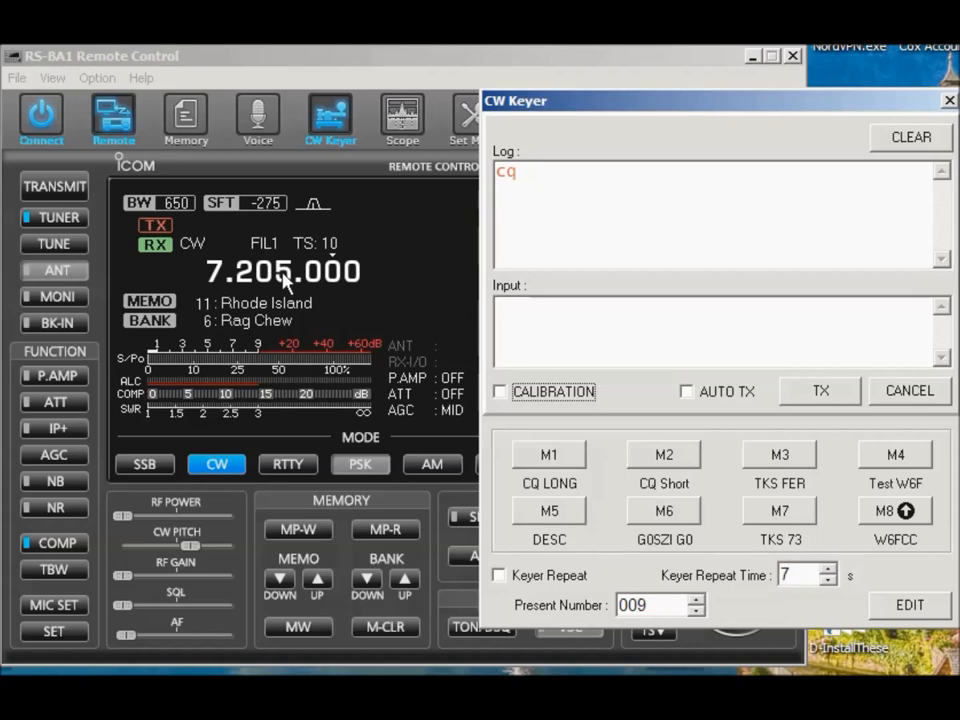
mouse_move(336, 336)
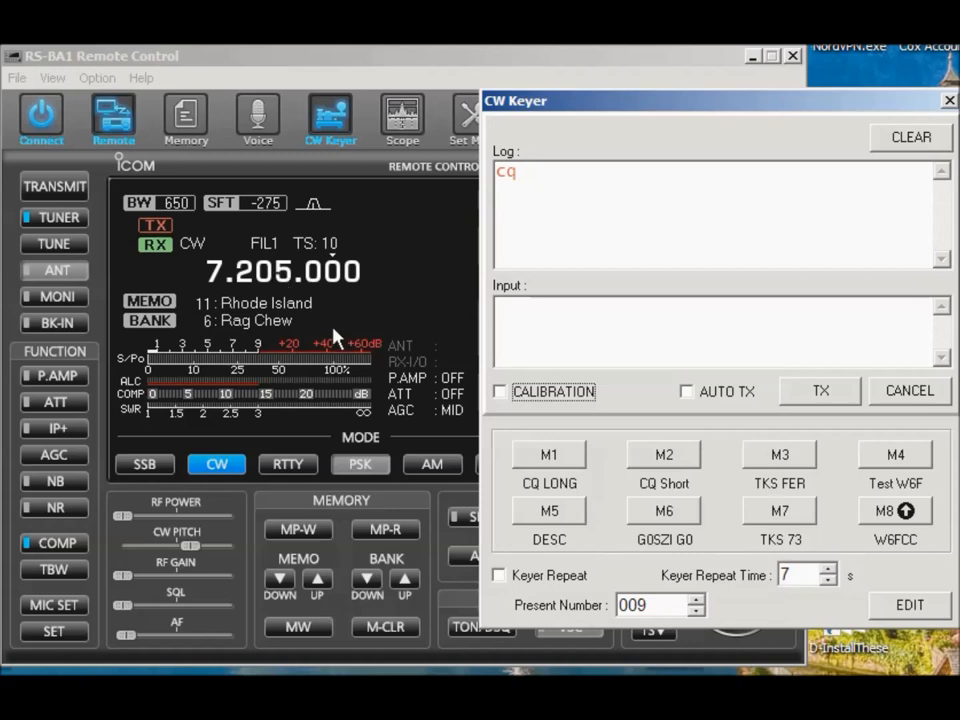
mouse_move(800, 396)
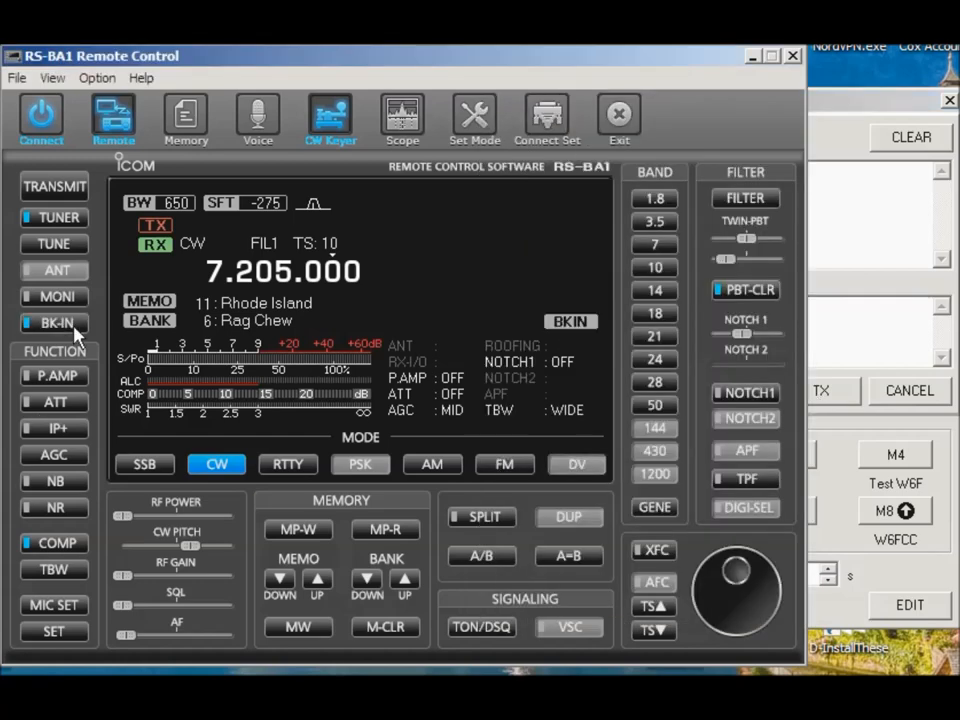
- Enable break-in and send 'testing w5fcc' in CW with the TX button
click(330, 114)
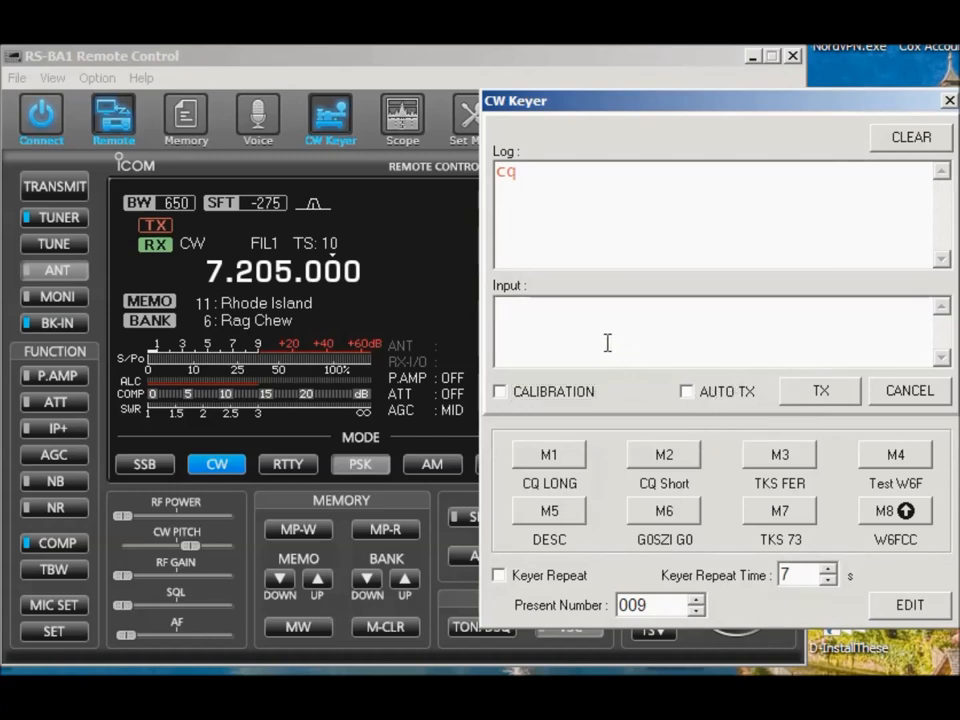
text(testing)
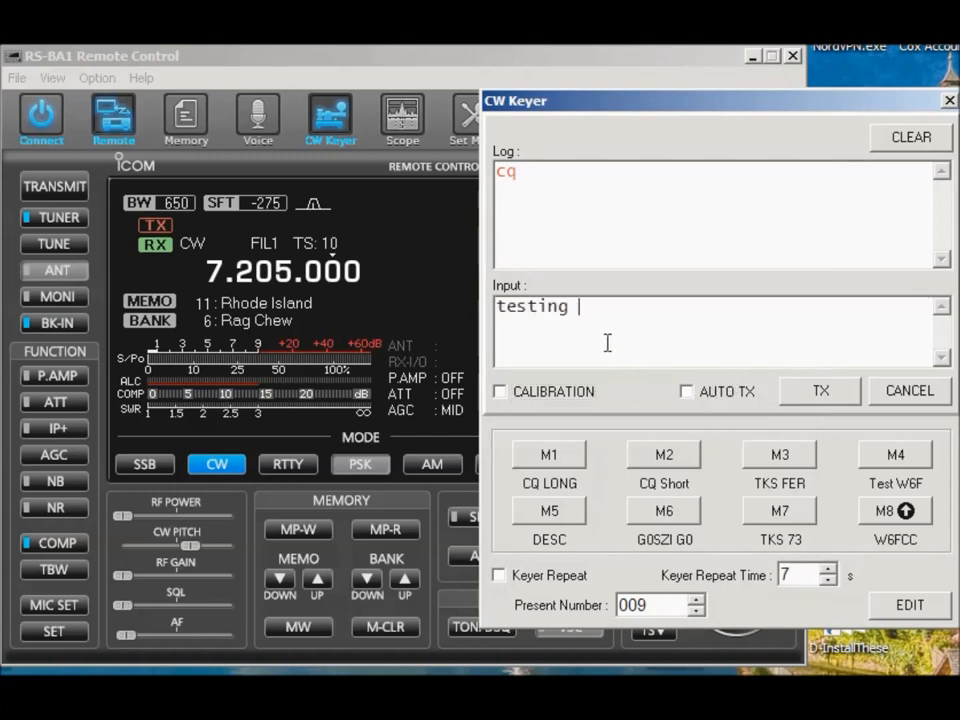
text(w5)
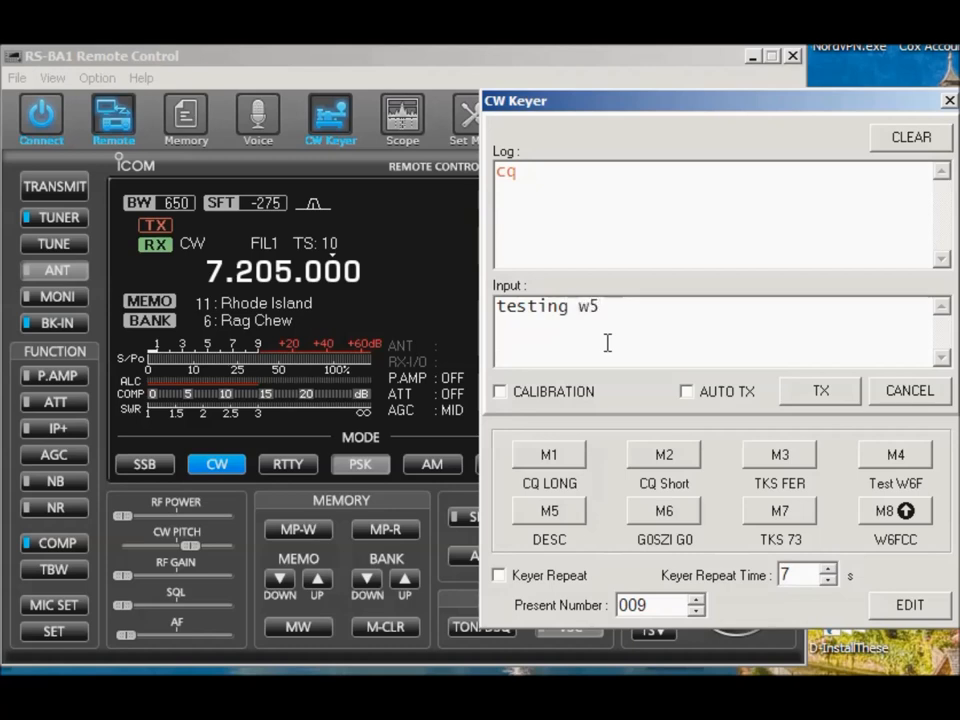
text(fcc)
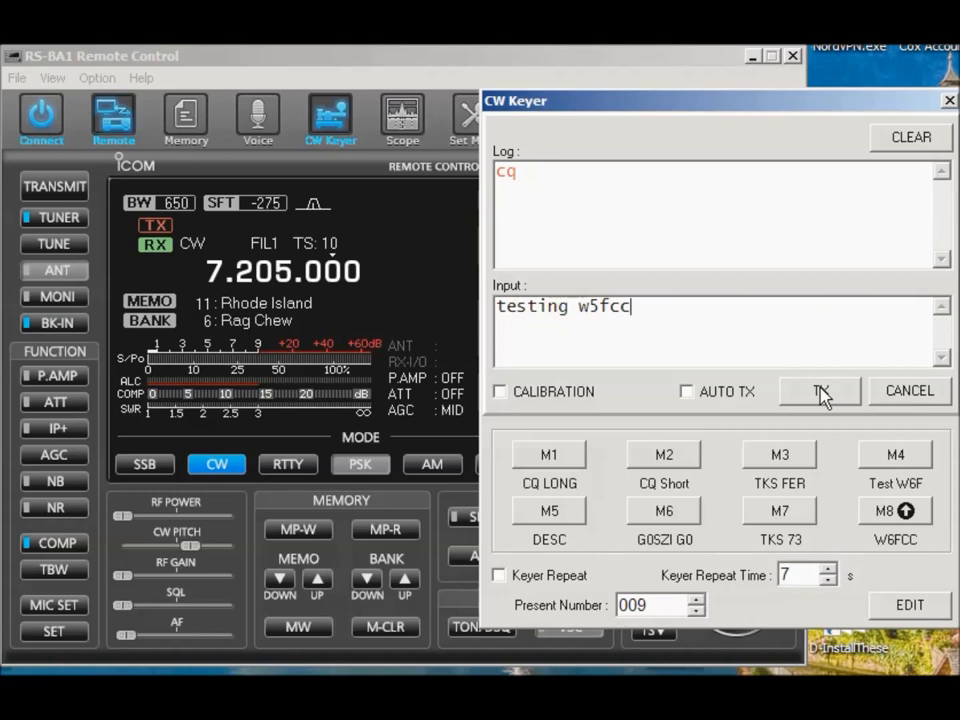
click(820, 390)
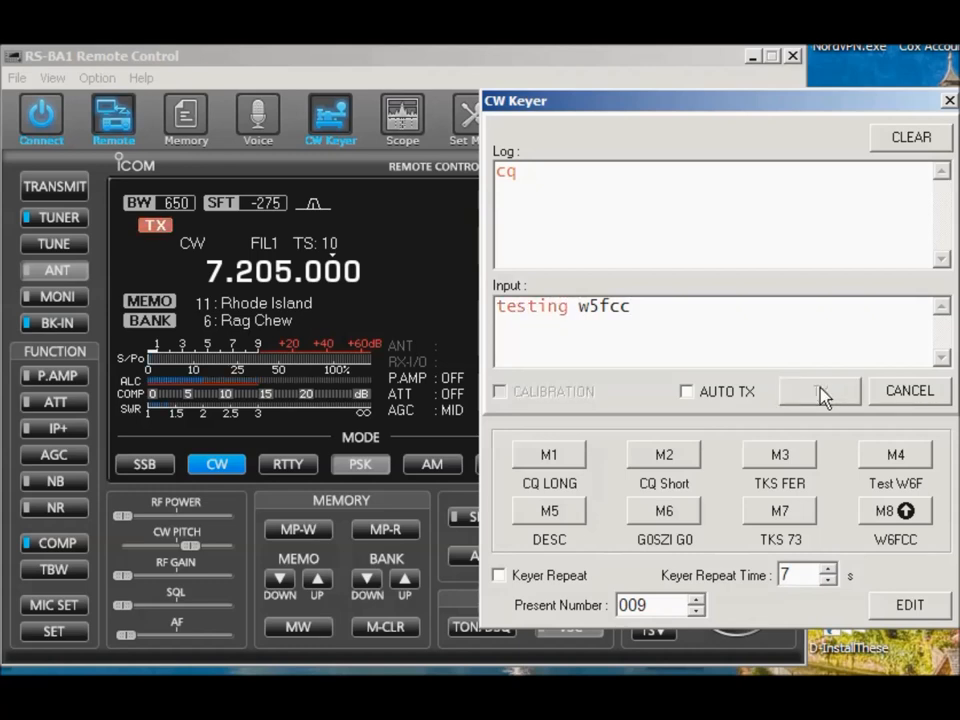
click(820, 390)
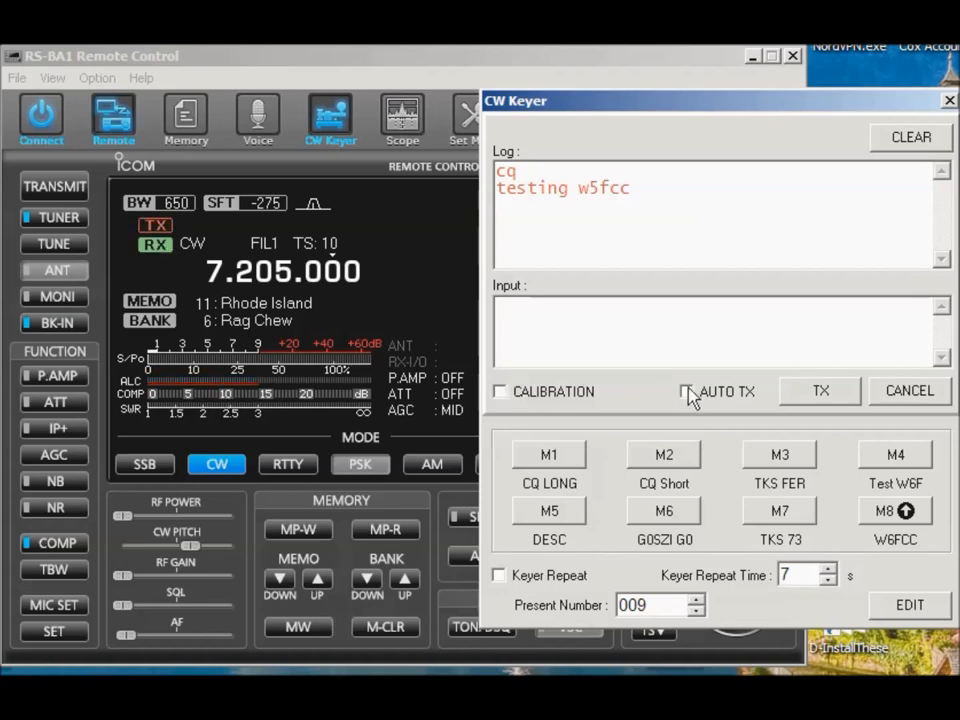
- Turn on AUTO TX so 'testing w6fcc' and 'qsl de w6fcc' send automatically as typed
click(688, 390)
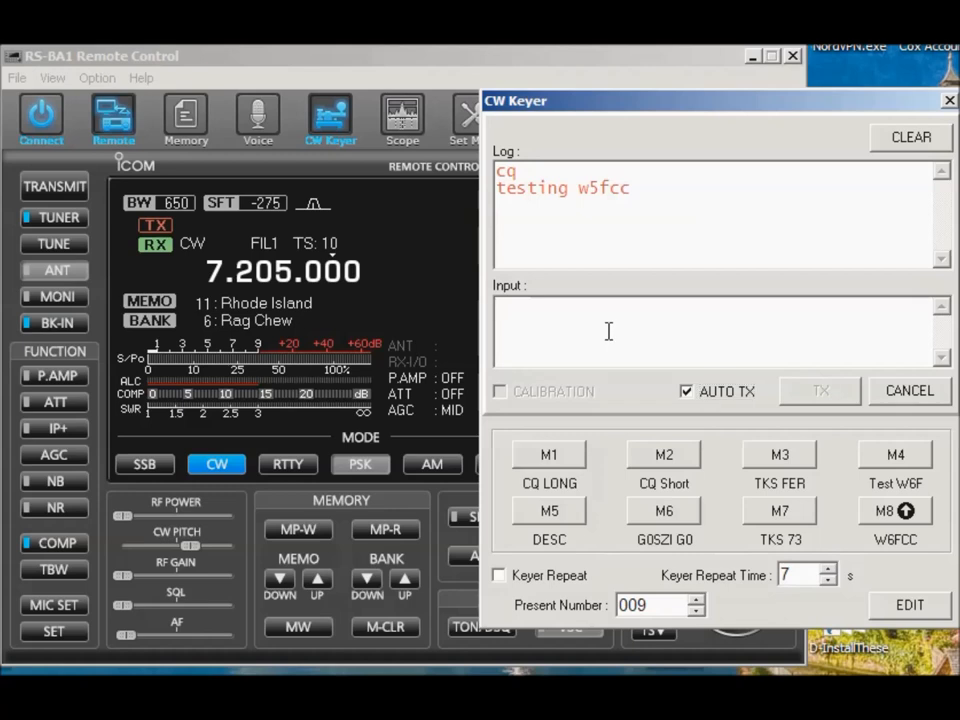
text(testing)
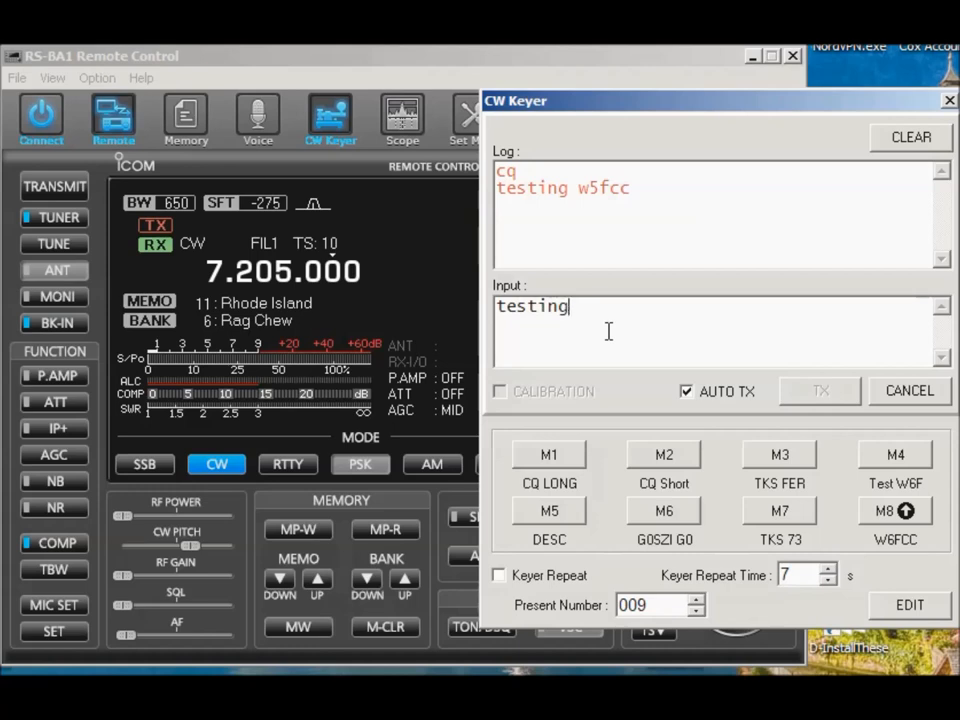
text(w6)
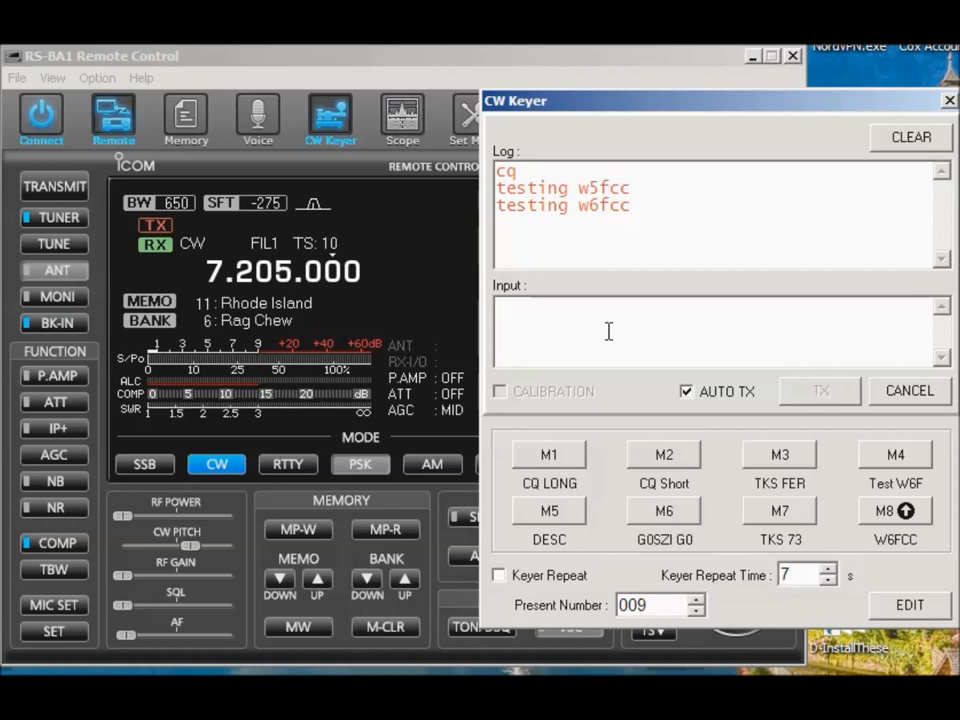
text(qsl)
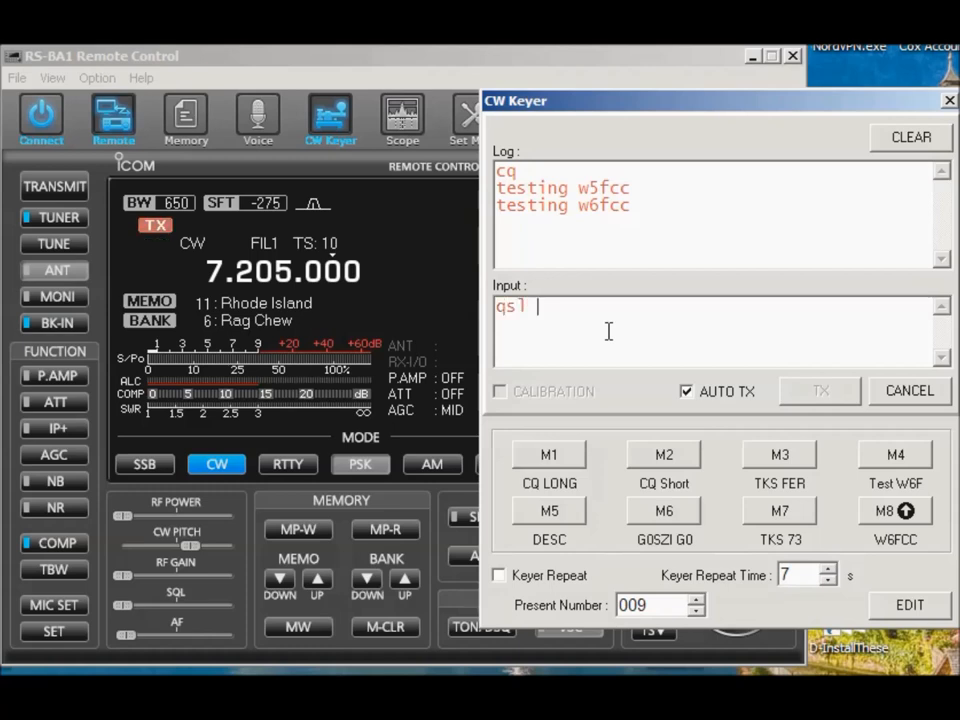
text(de)
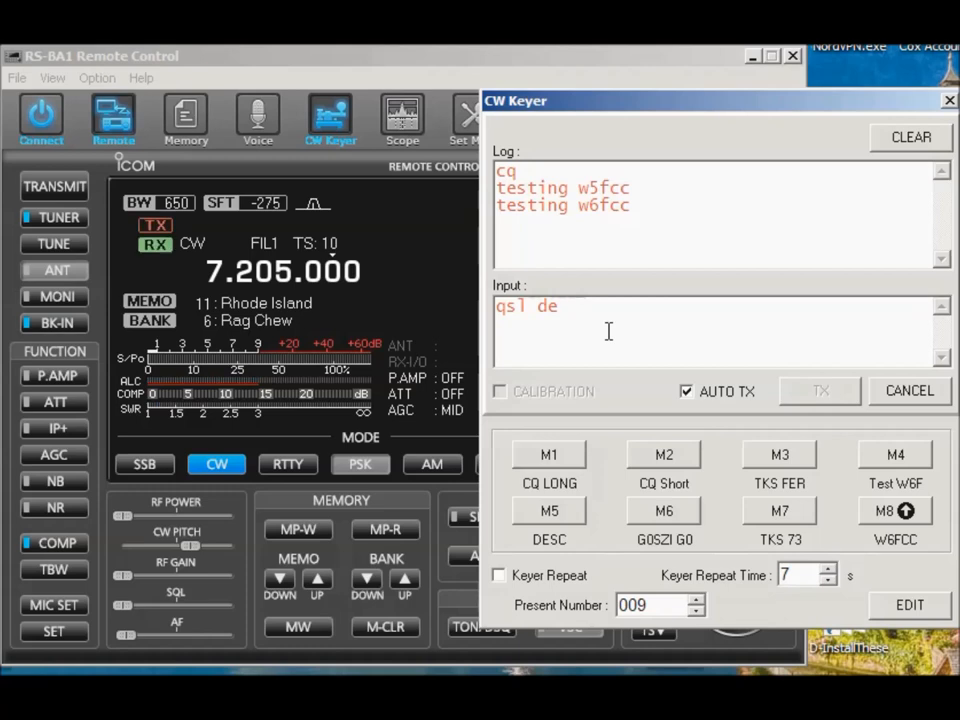
text(w6)
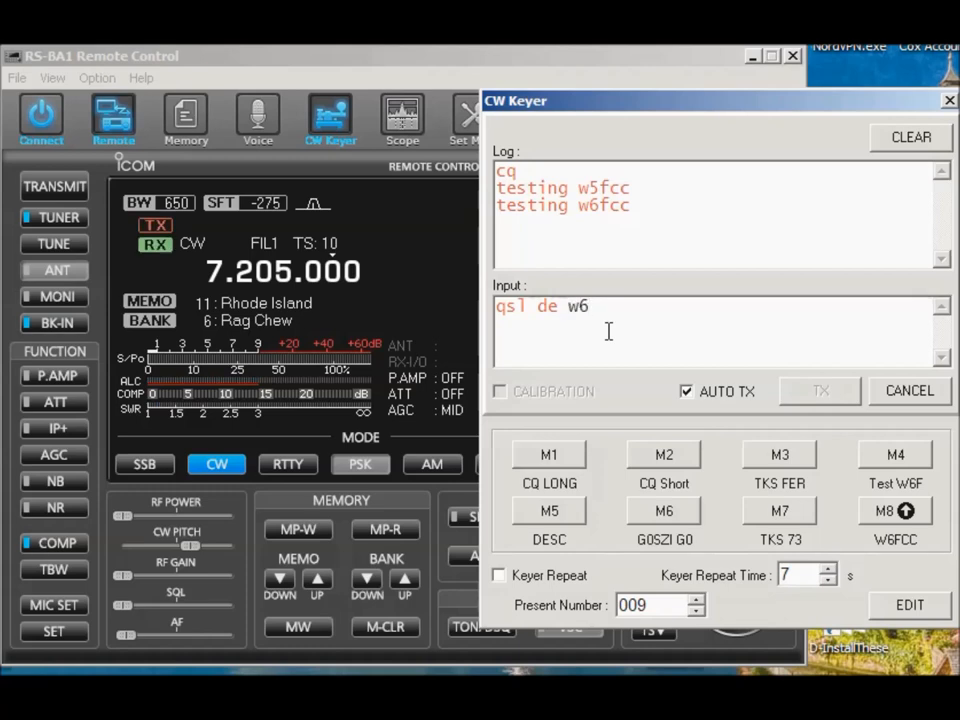
text(fcc)
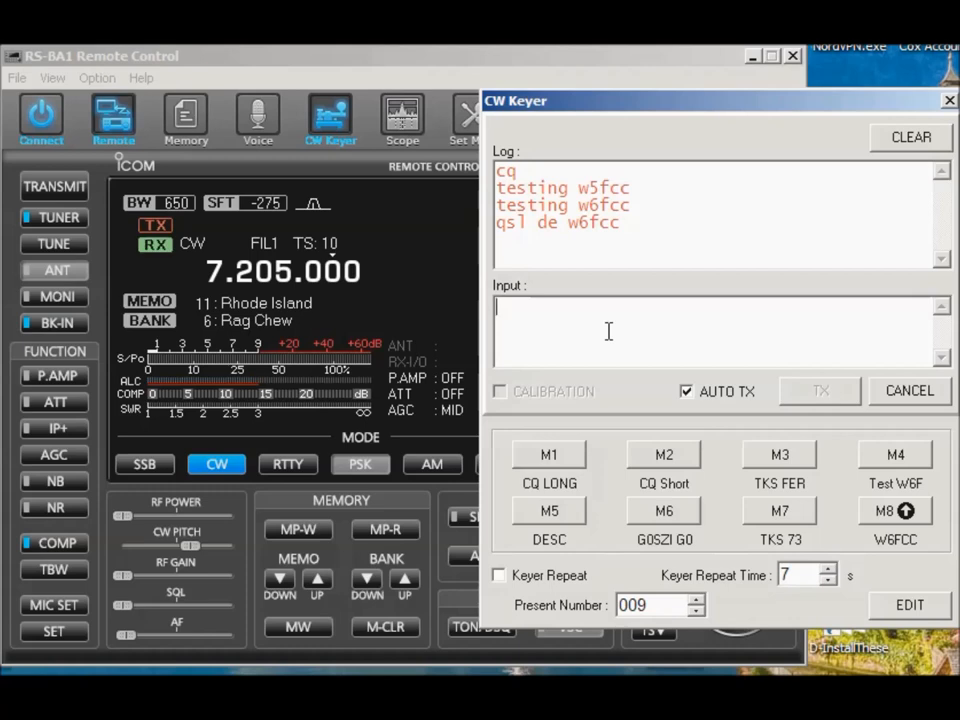
mouse_move(710, 460)
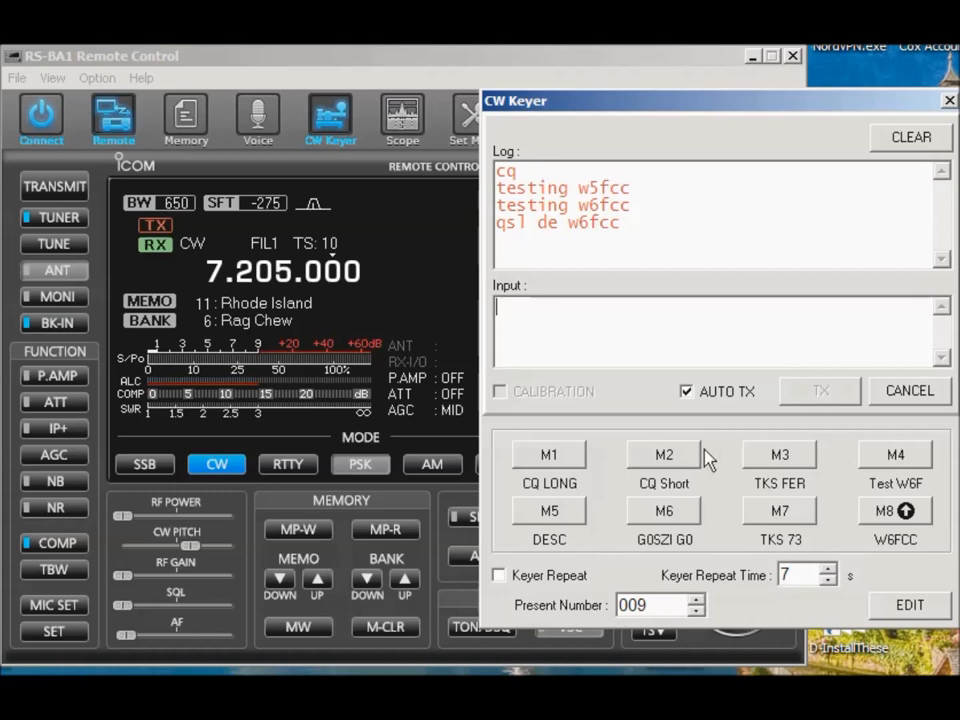
- Turn AUTO TX off and send 'qsl qth & name' in CW manually
click(688, 390)
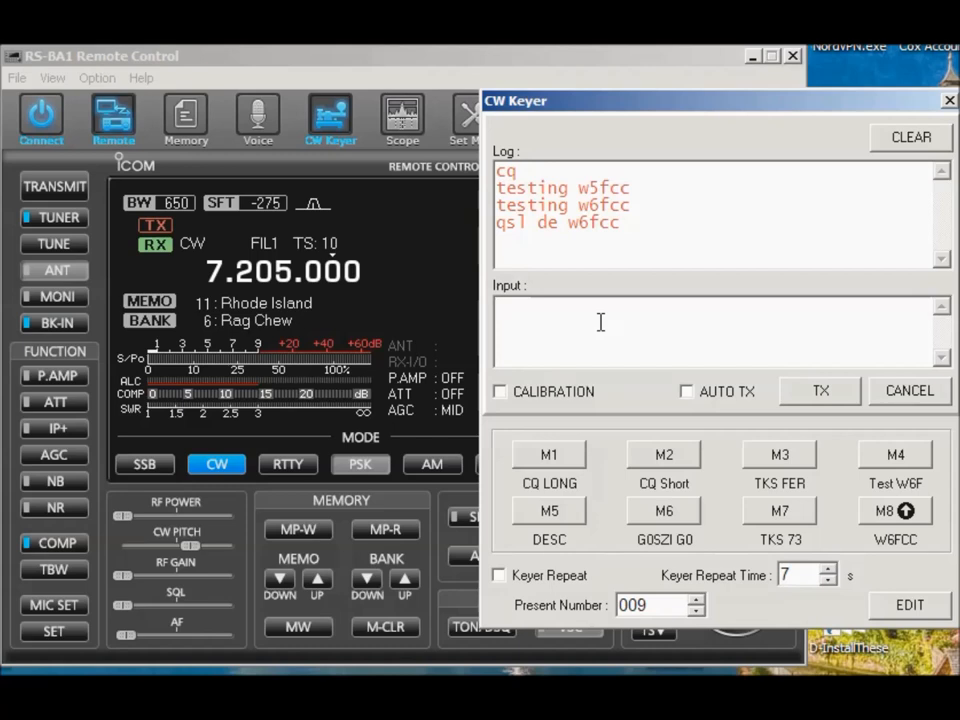
text(qsl)
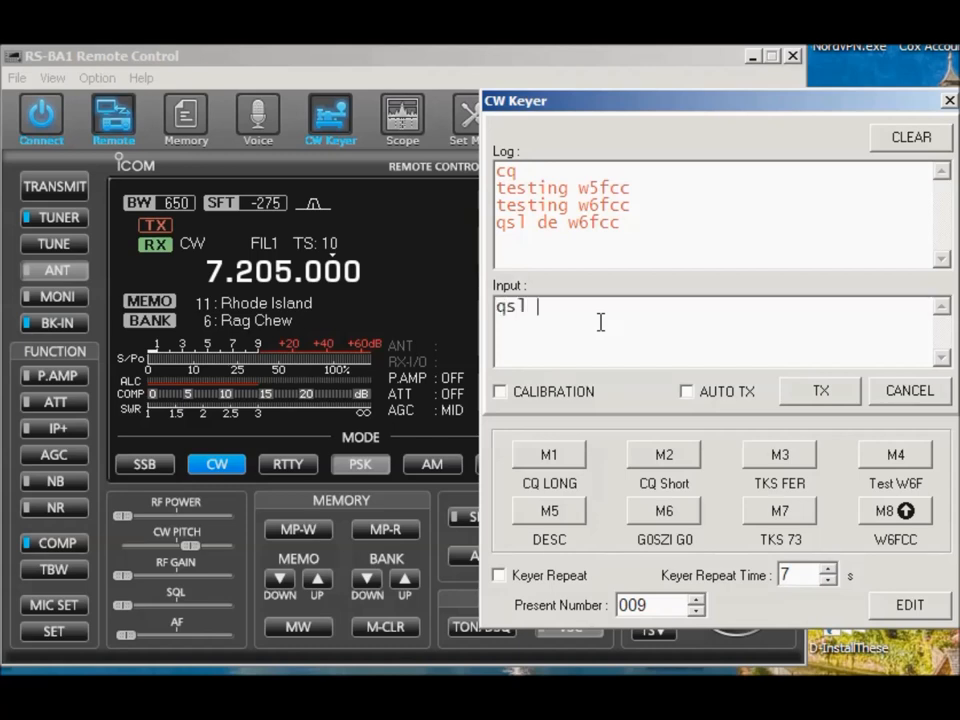
text(qth and)
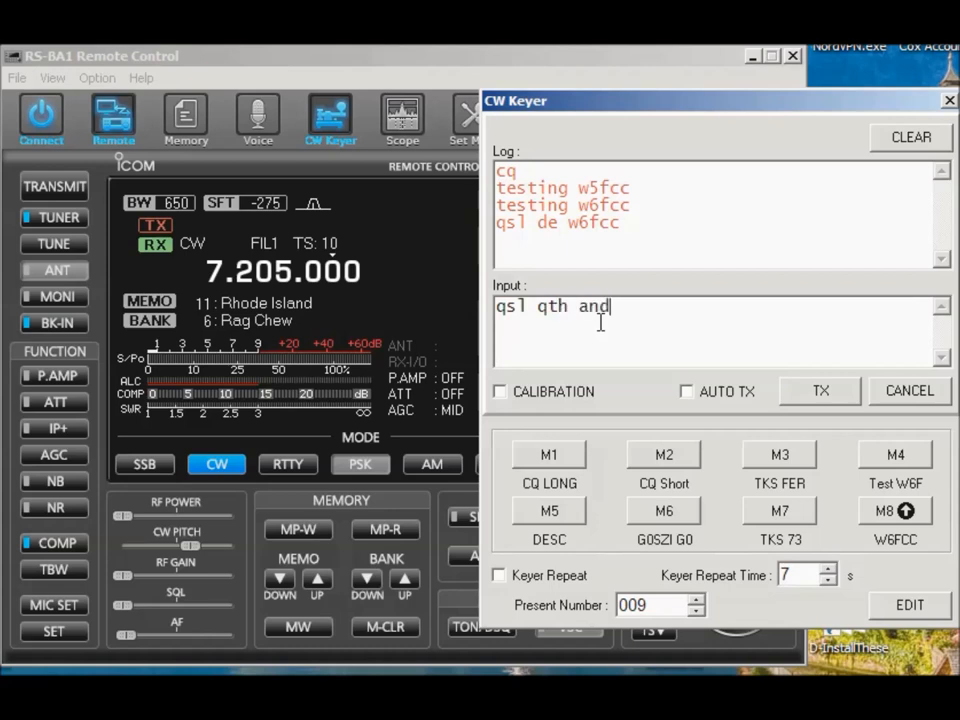
text(&)
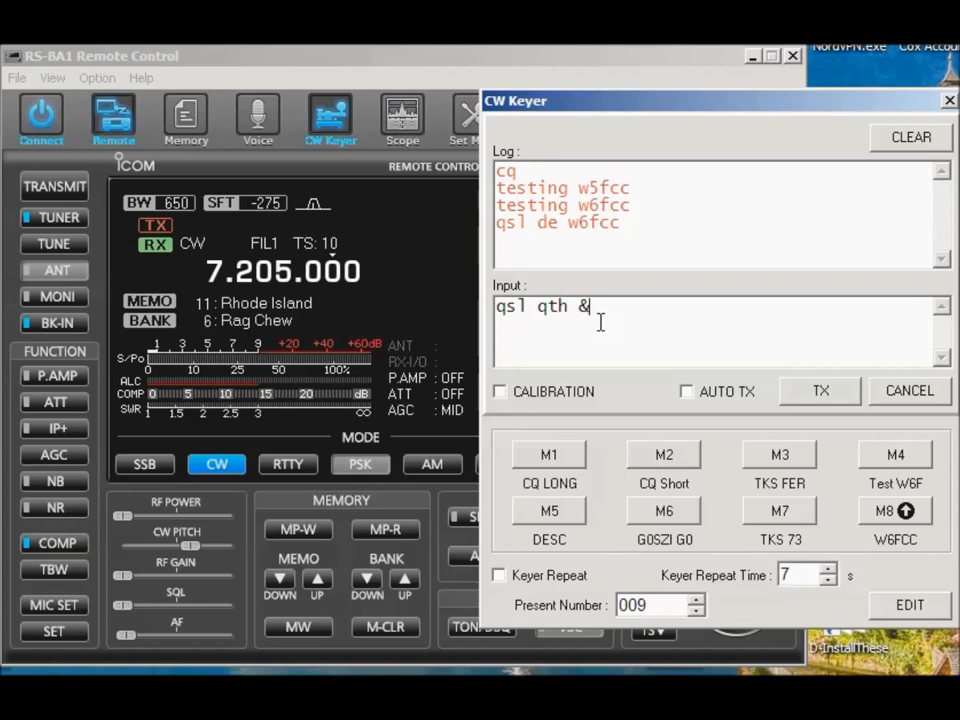
text(name)
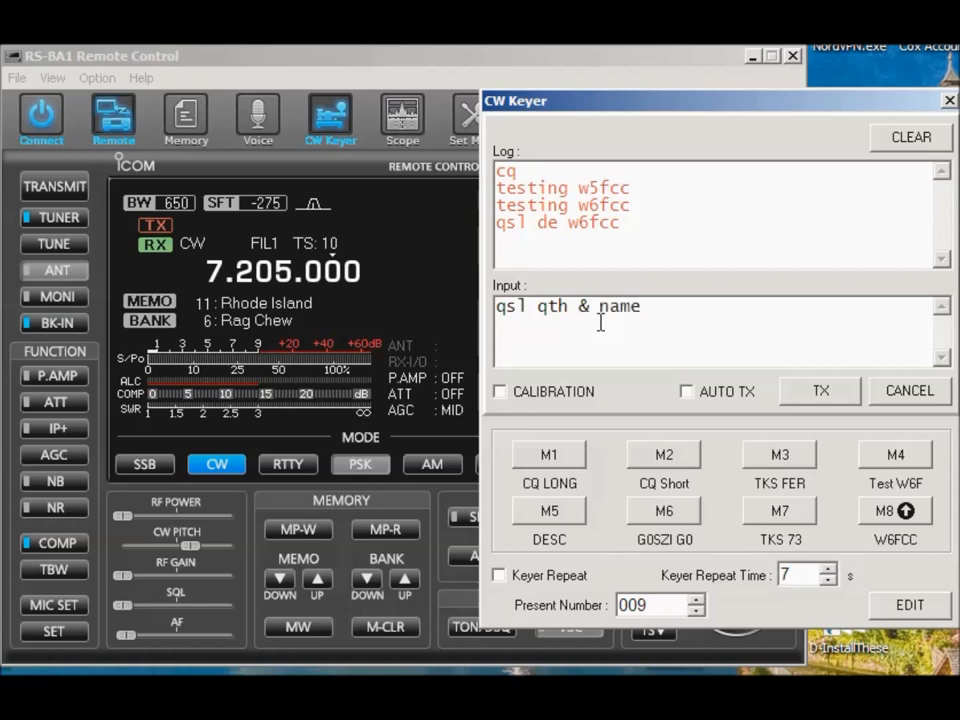
mouse_move(836, 404)
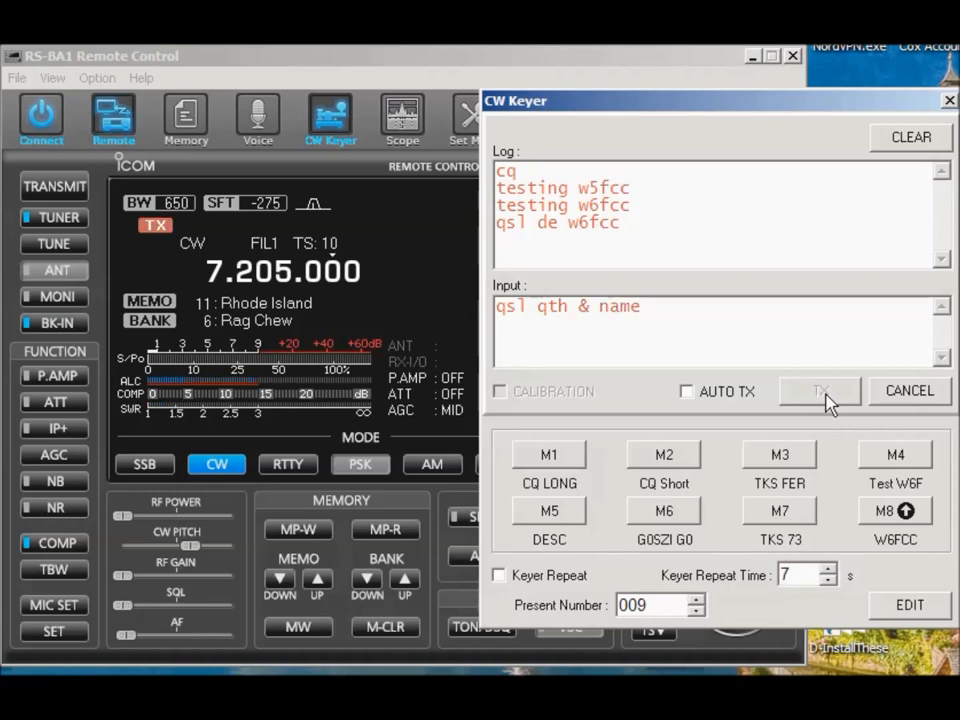
click(820, 390)
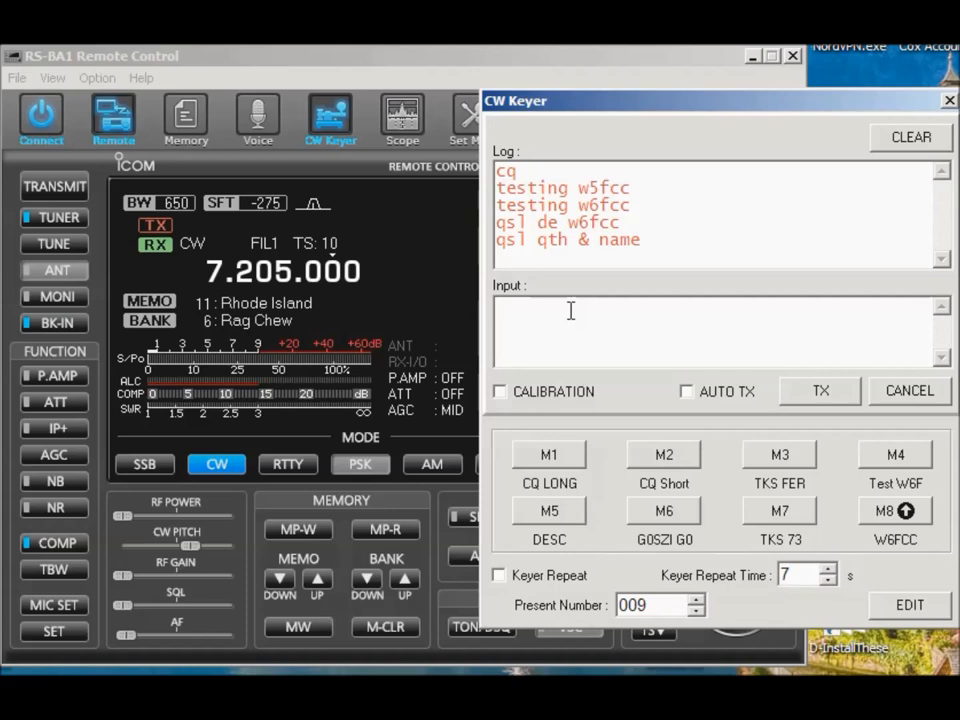
- Send 'and' and then 'es' as two separate CW messages
text(and)
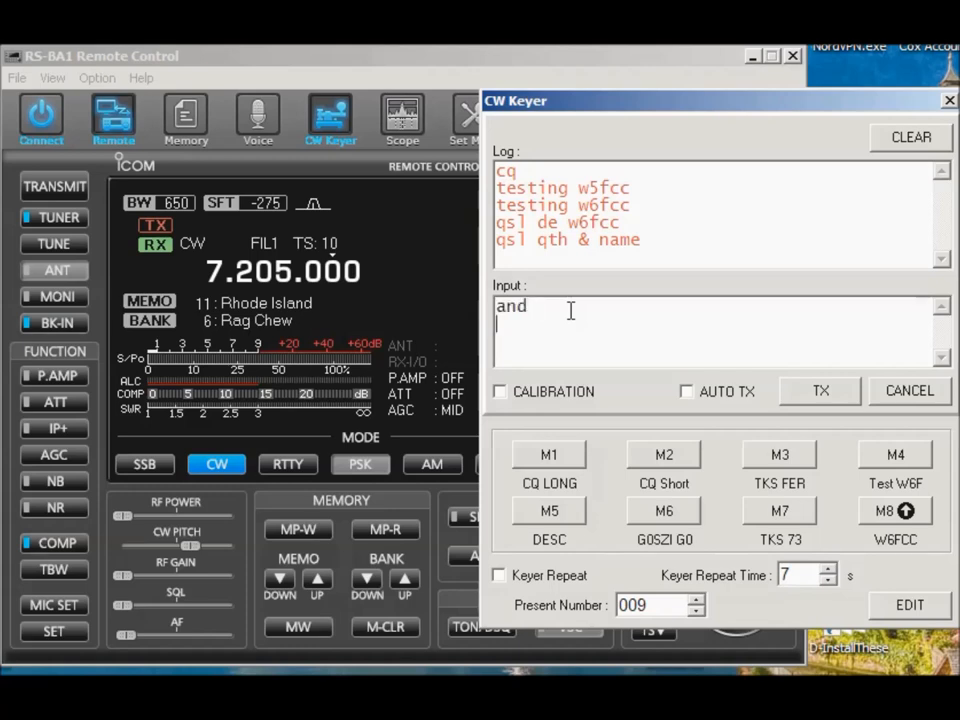
click(820, 390)
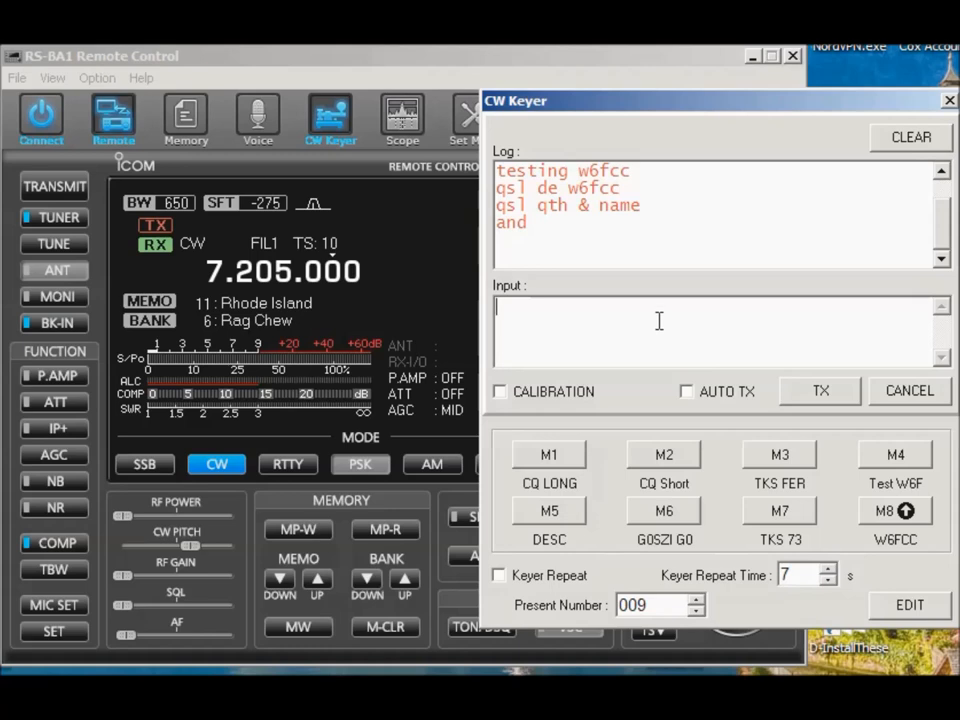
click(820, 390)
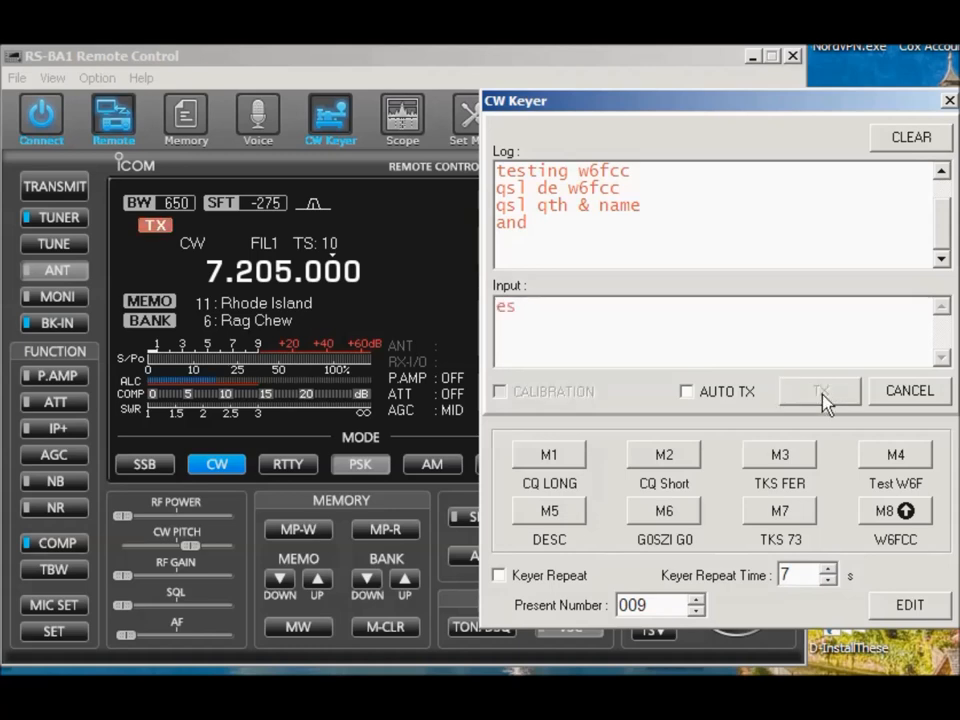
click(820, 390)
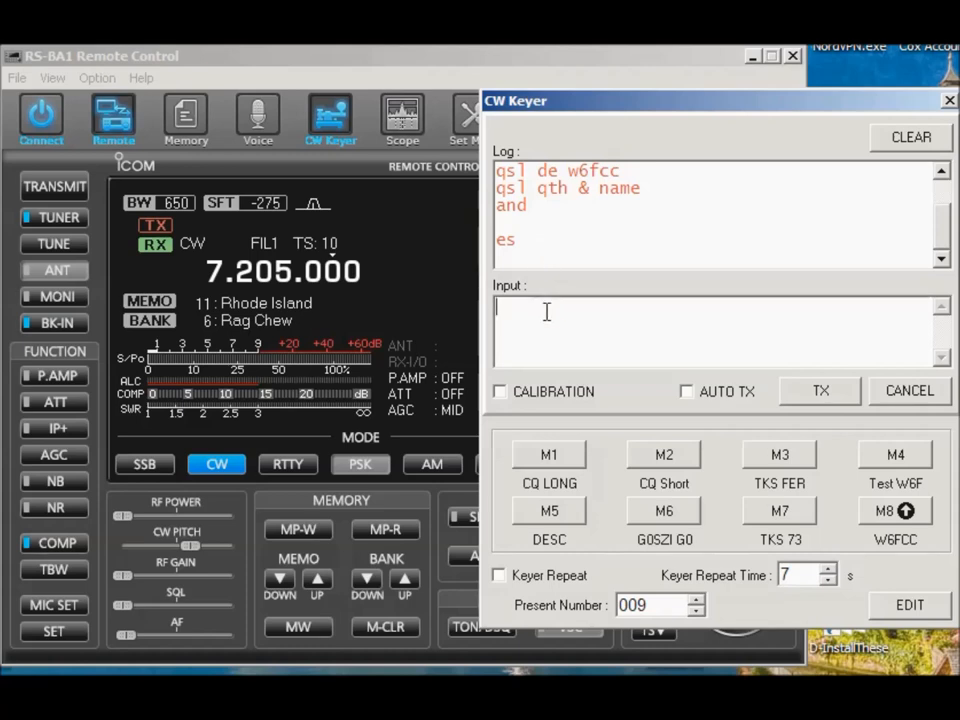
- Send the '^sk' prosign and then a plain 'sk' as separate CW messages
text(^)
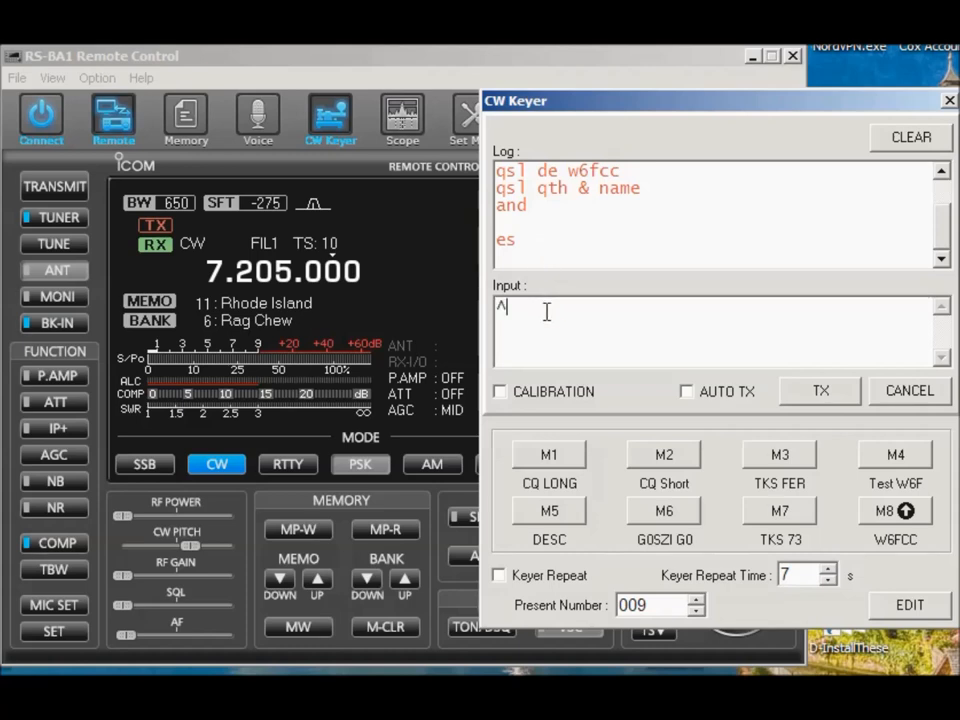
text(s)
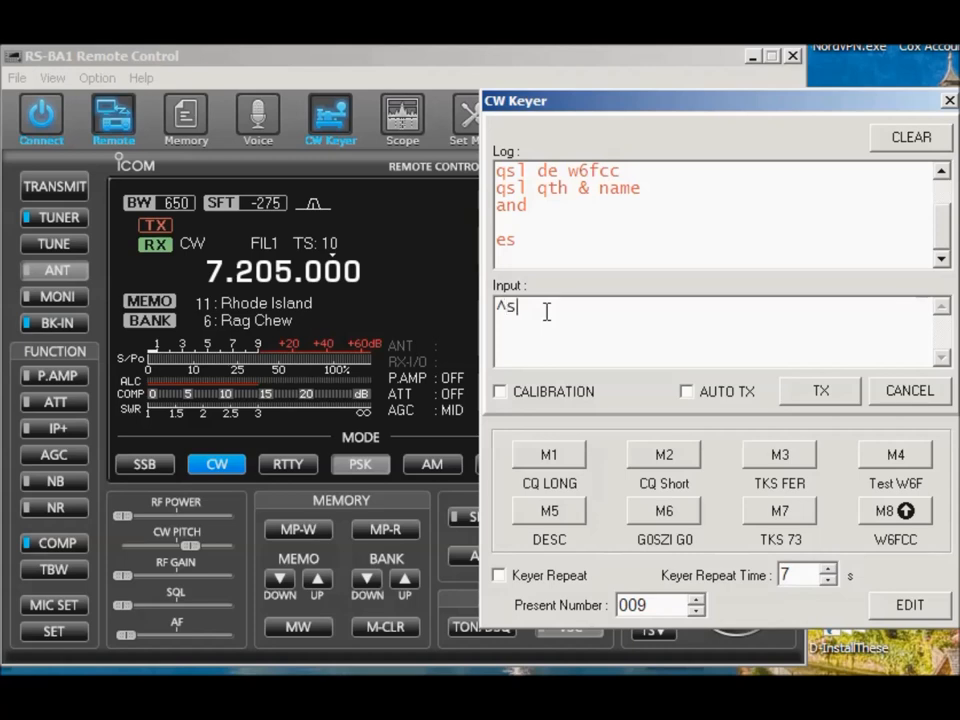
text(k)
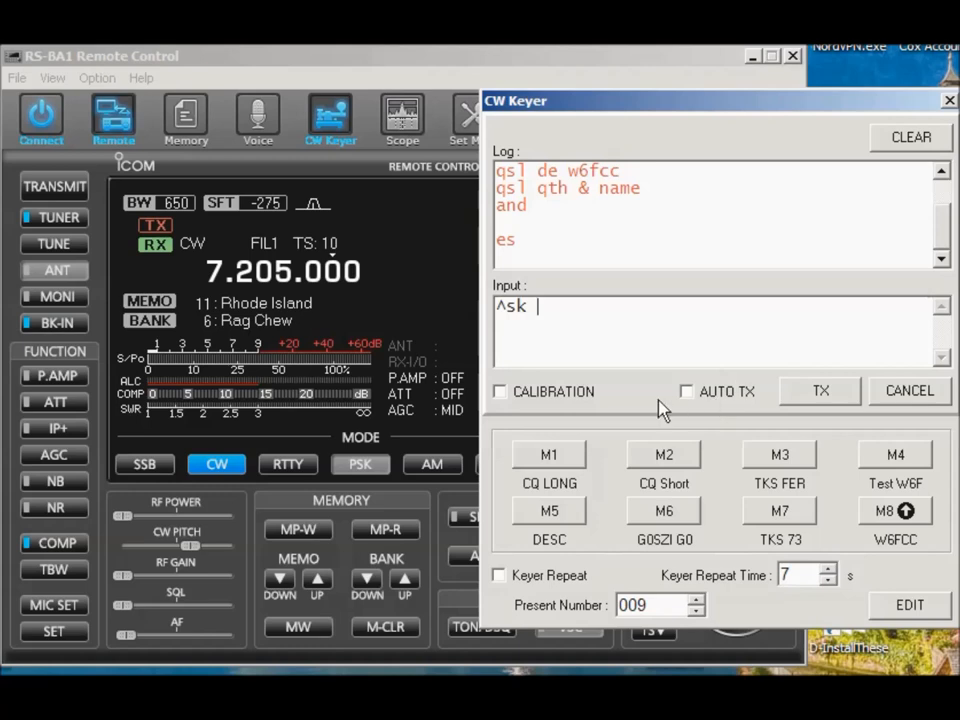
click(820, 390)
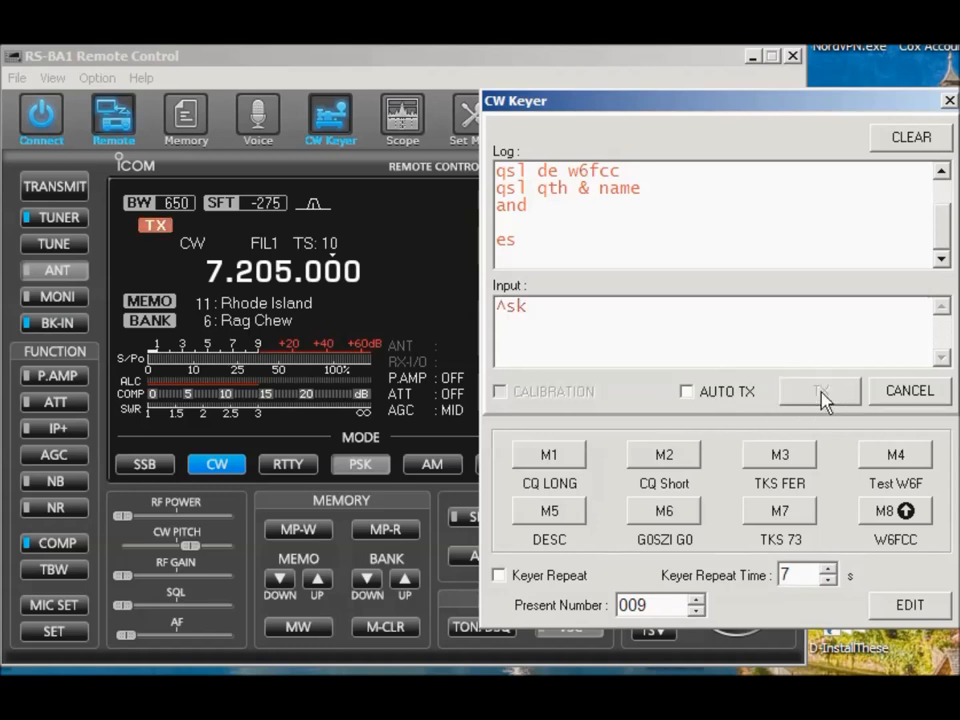
click(820, 390)
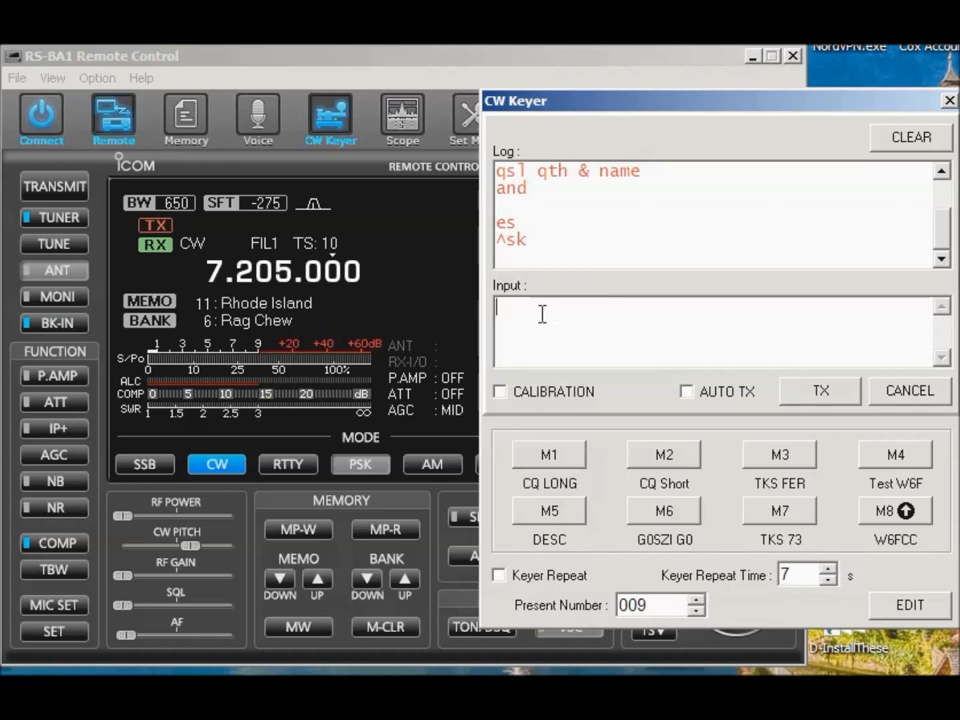
text(sk)
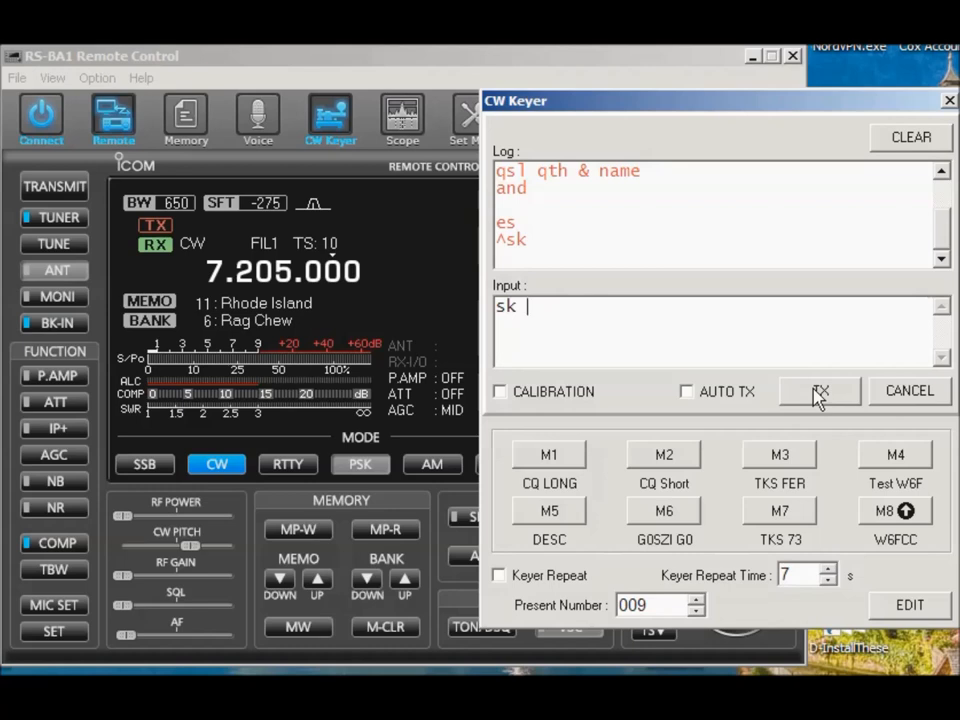
click(820, 390)
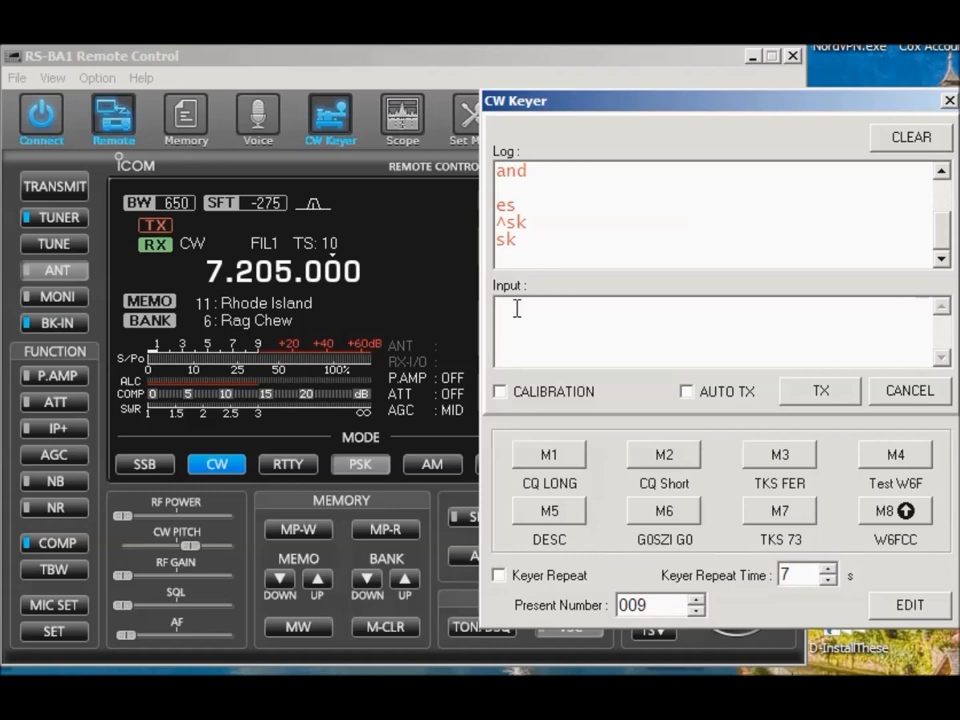
- Discard the partly typed '^bk' and send 'btu ^bk' in CW instead
text(^b)
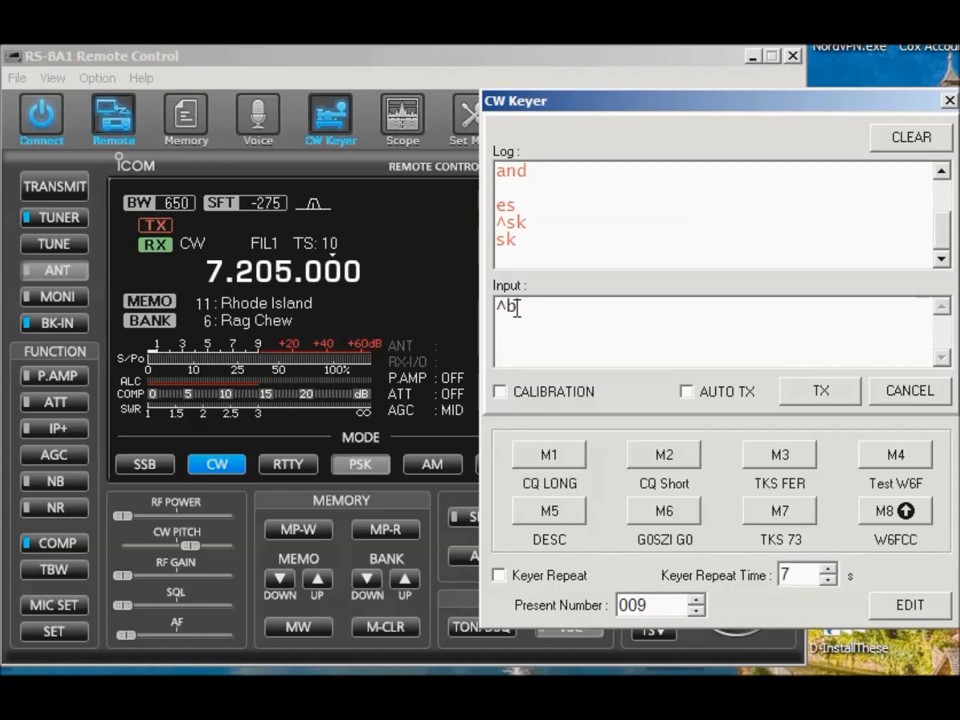
text(k)
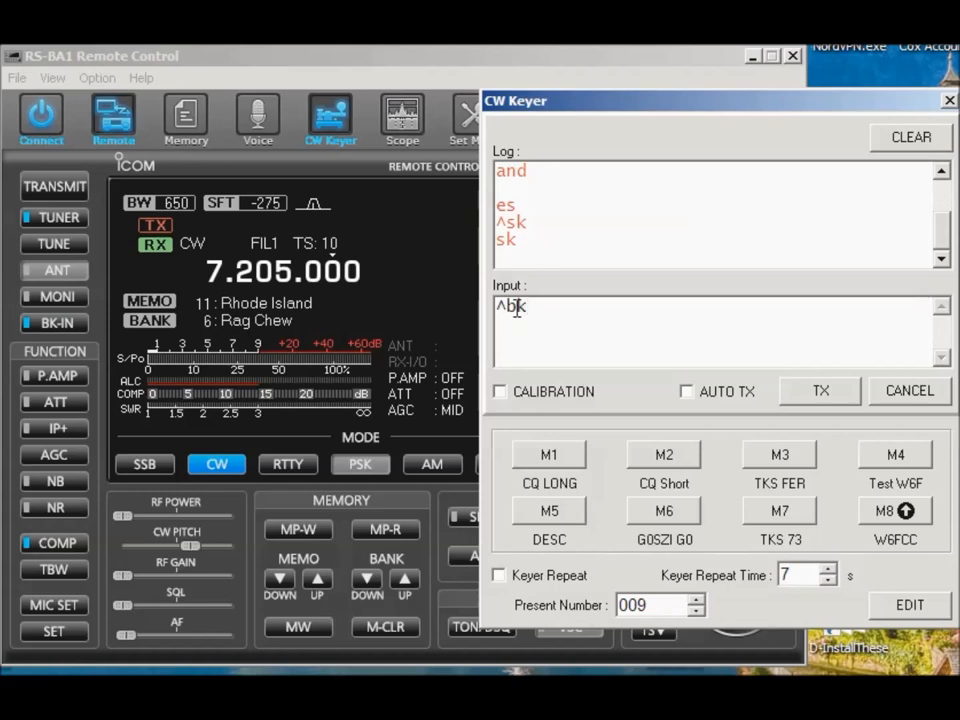
key(ctrl+a)
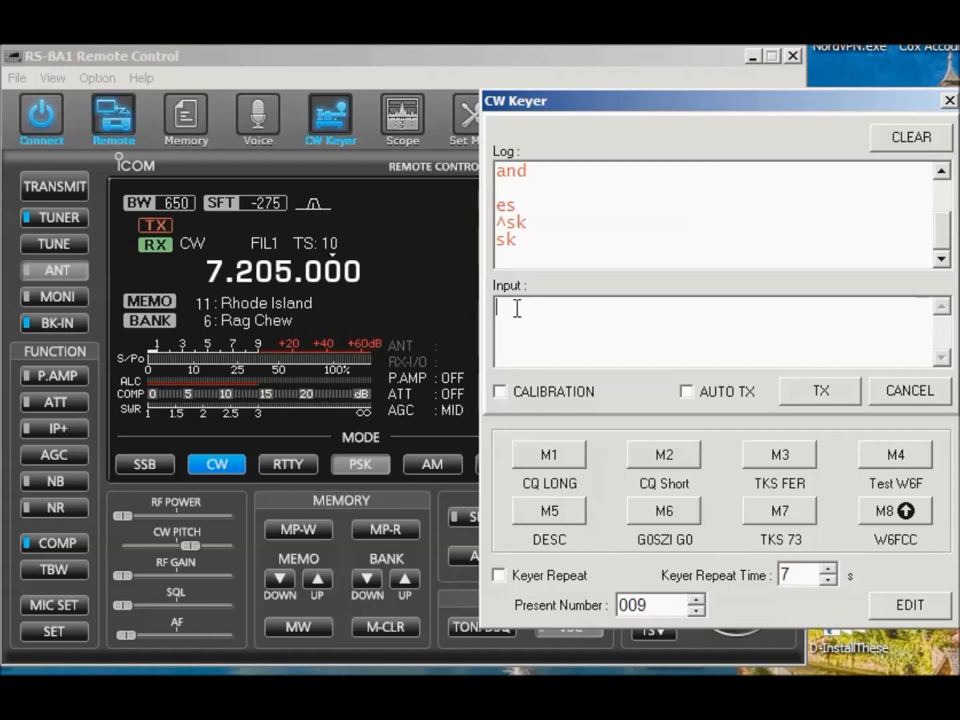
text(btu)
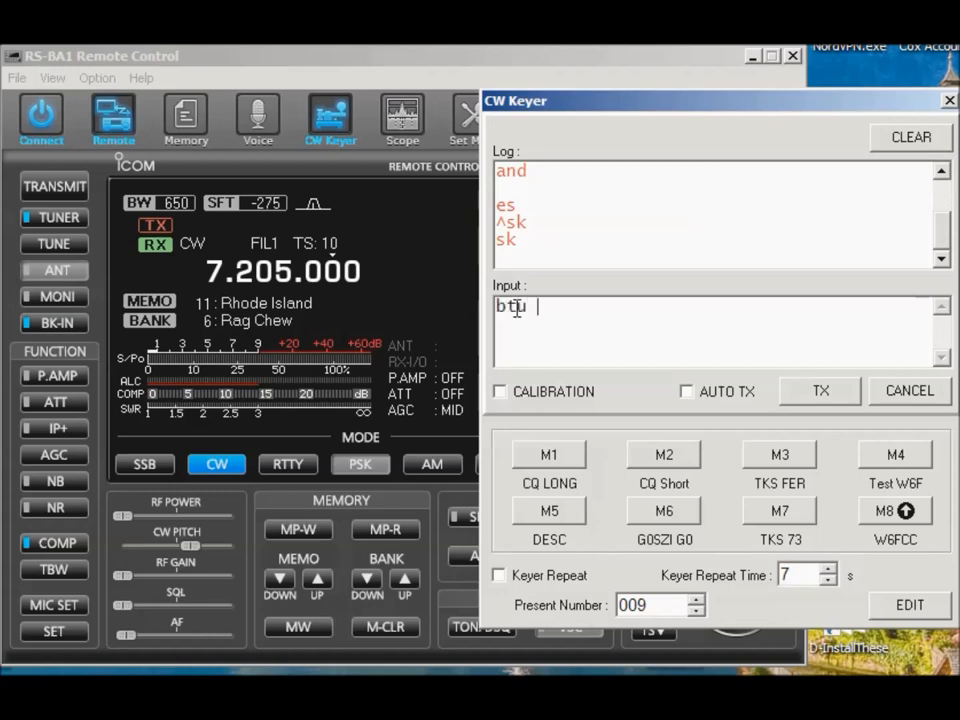
text(^)
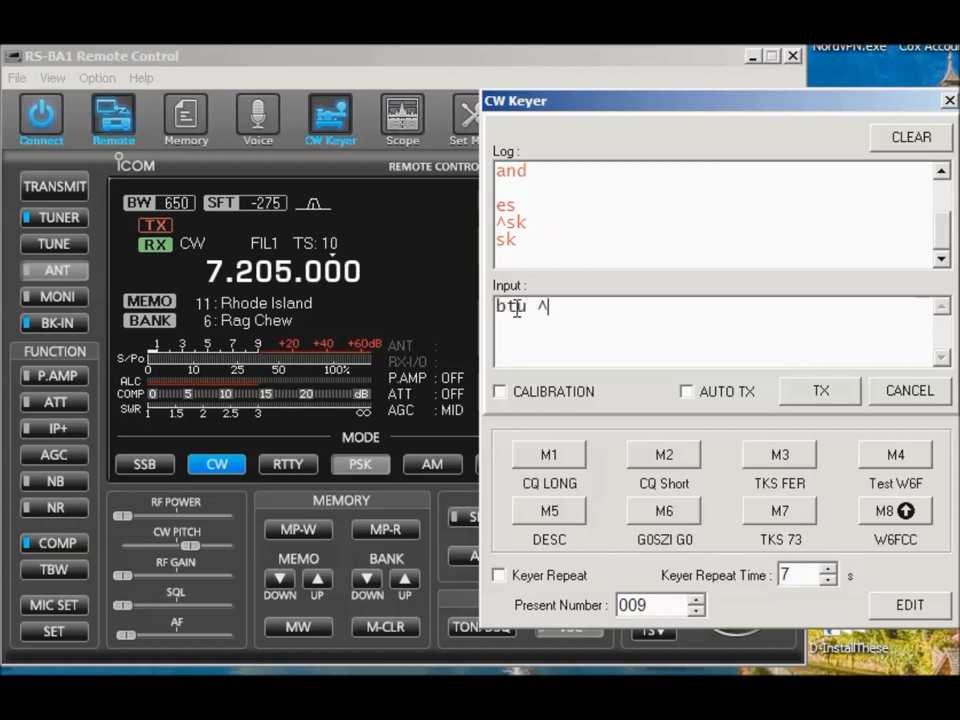
text(bk)
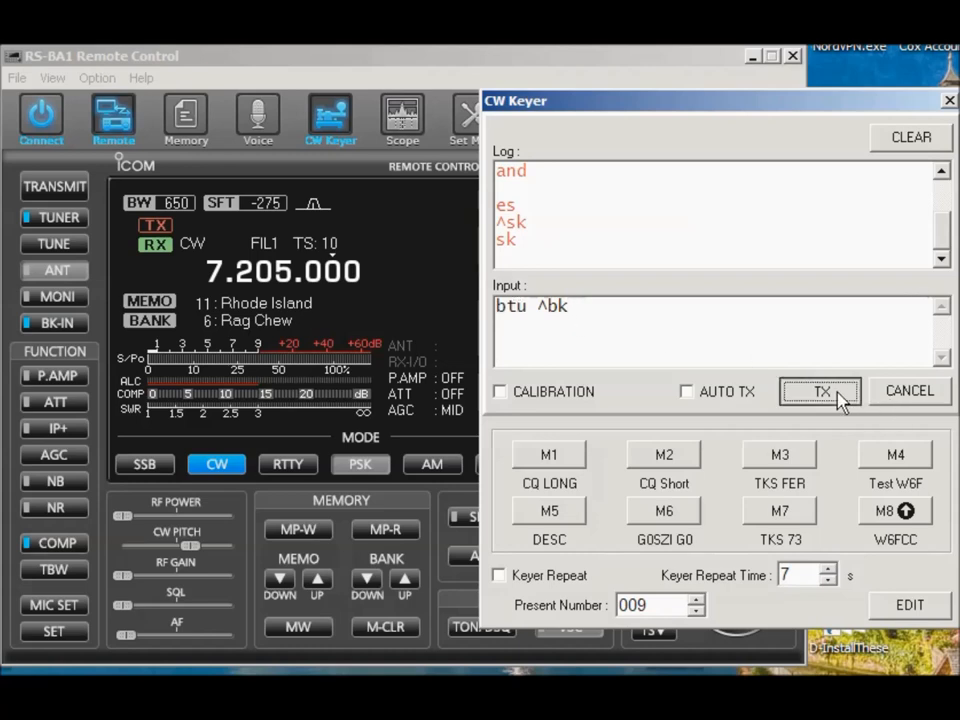
click(820, 390)
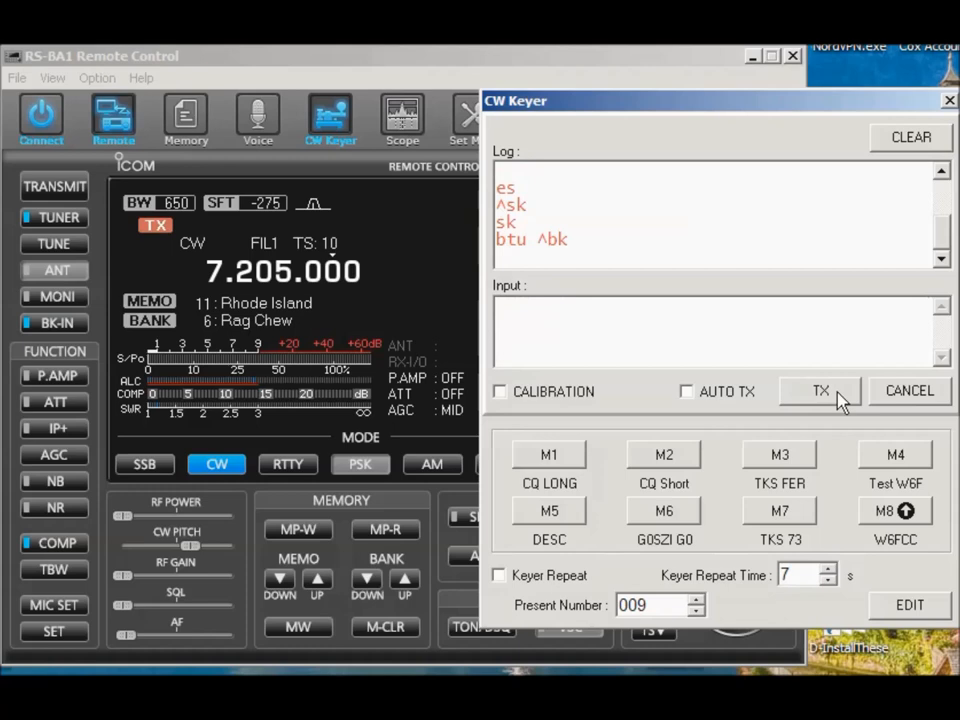
click(820, 390)
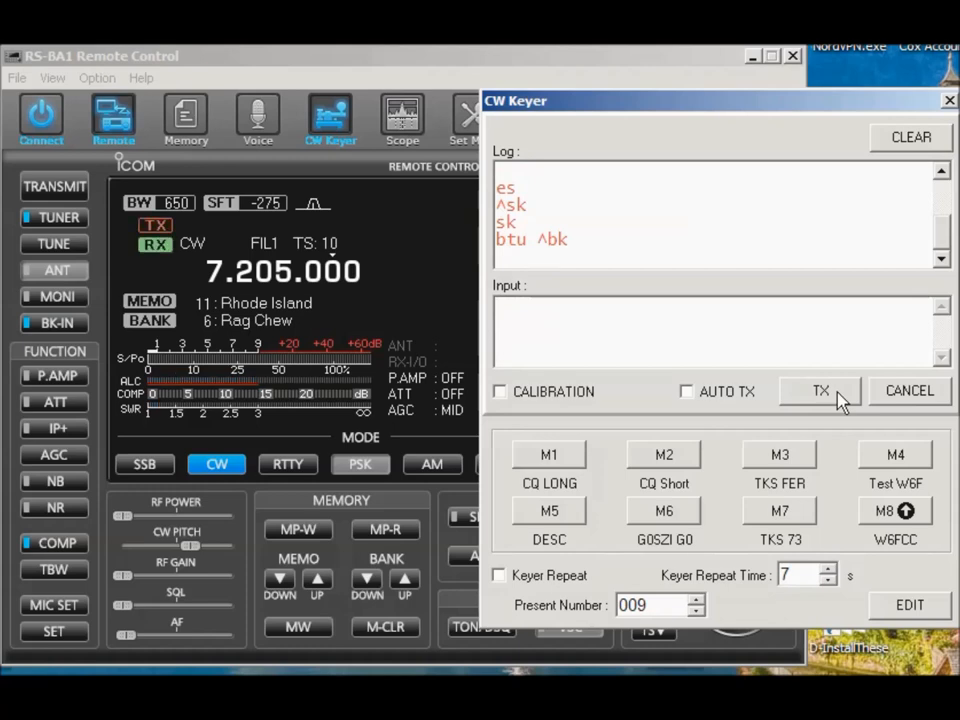
mouse_move(904, 424)
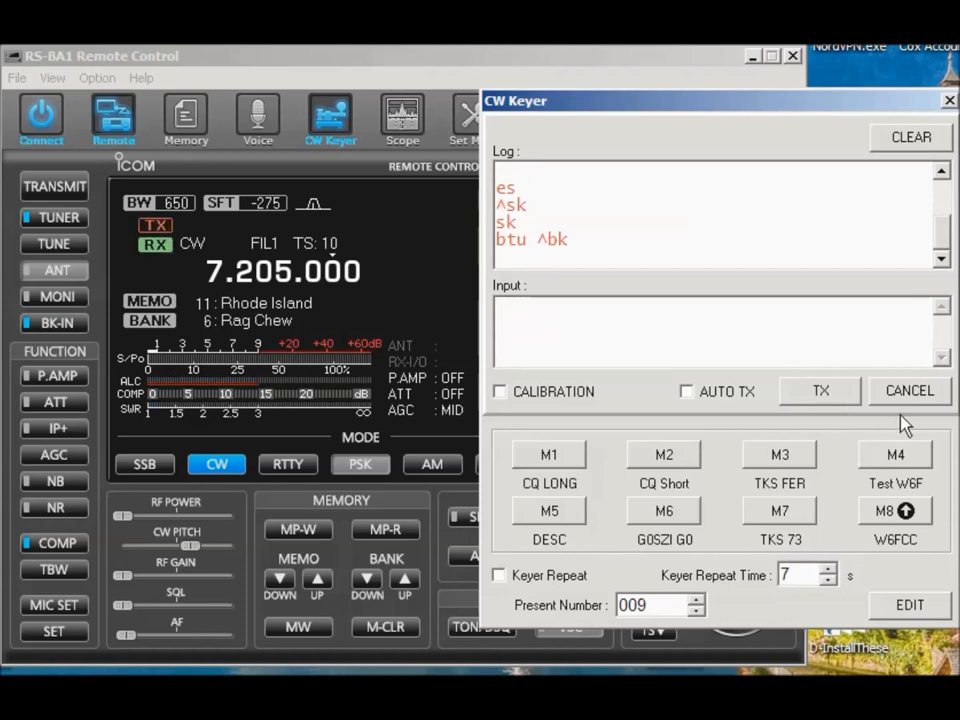
mouse_move(804, 524)
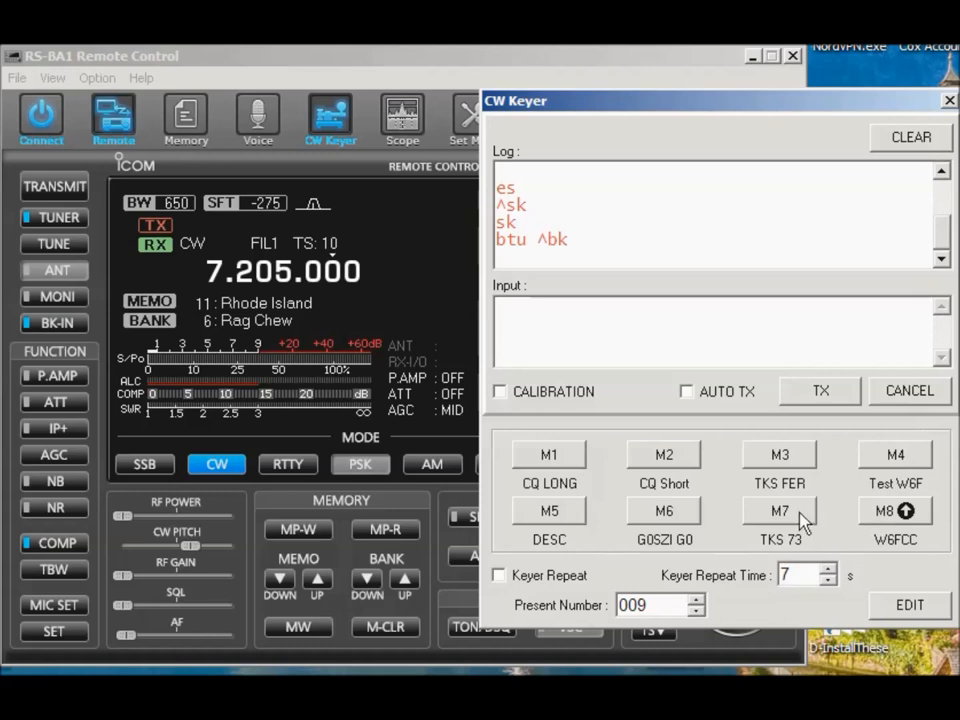
mouse_move(900, 616)
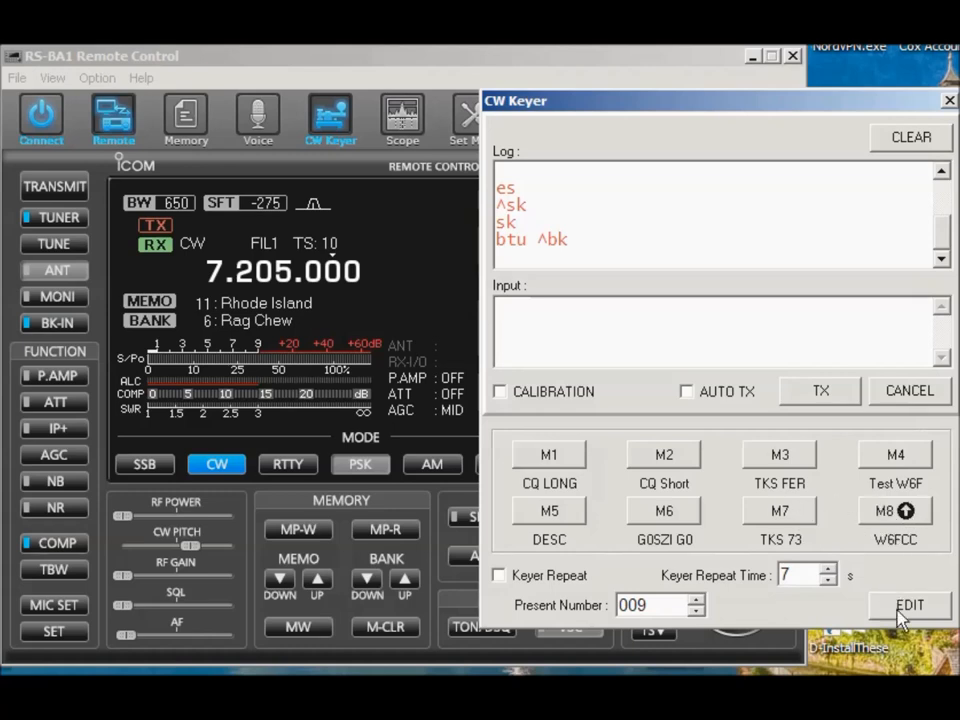
mouse_move(538, 114)
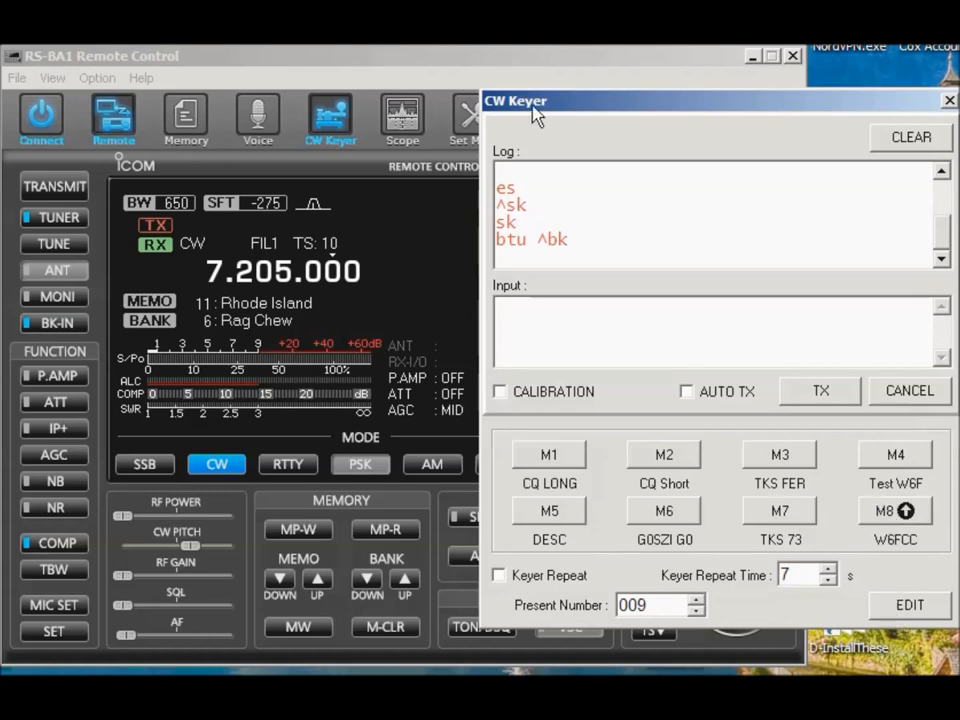
- Rewrite the M2 CQ Short memory text to 'CQ CQ de w6fcc w6fcc K' and close the memory editor
click(908, 604)
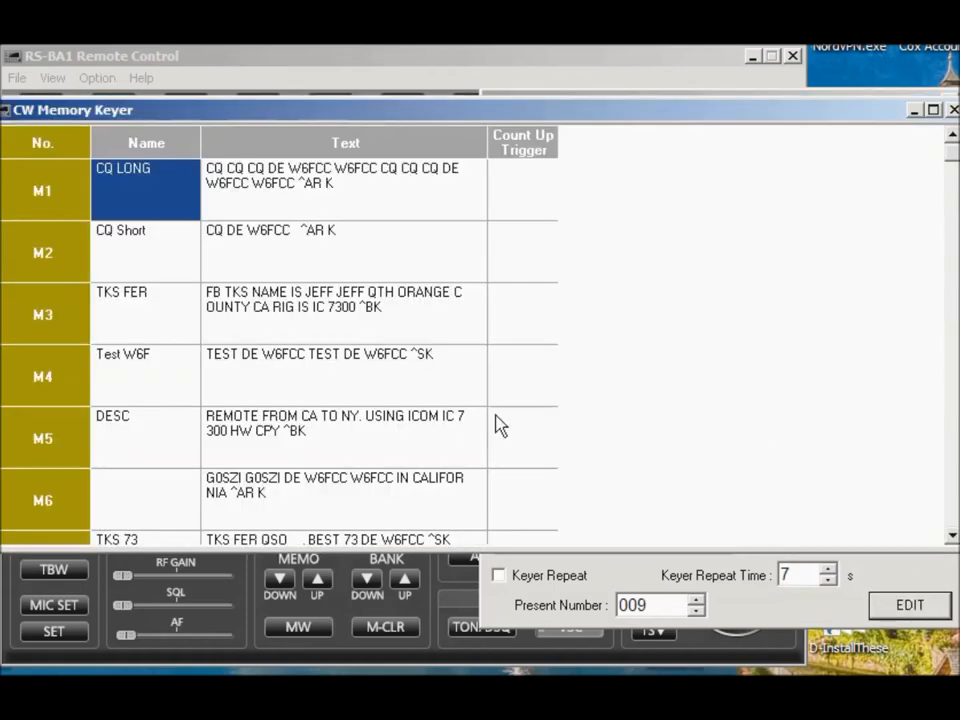
click(144, 252)
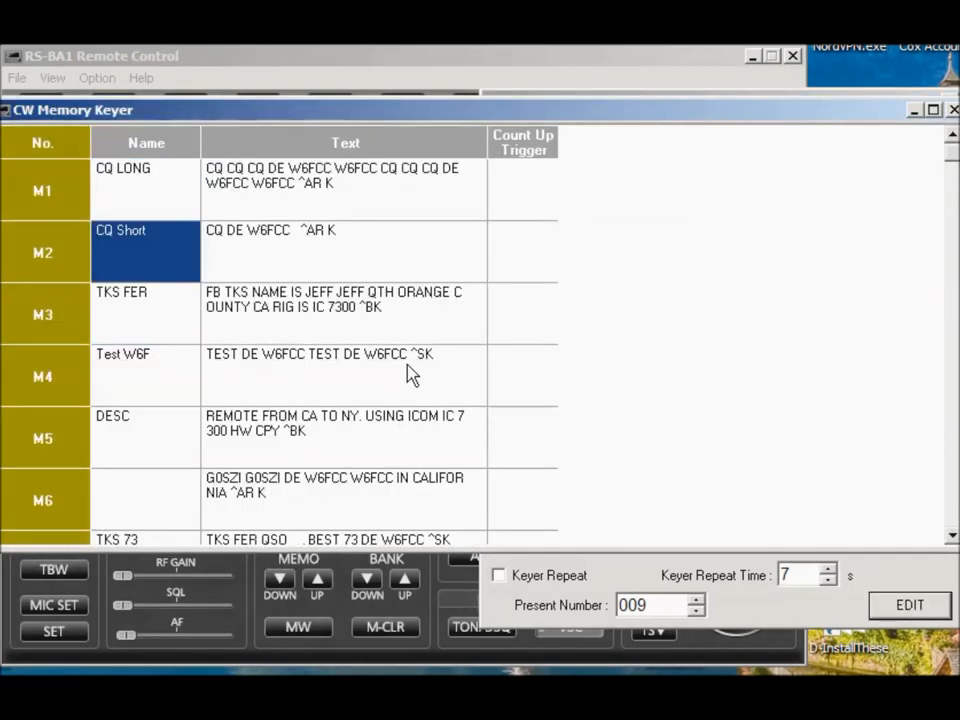
mouse_move(368, 236)
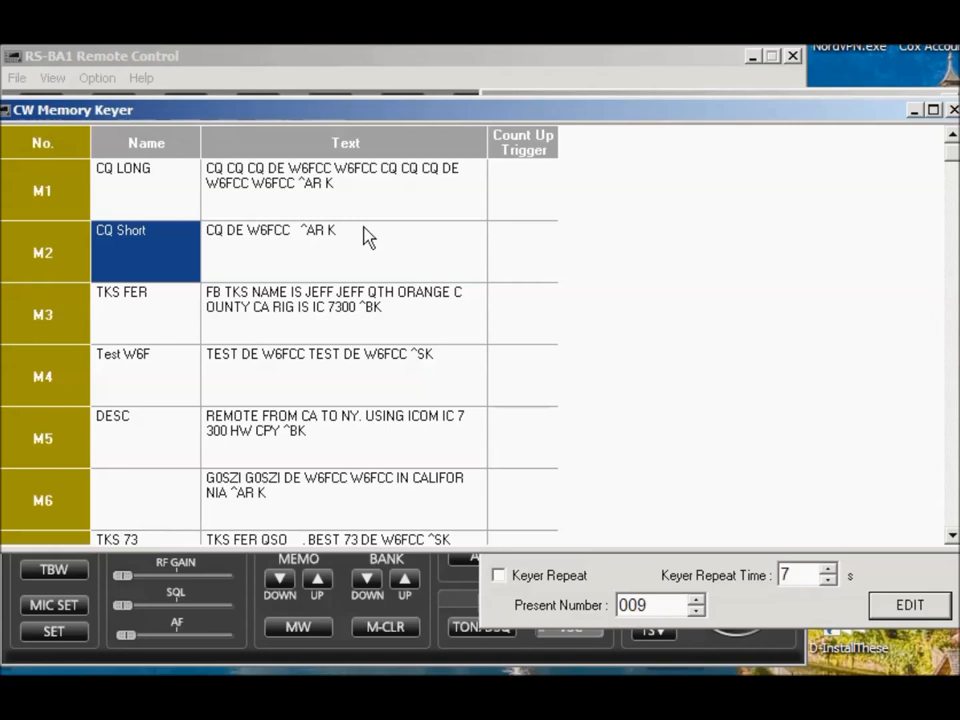
click(344, 252)
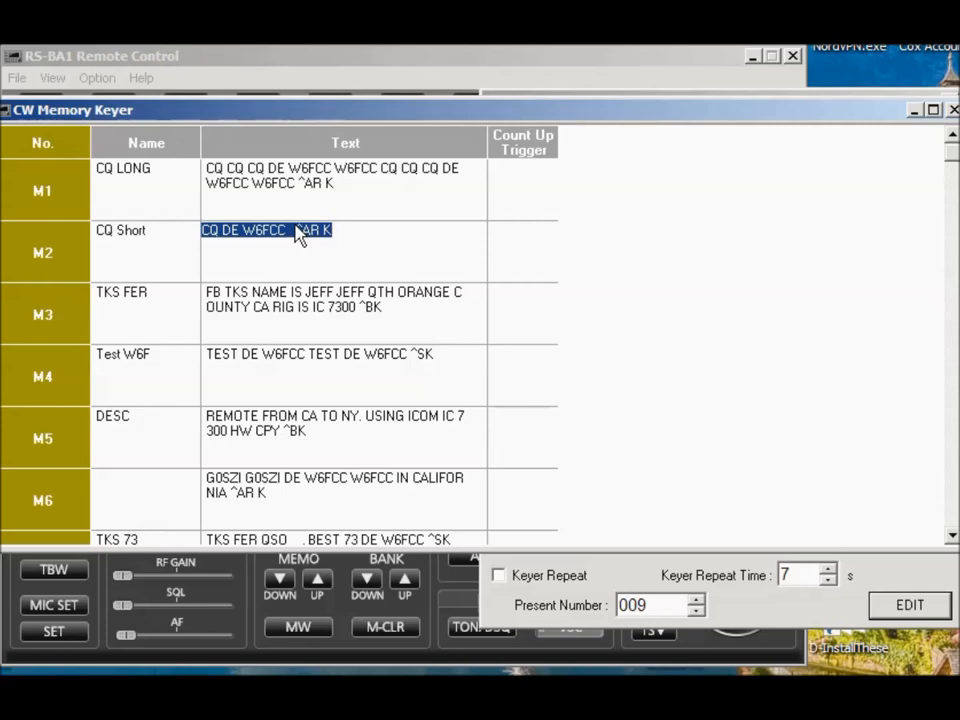
text(CQ CQ)
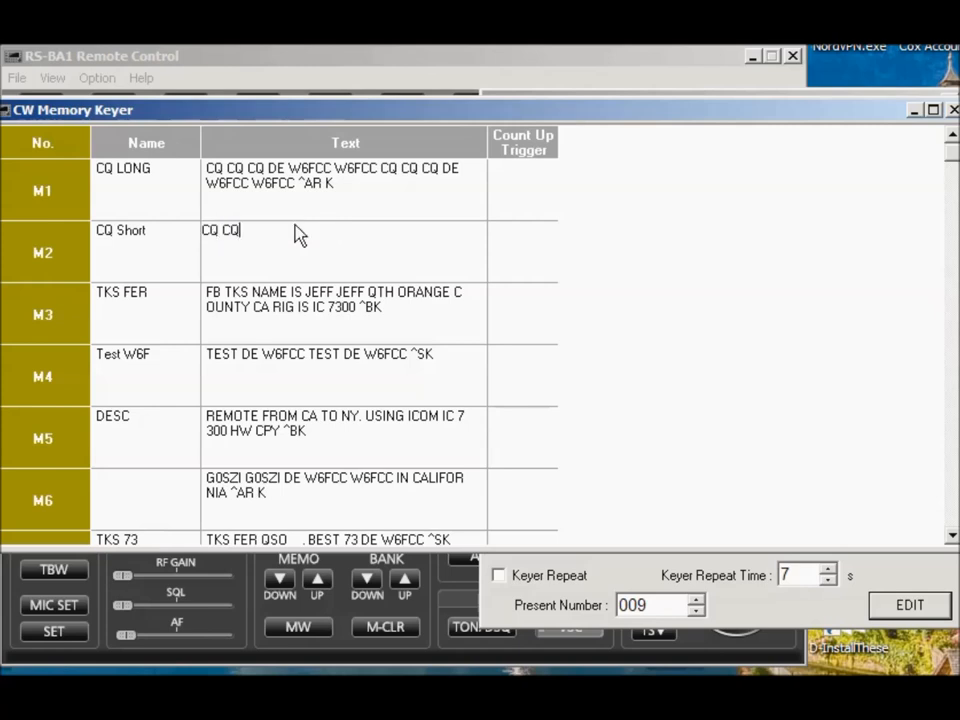
text(de w)
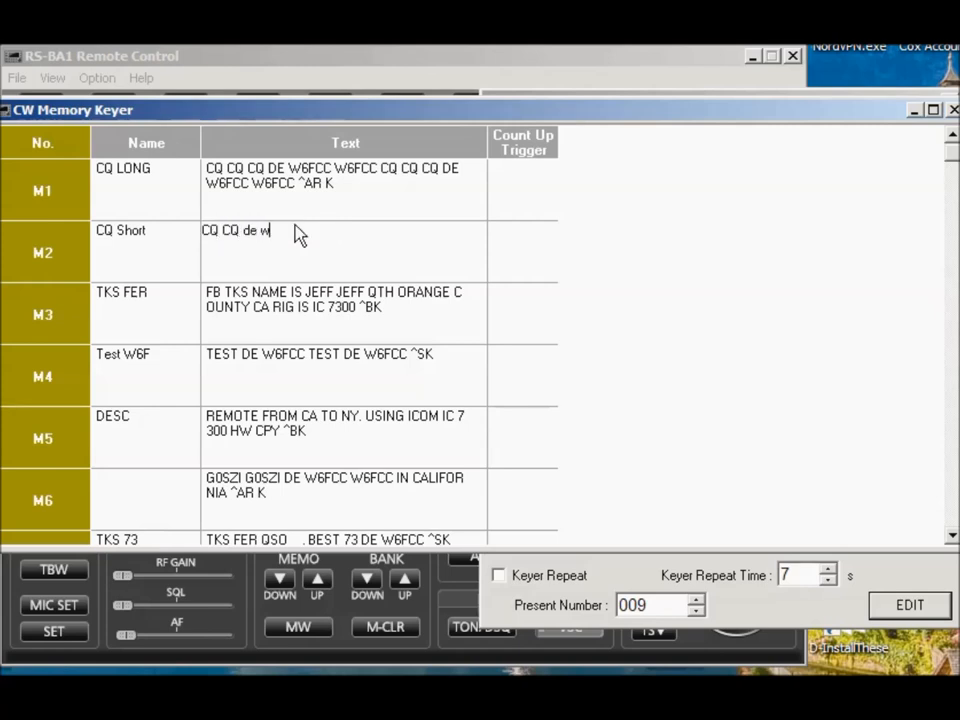
text(6fcc w6fcc)
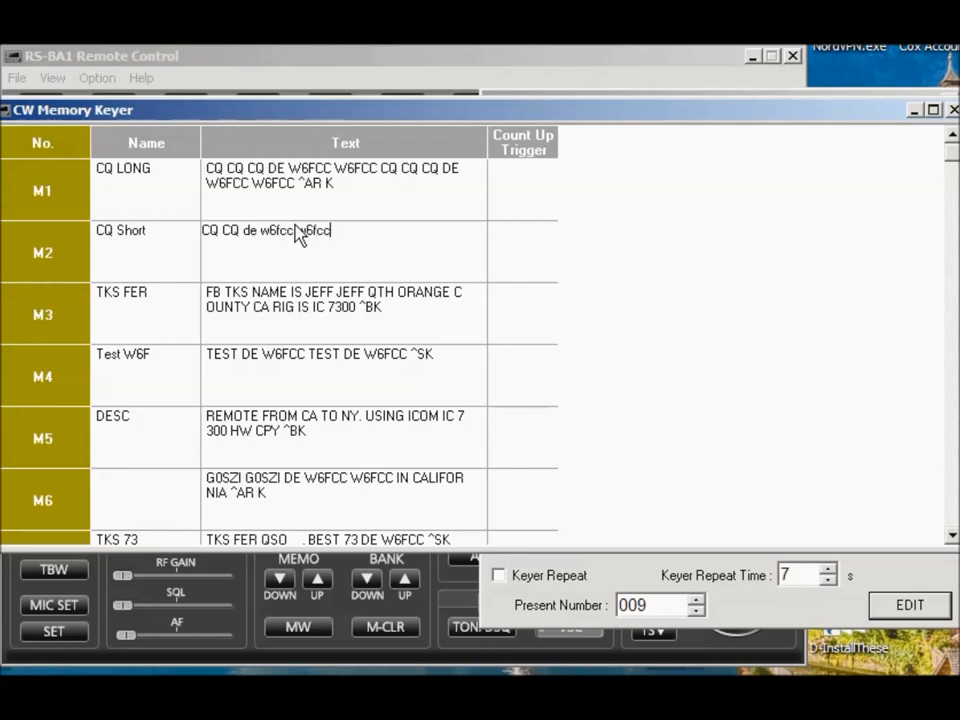
text(^sk)
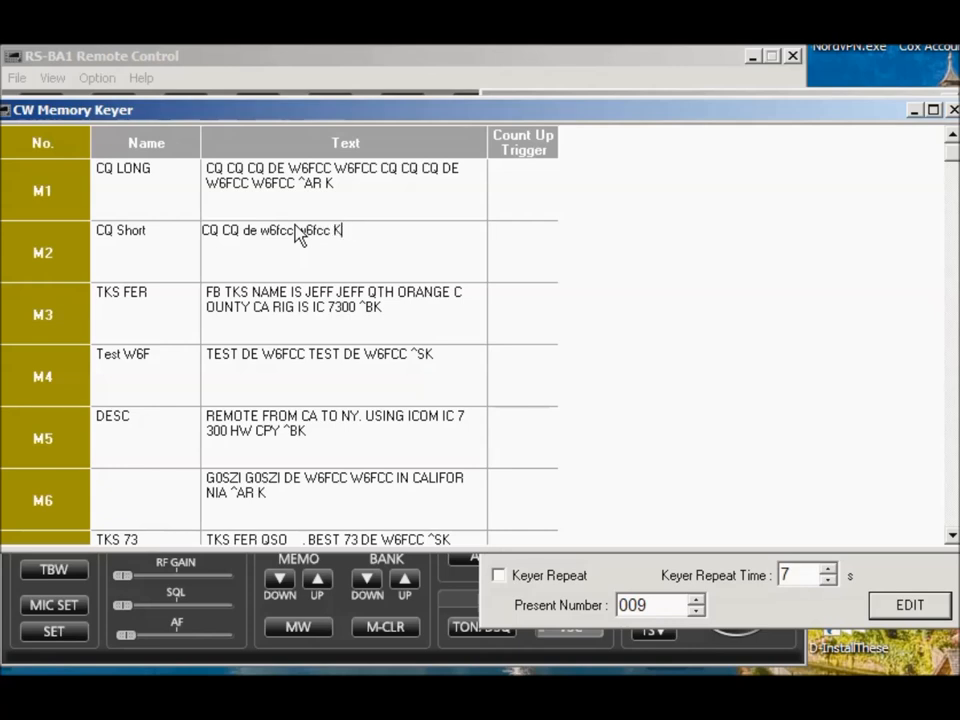
mouse_move(784, 500)
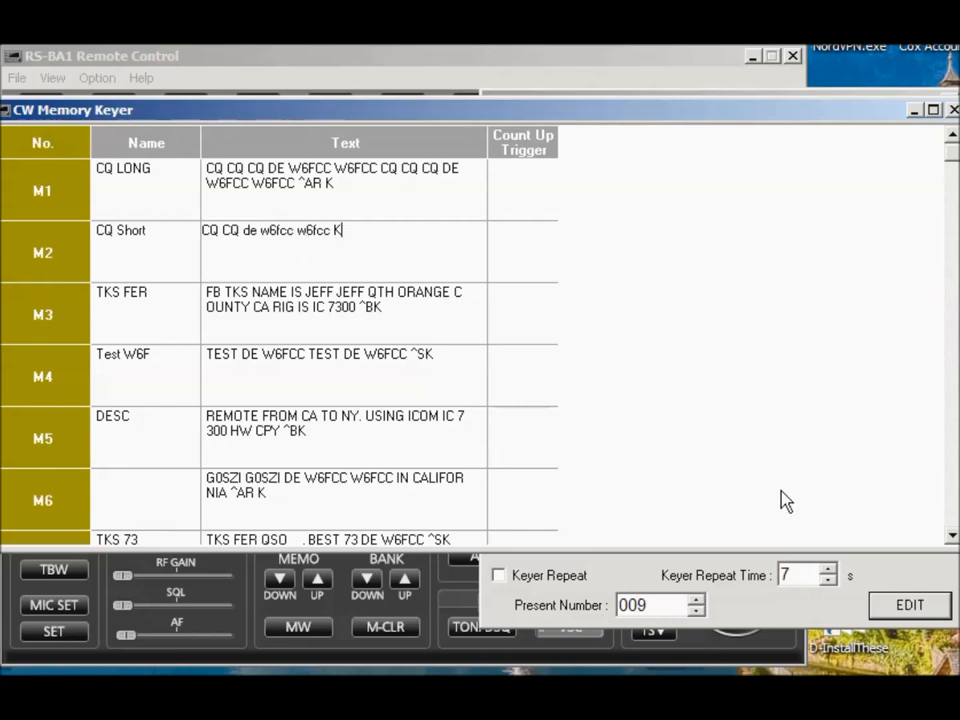
click(908, 604)
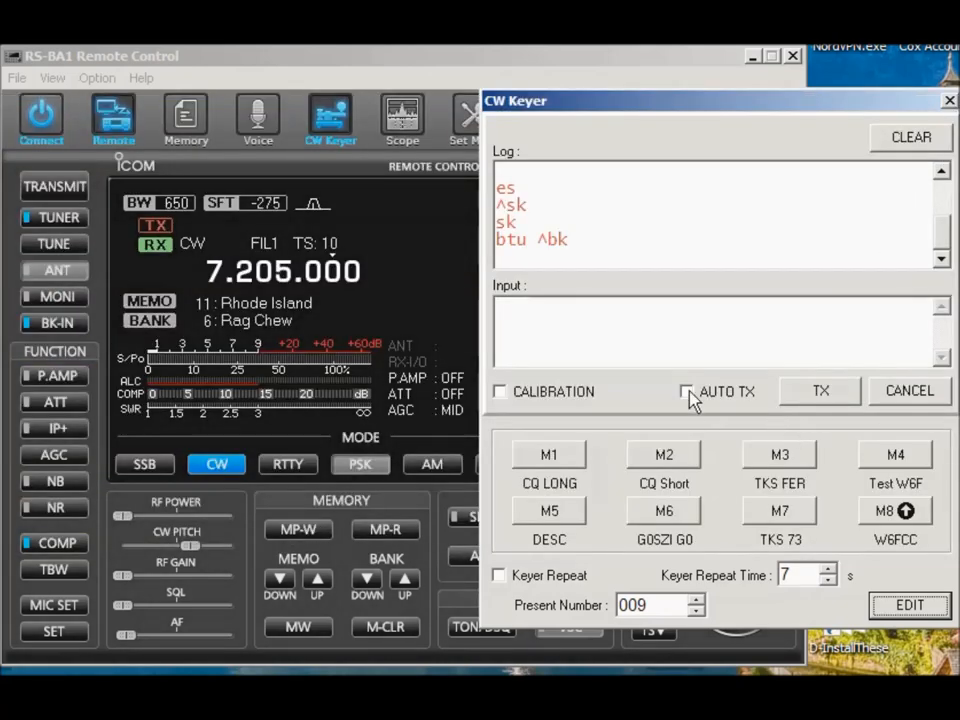
- Enable AUTO TX and send the M2 CQ Short memory so 'CQ CQ DE W6FCC W6FCC K' is logged
click(688, 390)
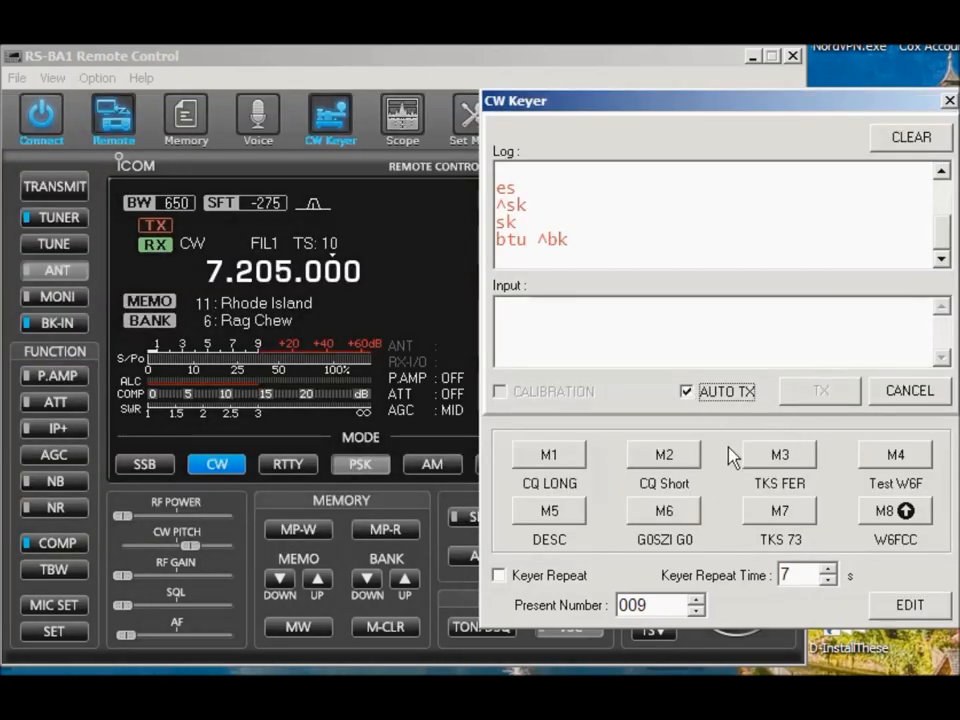
mouse_move(636, 516)
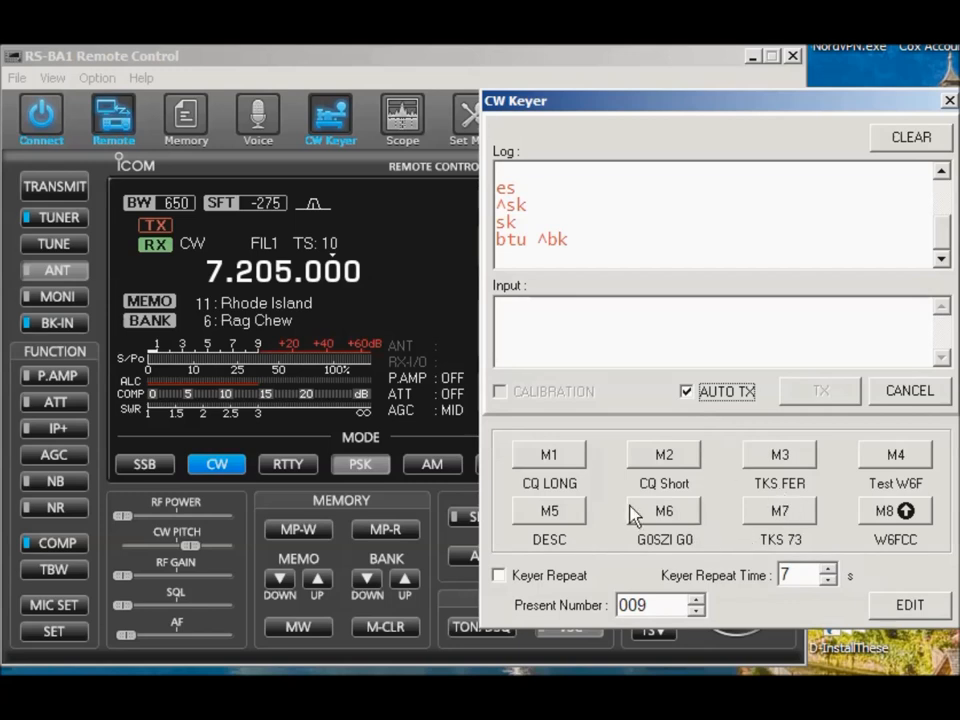
click(664, 464)
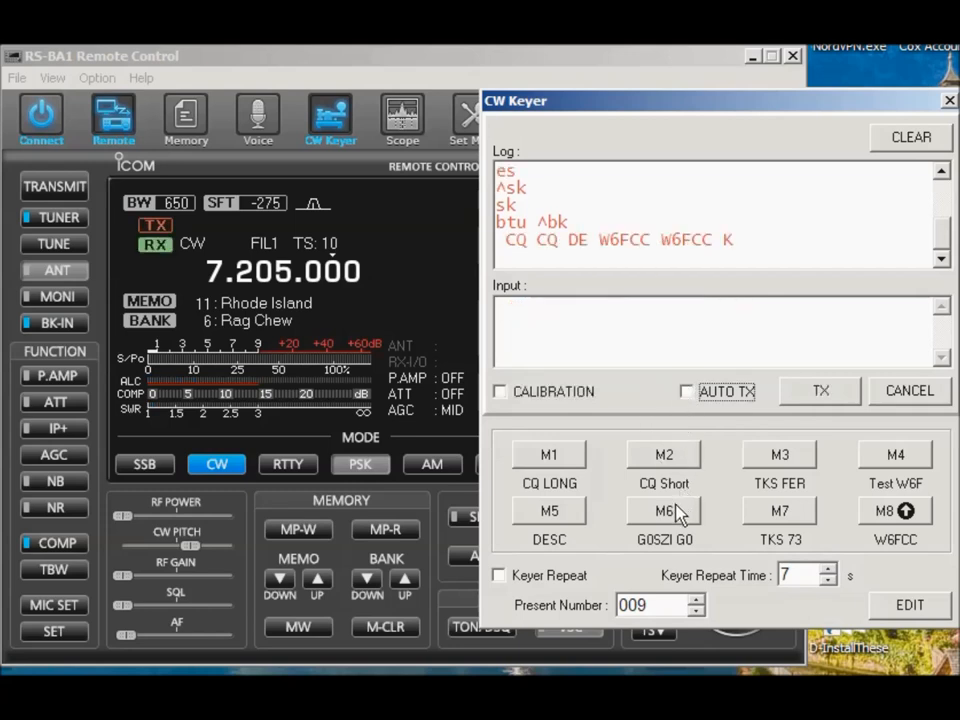
- Load M2 CQ Short into the Input box and transmit it manually with TX
click(664, 454)
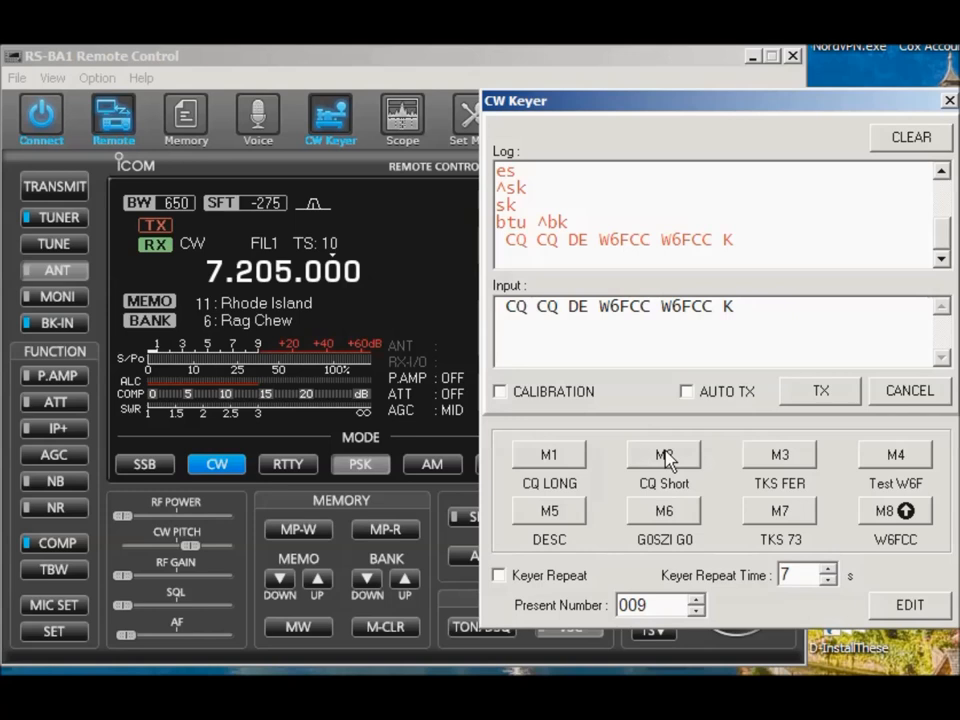
mouse_move(800, 410)
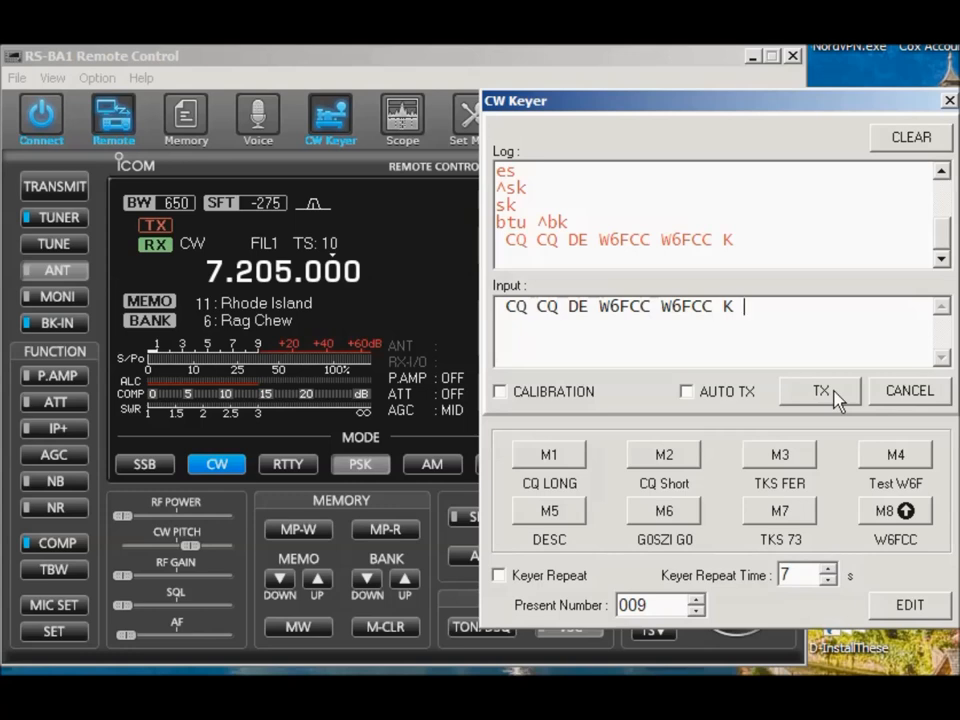
click(820, 390)
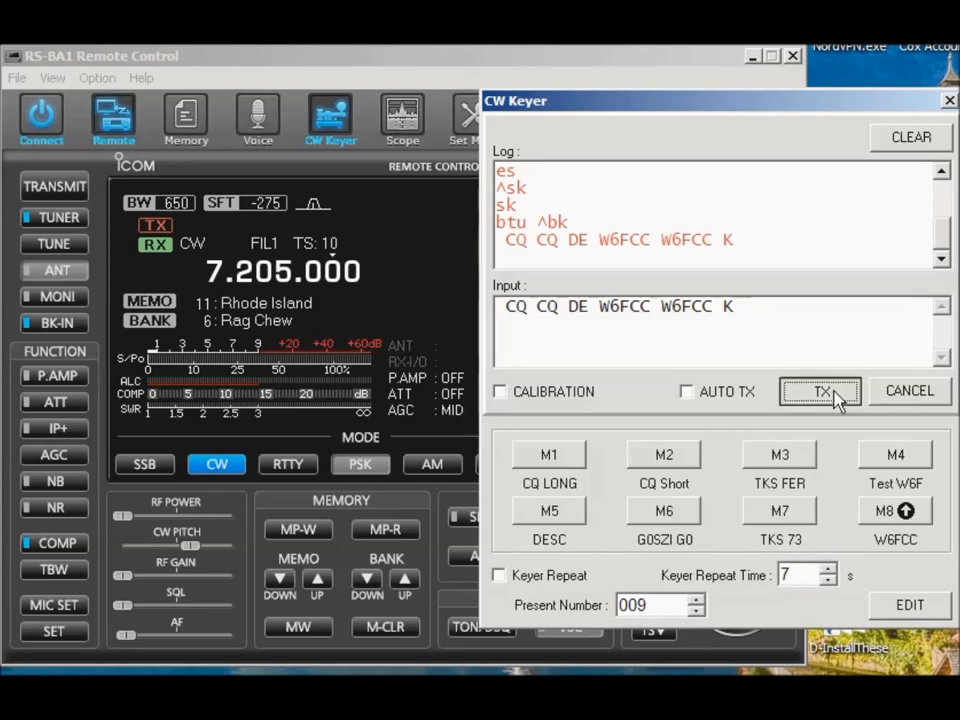
click(820, 390)
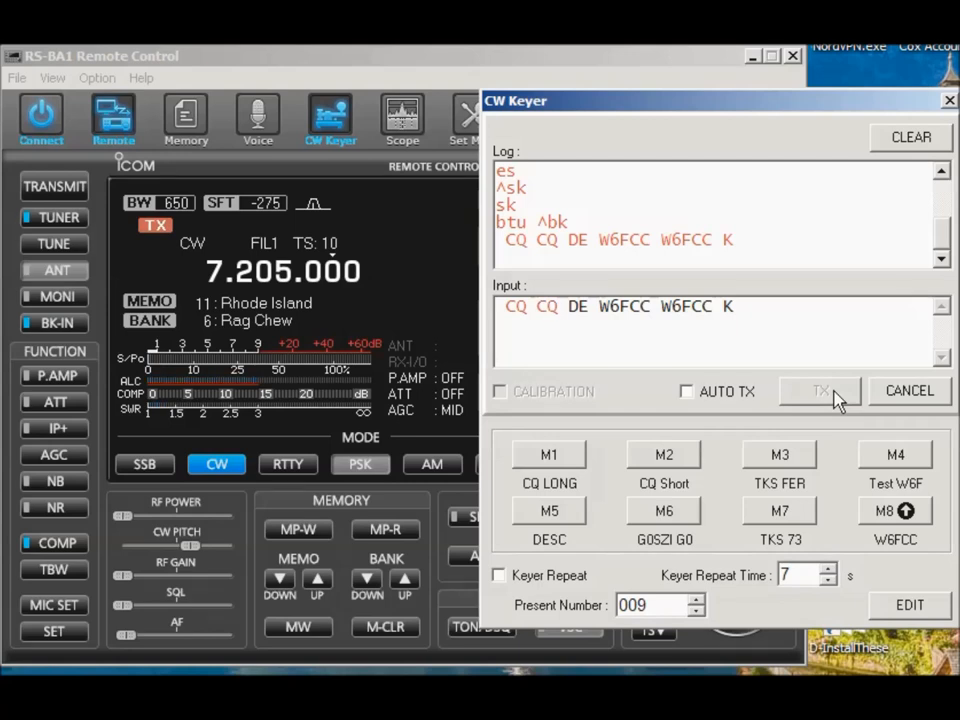
click(820, 390)
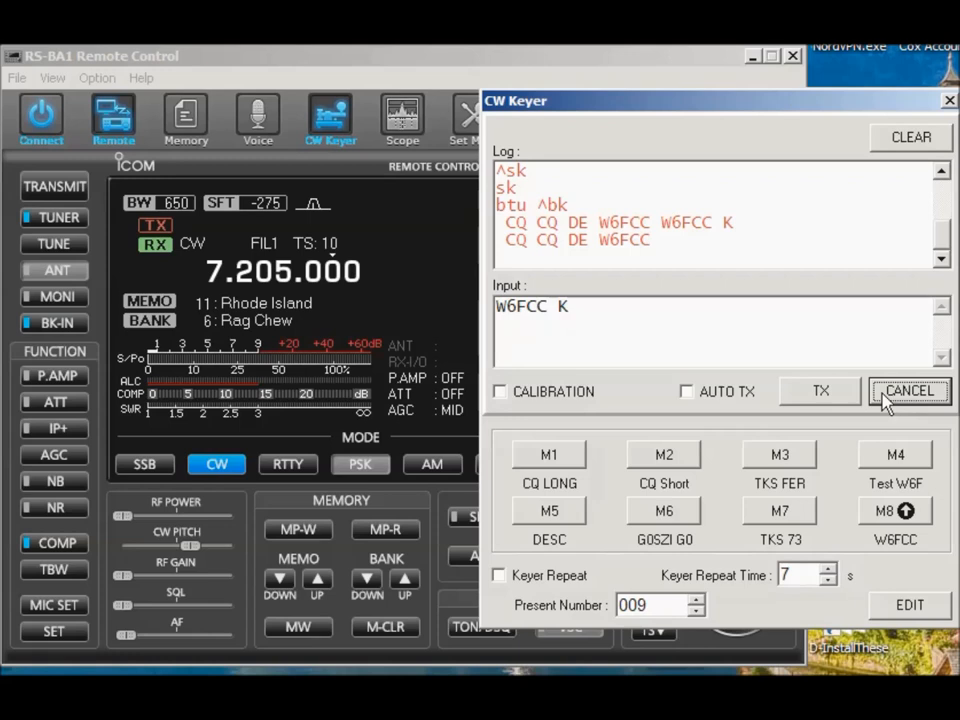
click(820, 390)
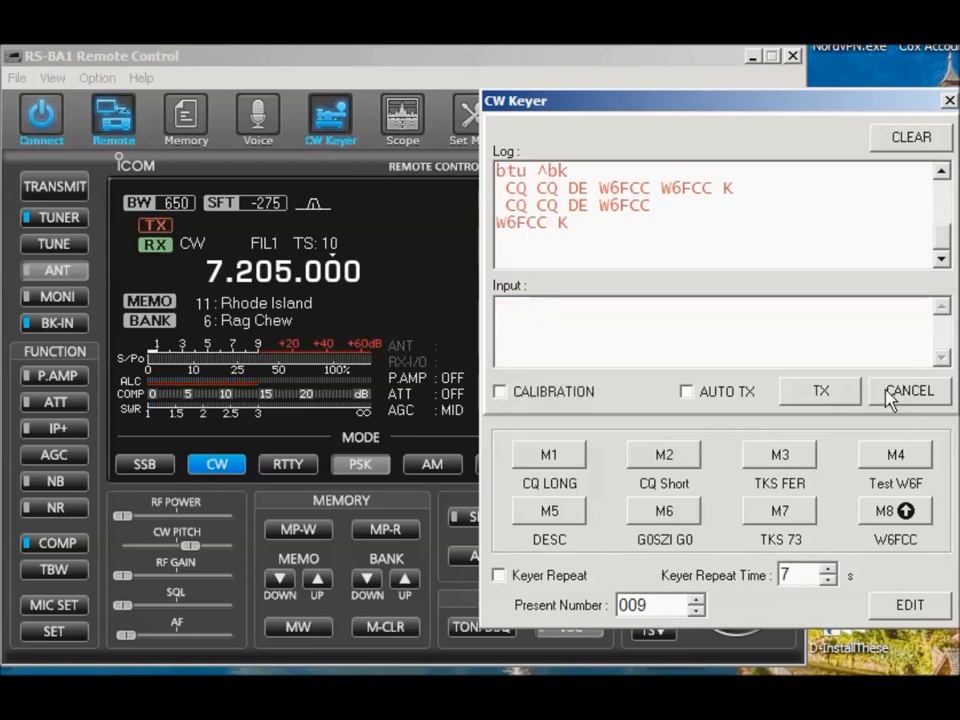
mouse_move(212, 550)
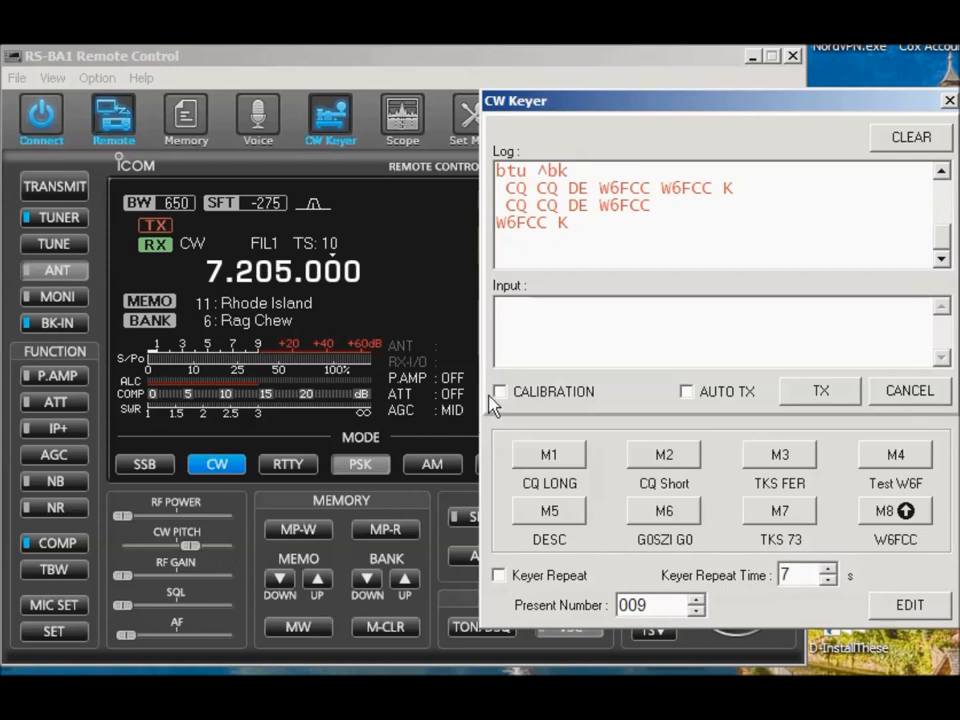
- Toggle CALIBRATION on and back off, leaving the keyer log unchanged
click(500, 390)
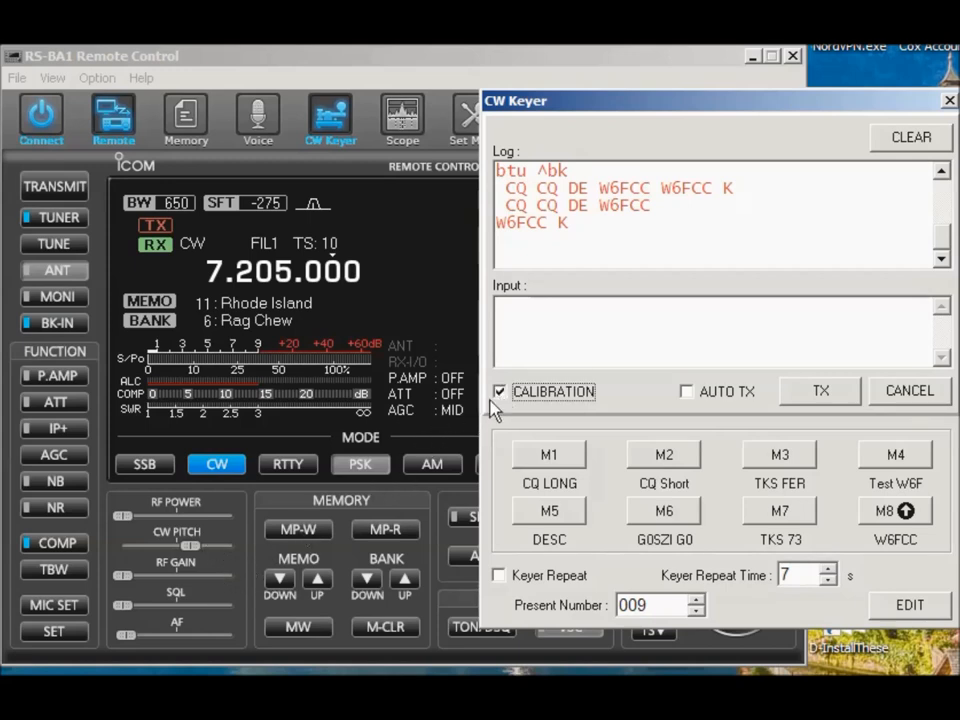
click(500, 390)
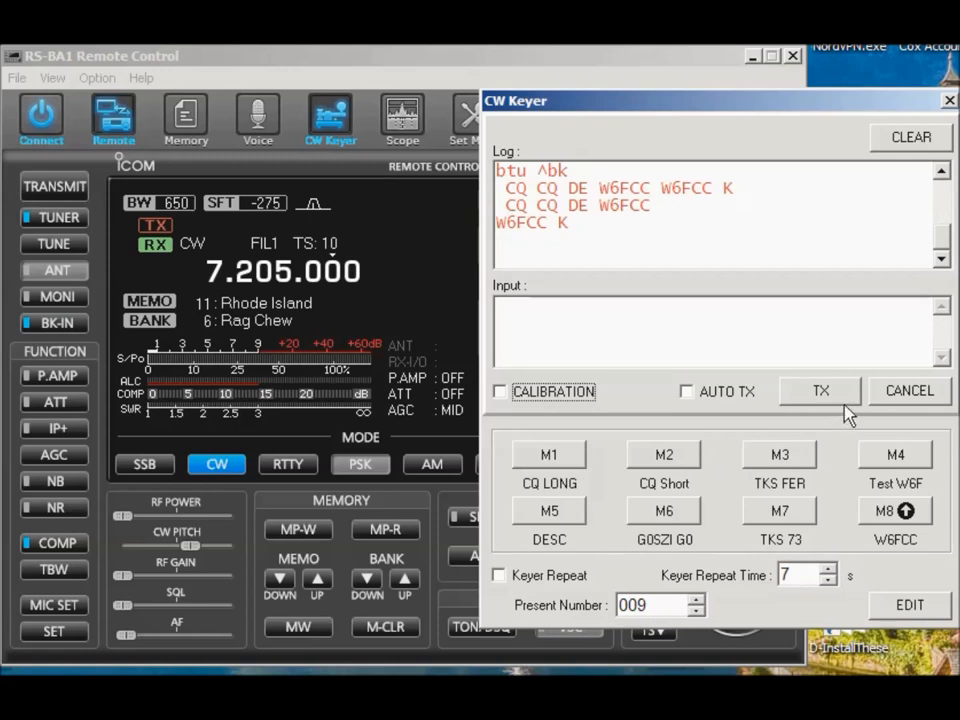
mouse_move(684, 400)
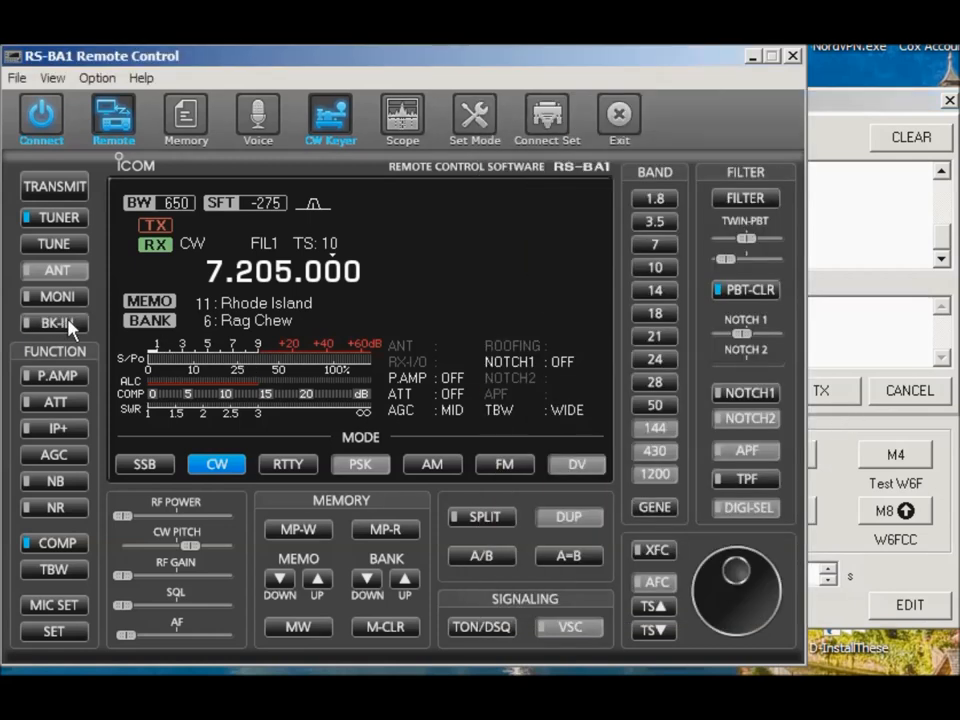
- Enable BK-IN on the main panel and load the CQ Short message back into the keyer
click(330, 116)
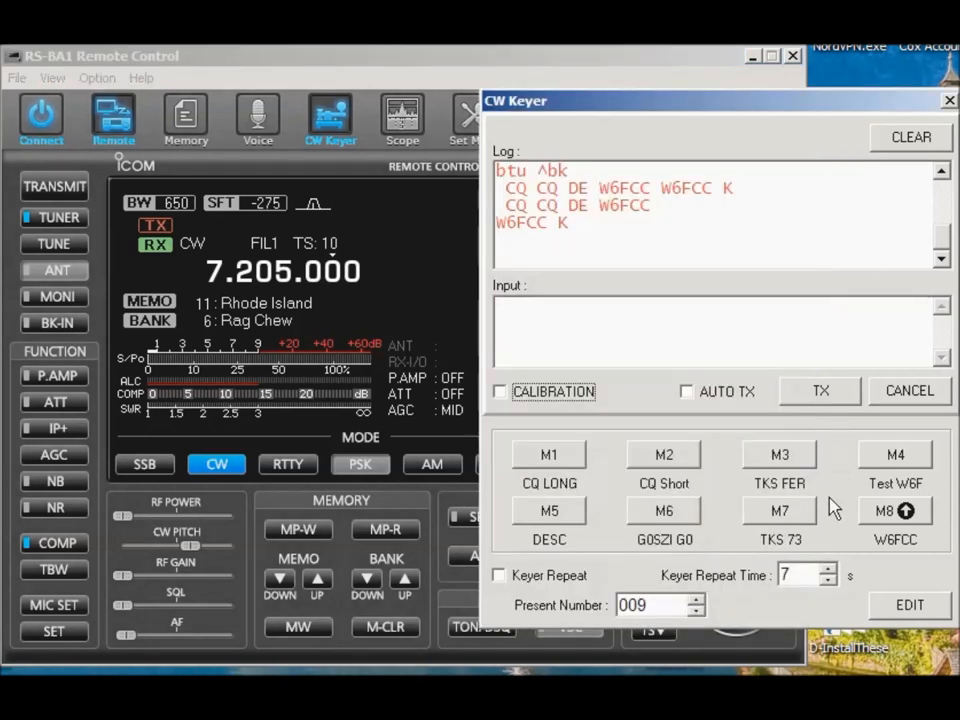
click(664, 454)
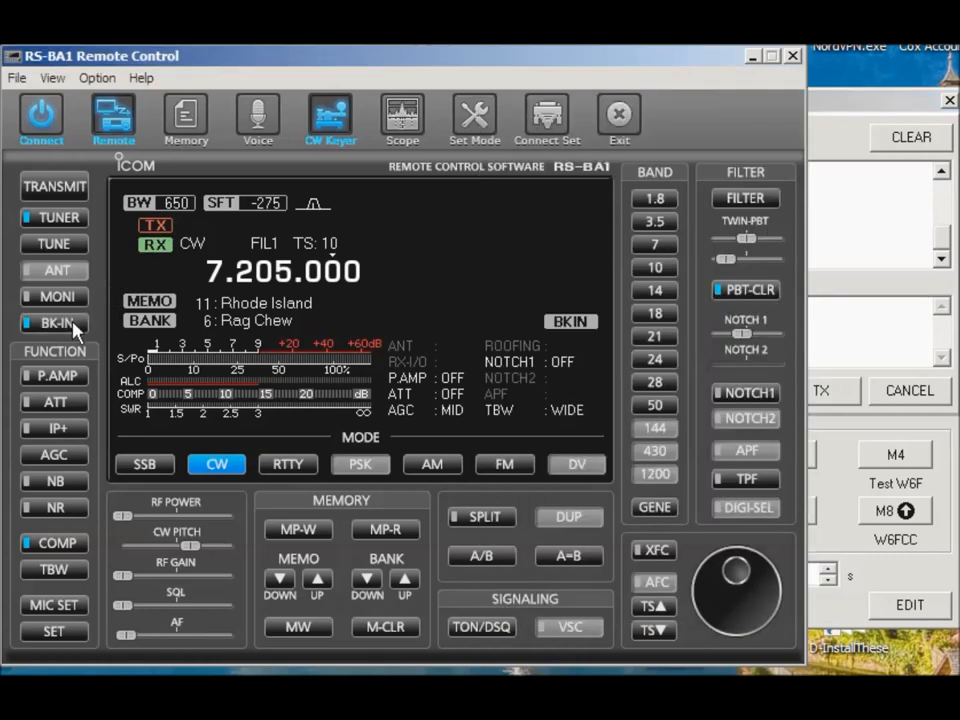
click(330, 114)
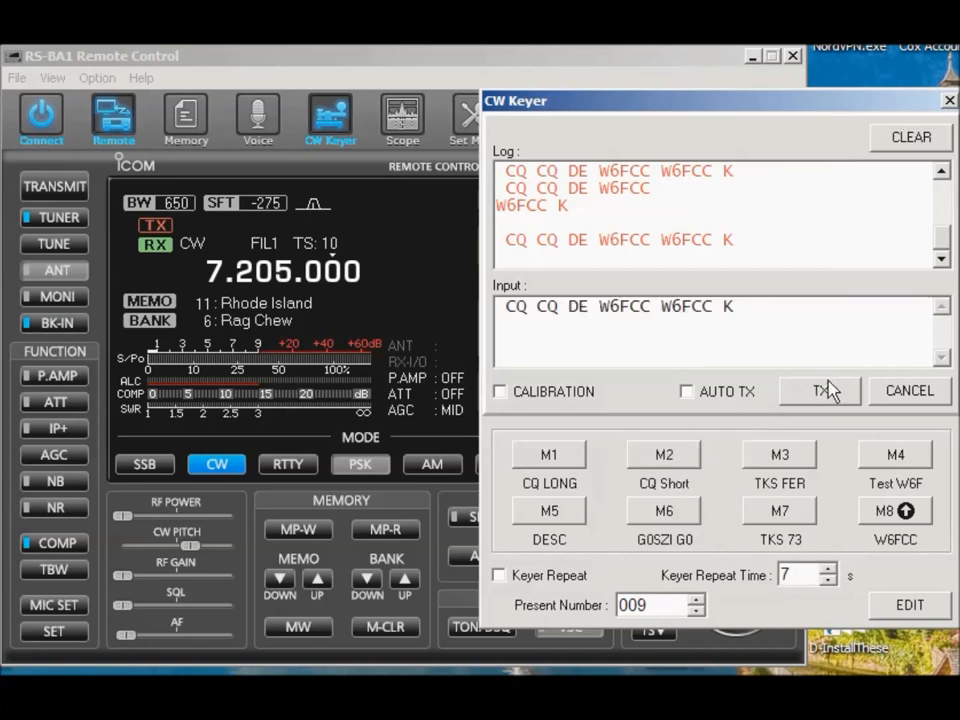
- Transmit the loaded 'CQ CQ DE W6FCC W6FCC K' message with break-in active, returning to receive
click(820, 390)
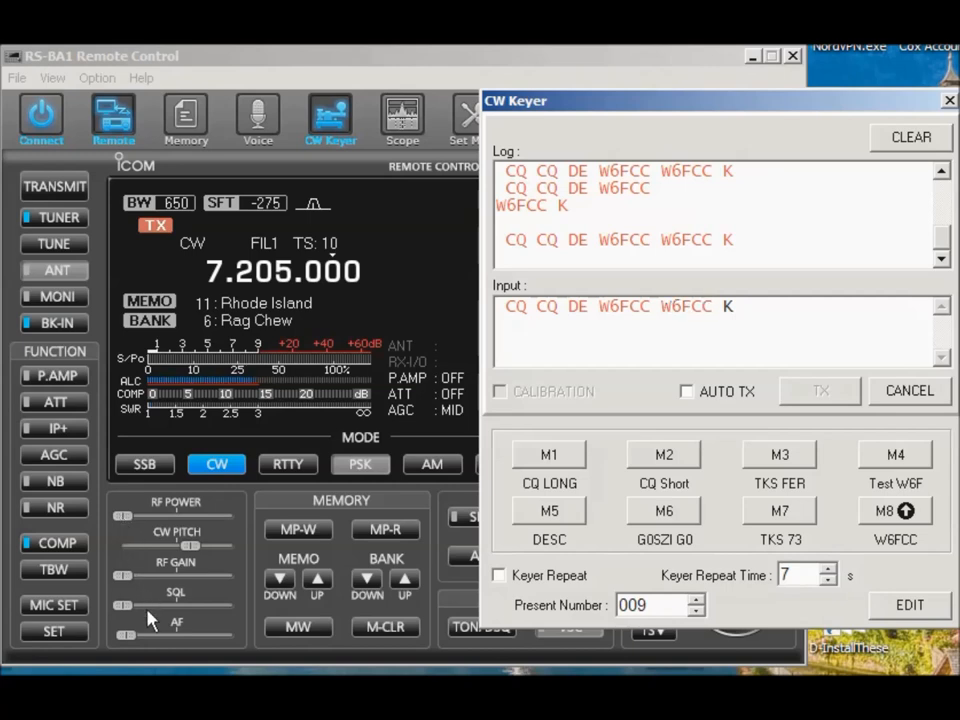
mouse_move(836, 400)
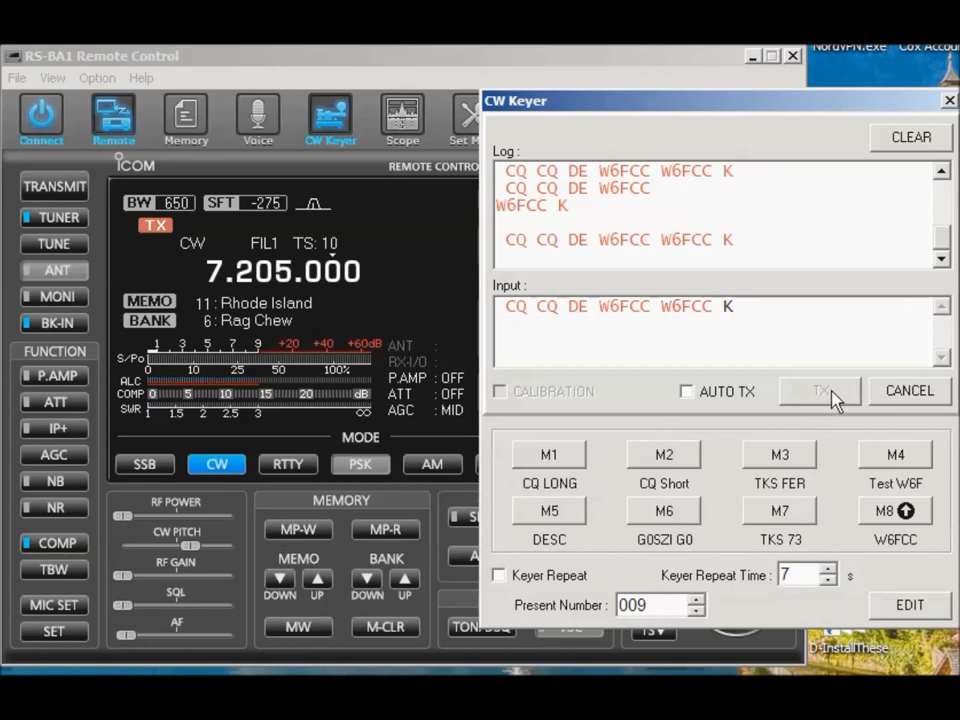
click(820, 390)
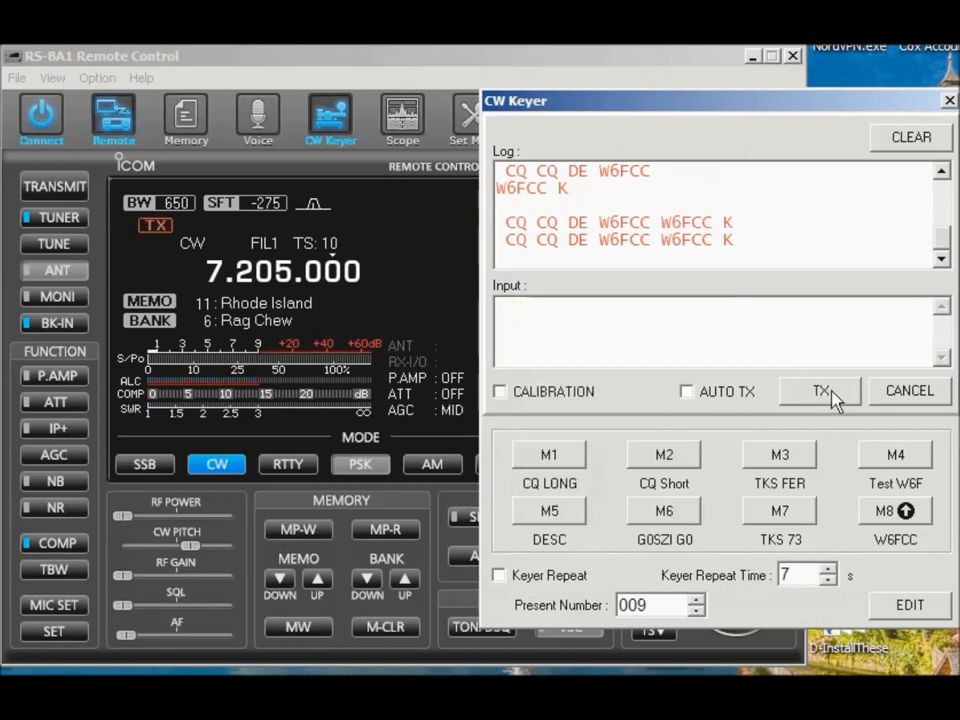
click(820, 390)
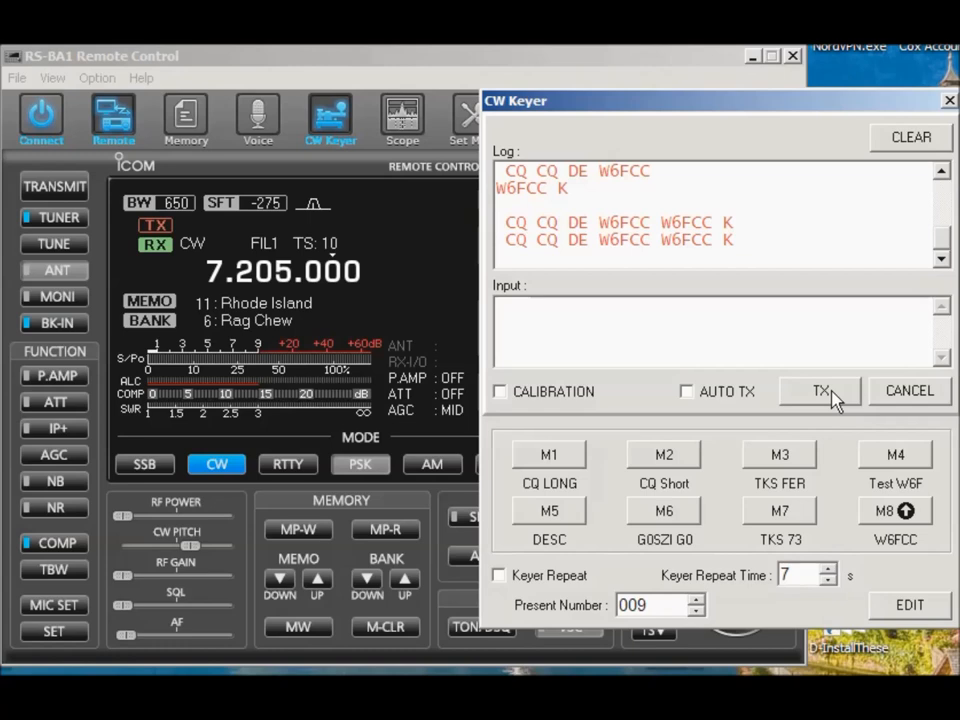
mouse_move(904, 612)
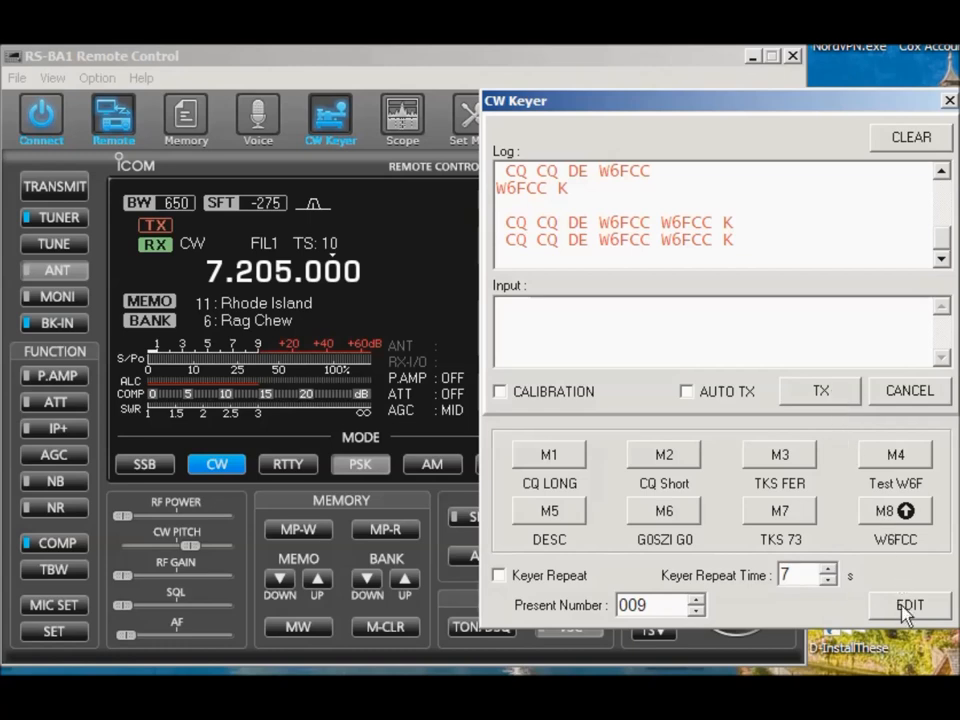